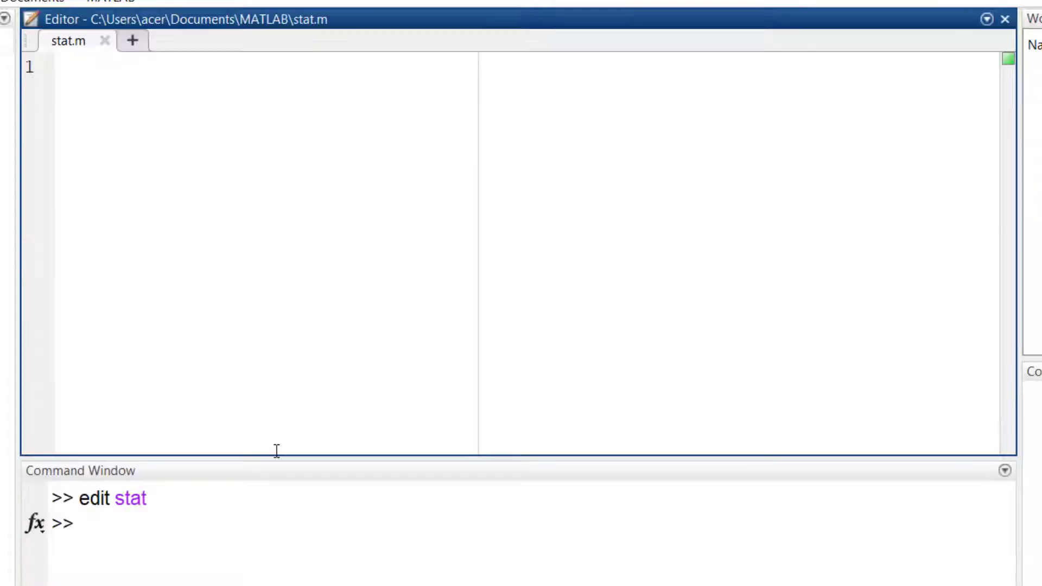
- Start a 'Defining Data Set' section with the data vector d of the sample values
{"action": "type", "text": "%%"}
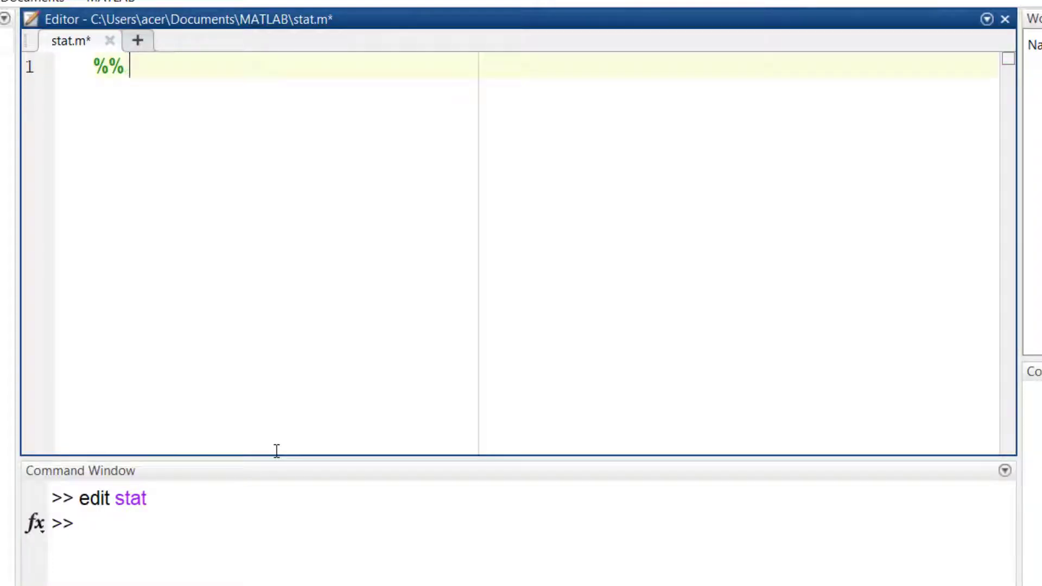
{"action": "type", "text": "Defining Data Set"}
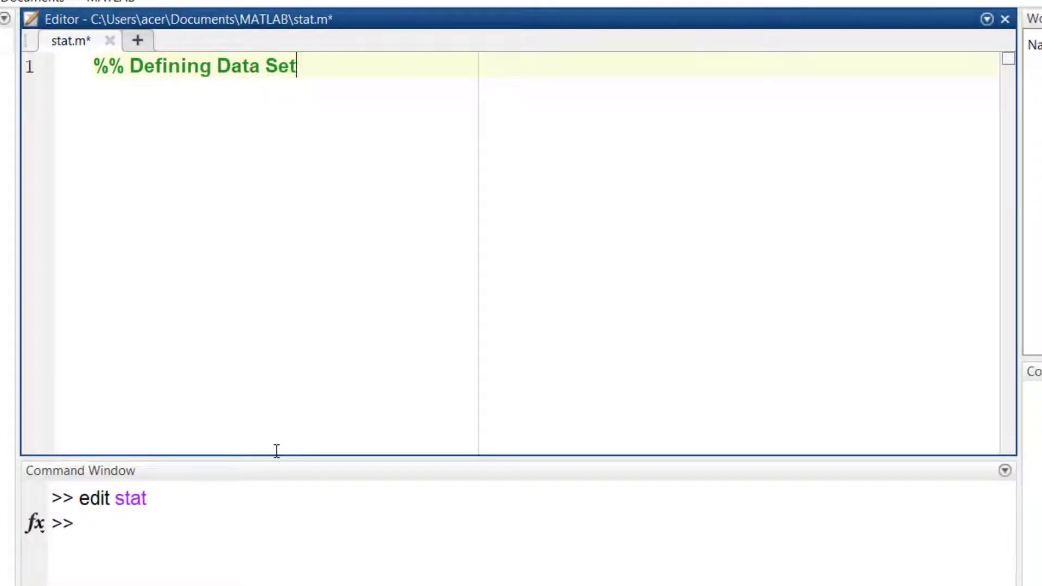
{"action": "type", "text": "d = [105 97 245 163 207 134 218 199 160 196 221 154 228 131 180 178 157 151 175 201 183 153 174 154 190 76 101 142 149 200 186 174 199 115 193 167 171 163 87 176 121 120 181 160 194 184 165 145 160 150"}
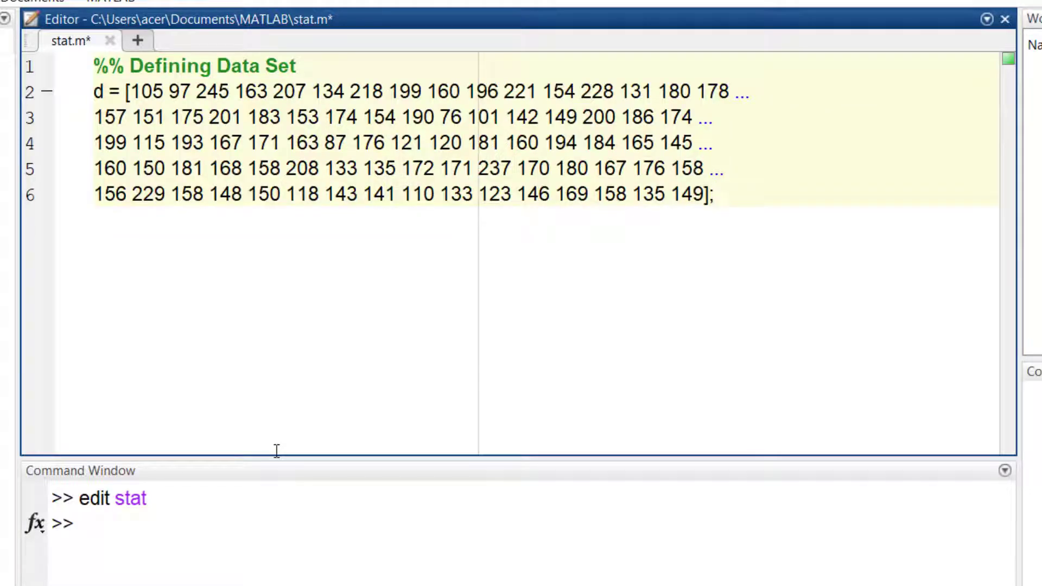
- Add a 'Number of Elements' section computing n = length(d) and run it
{"action": "type", "text": "%% Num"}
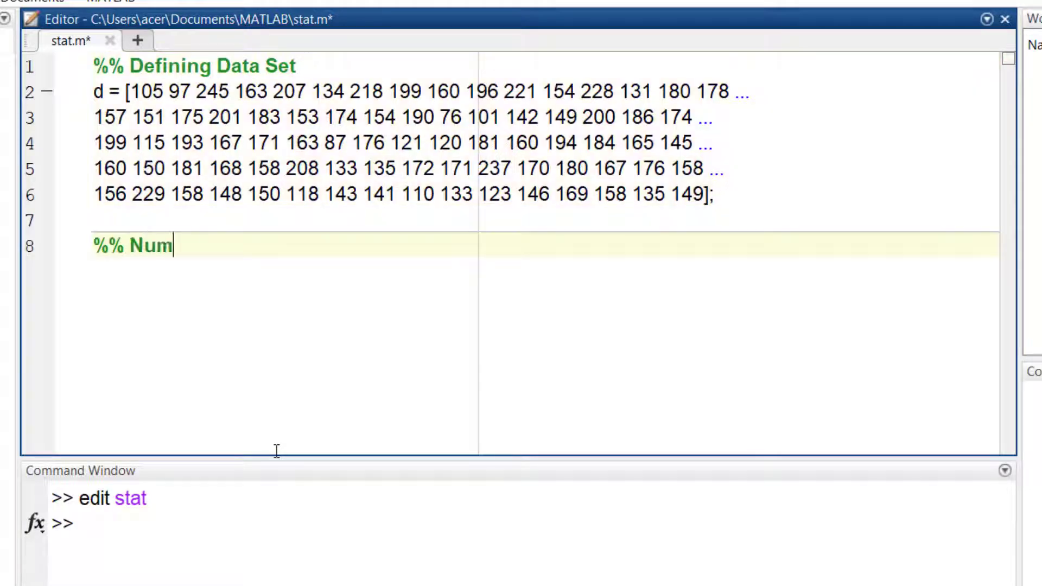
{"action": "type", "text": "ber of Elements"}
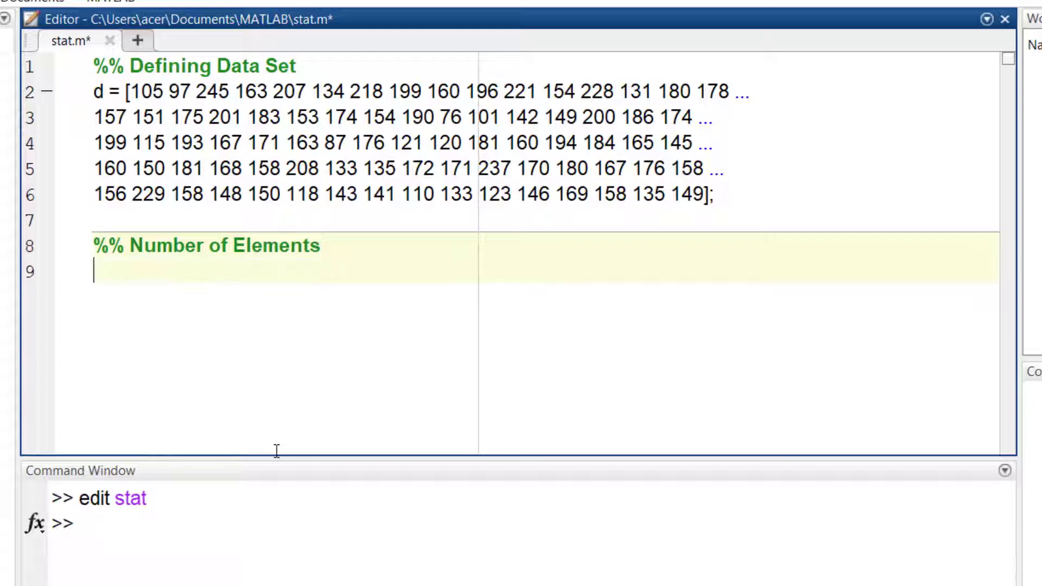
{"action": "type", "text": "n = lengt"}
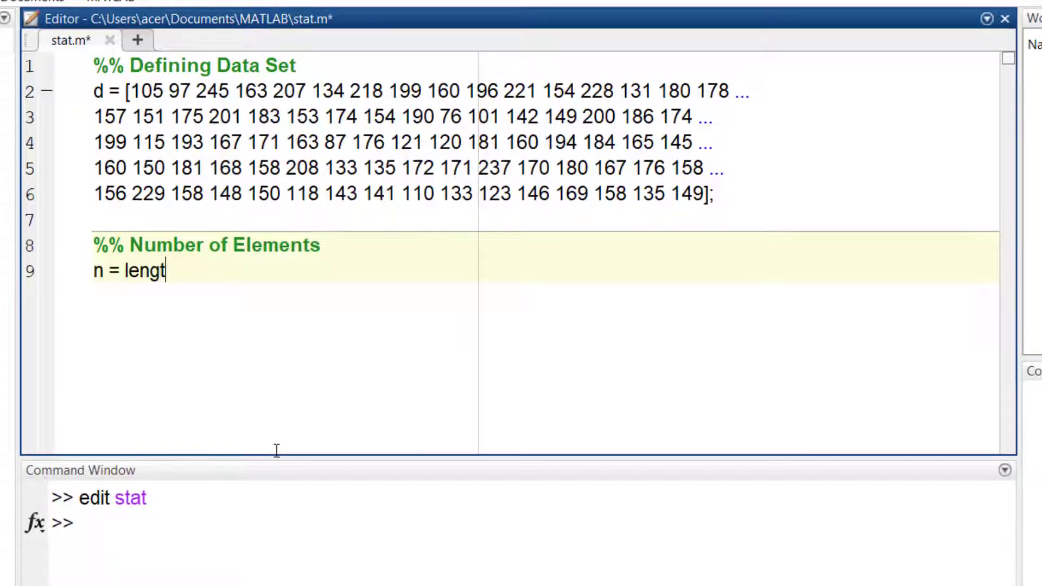
{"action": "type", "text": "h(d)"}
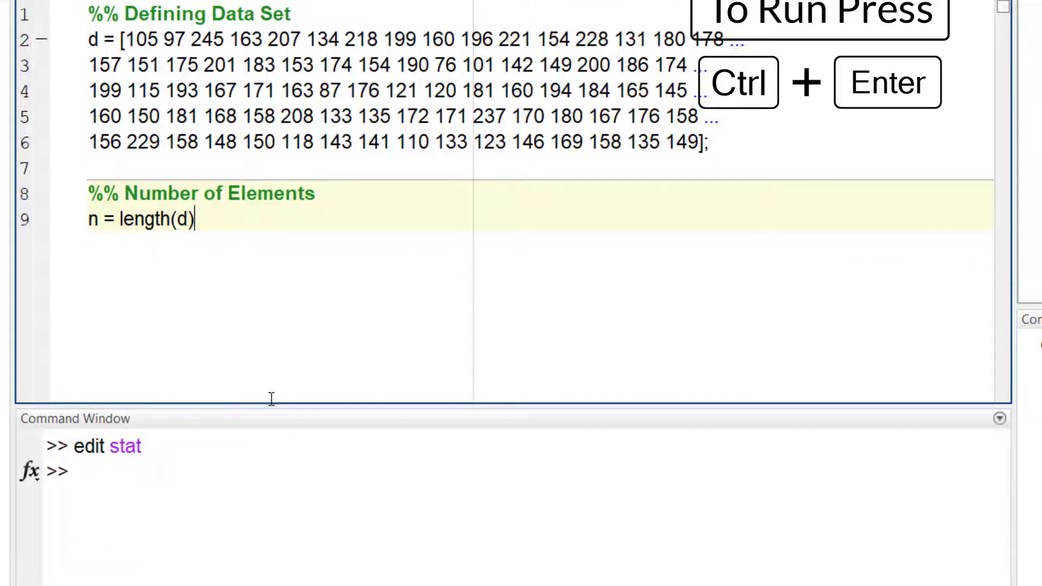
{"action": "key", "text": "ctrl+enter"}
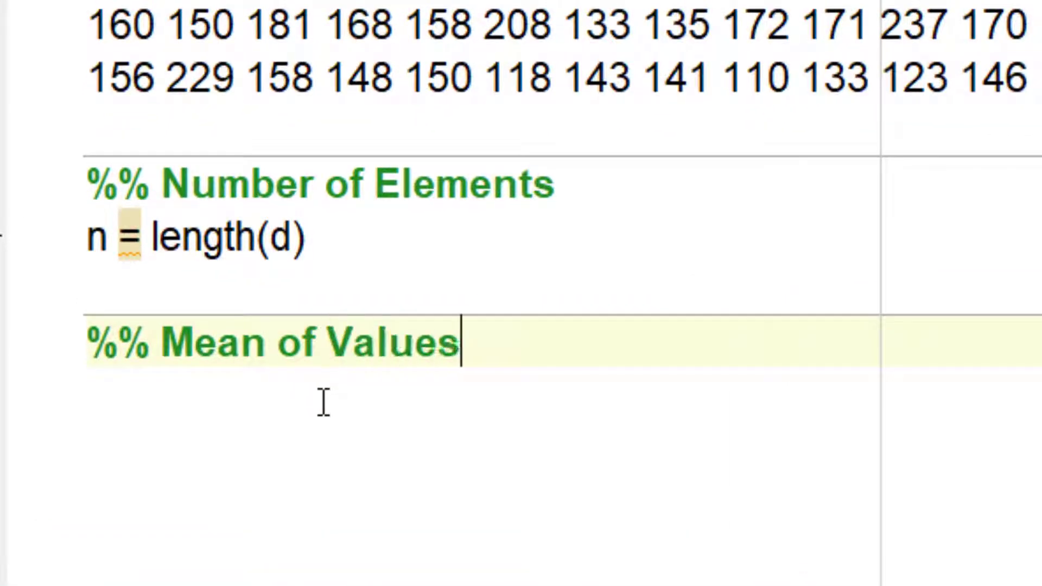
- Compute the mean as m = mean(d) and m2 = sum(d)/n
{"action": "type", "text": "m = mean"}
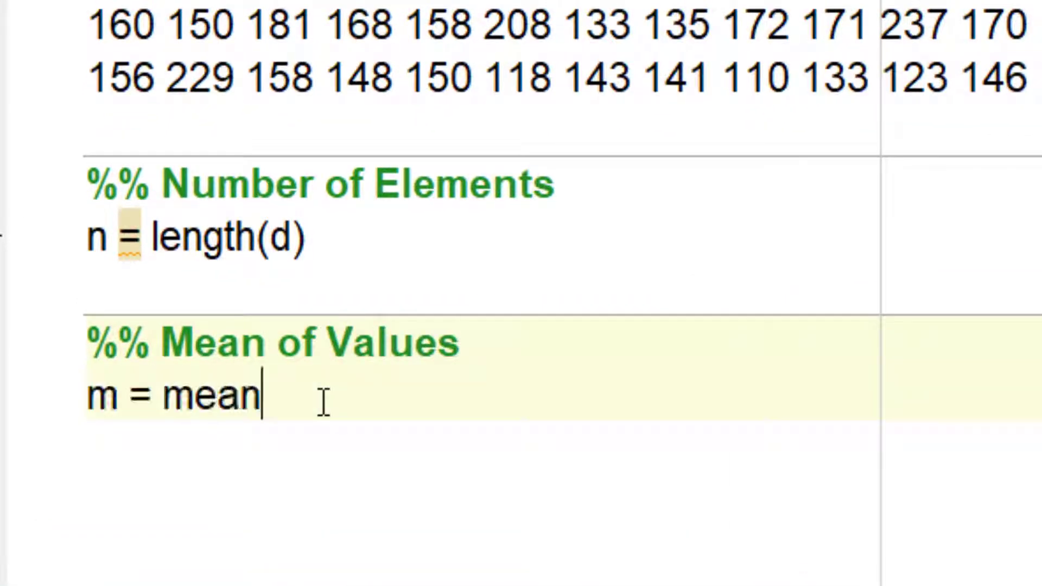
{"action": "type", "text": "(d)"}
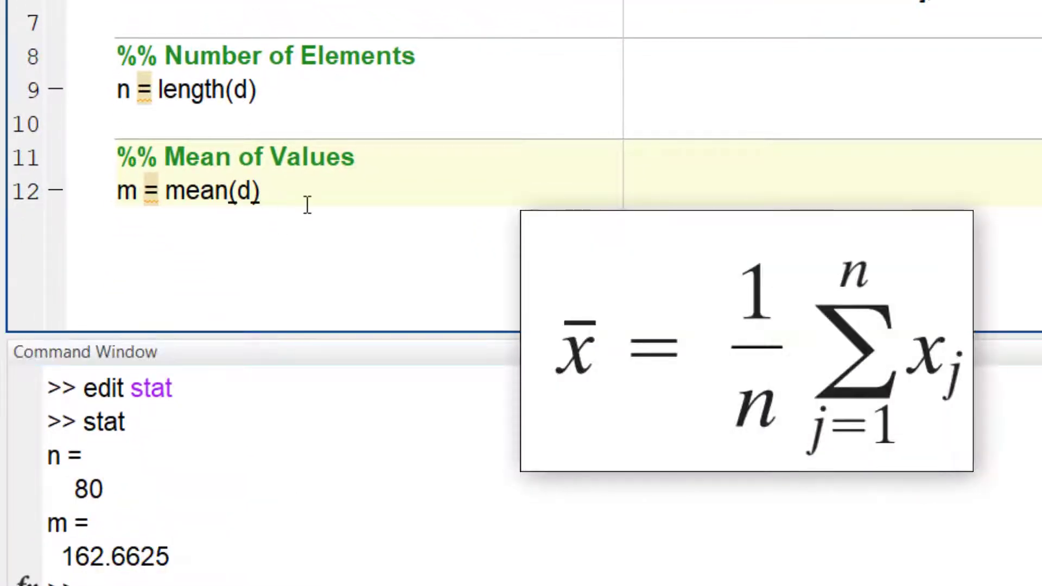
{"action": "type", "text": "m2 ="}
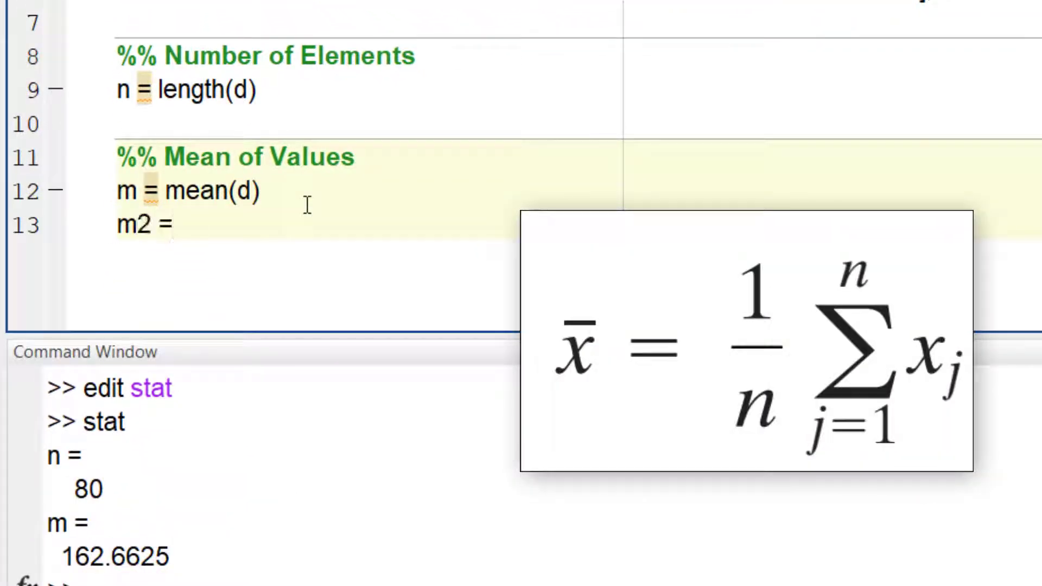
{"action": "type", "text": "sum(d)/n"}
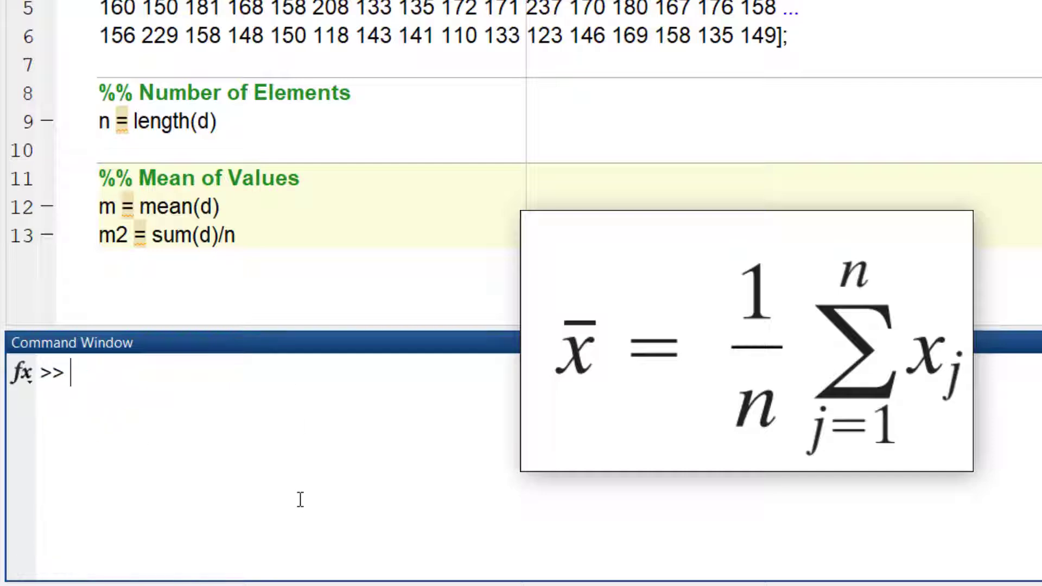
- Accumulate s = s + d(i) in a loop and take m3 = s/n, all giving 162.6625
{"action": "type", "text": "s"}
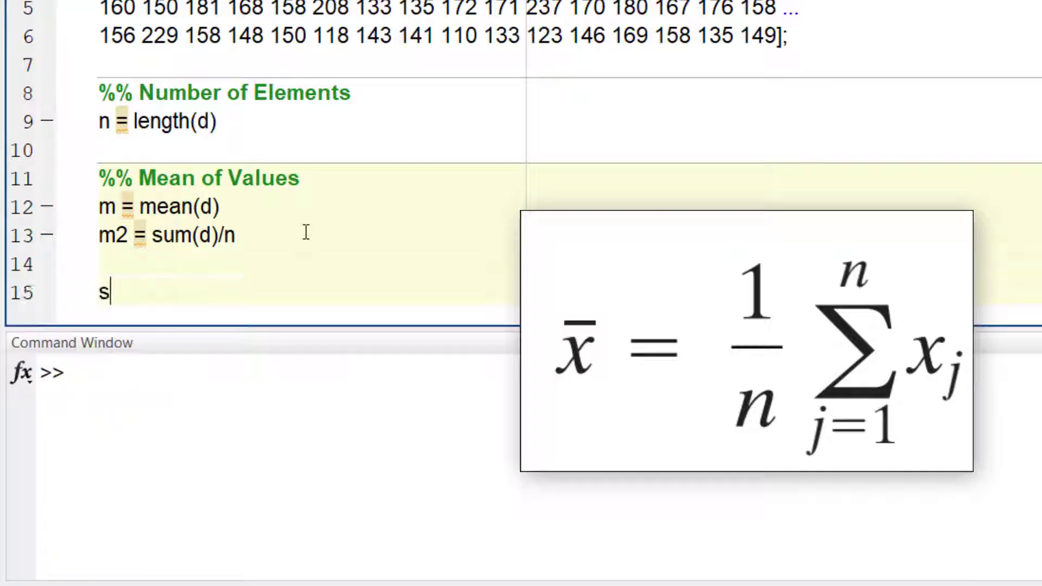
{"action": "type", "text": "= 0 ;"}
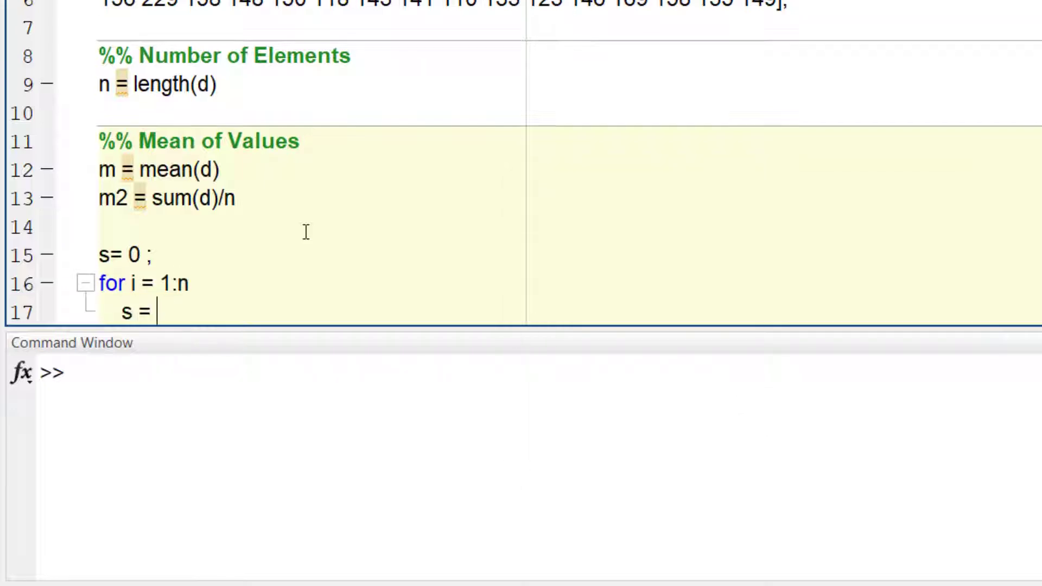
{"action": "type", "text": "s+d(i);"}
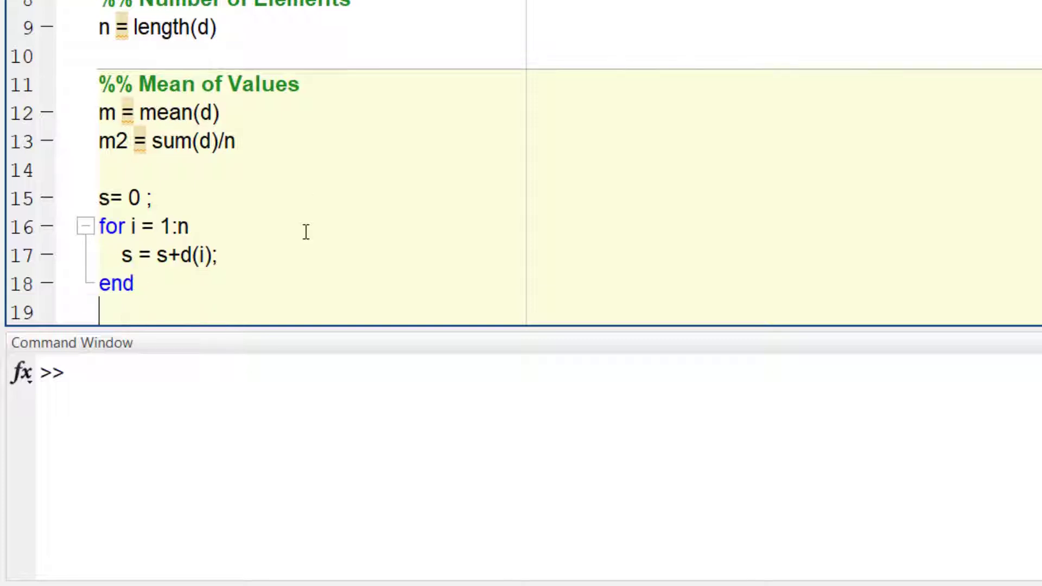
{"action": "type", "text": "m3 = s/"}
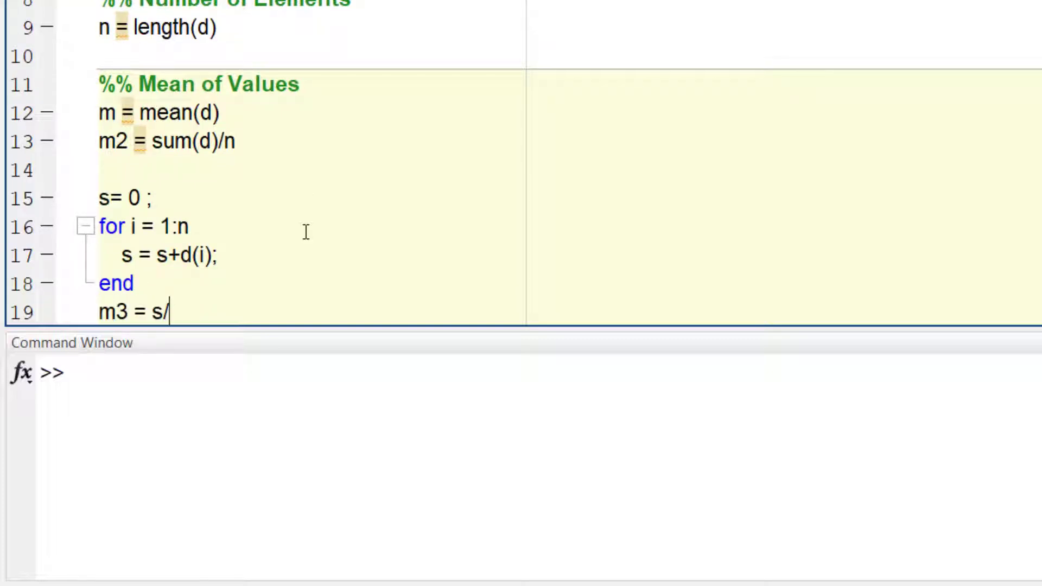
{"action": "type", "text": "n"}
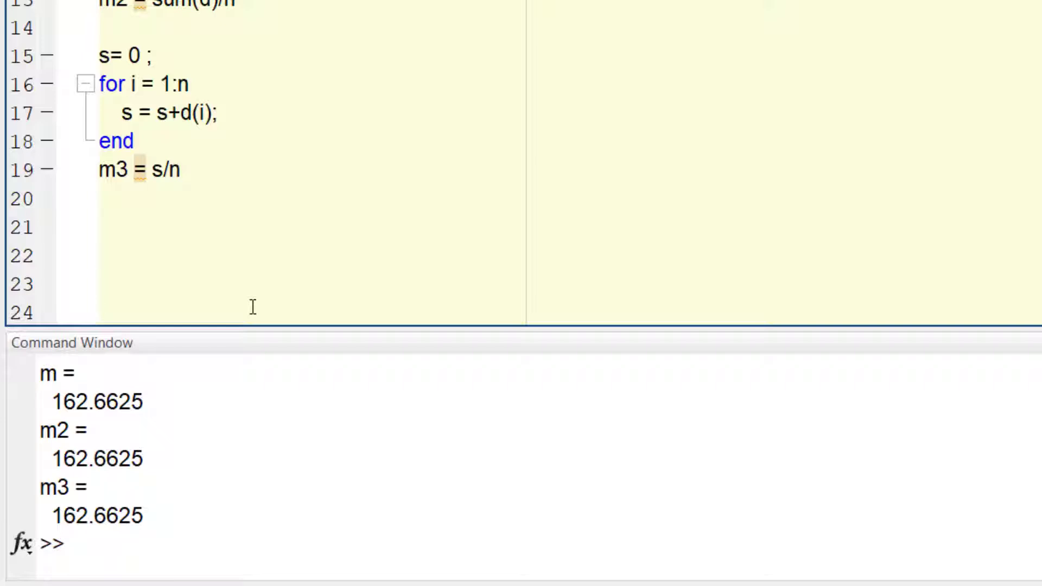
- Start a 'Standard Deviation' section with sigma = std(d) and sigma2 = sqrt((sum(d.^2) - n*m^2)/(n-1))
{"action": "type", "text": "%% Standard Deviation"}
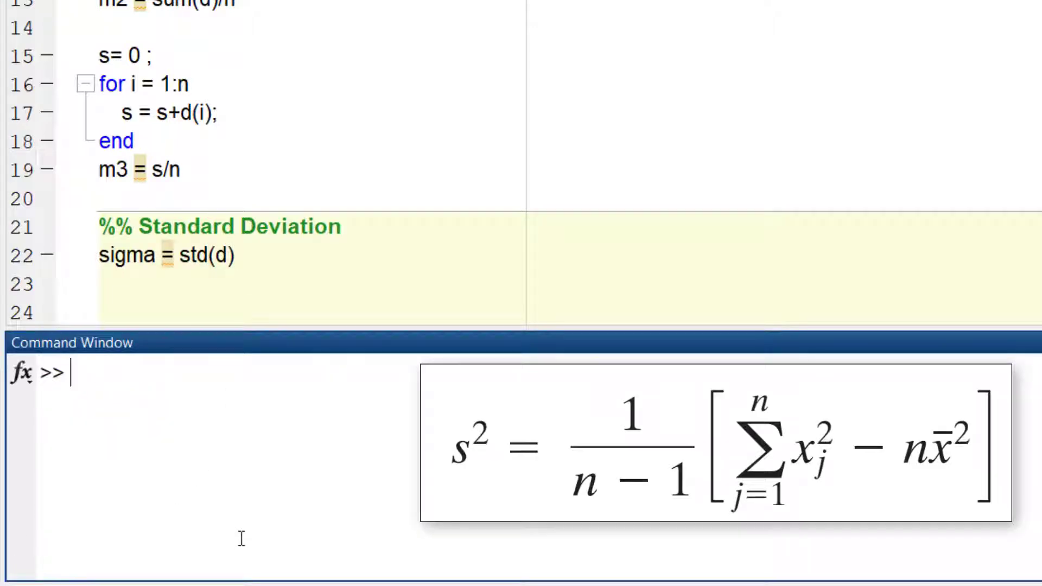
{"action": "type", "text": "sigma2"}
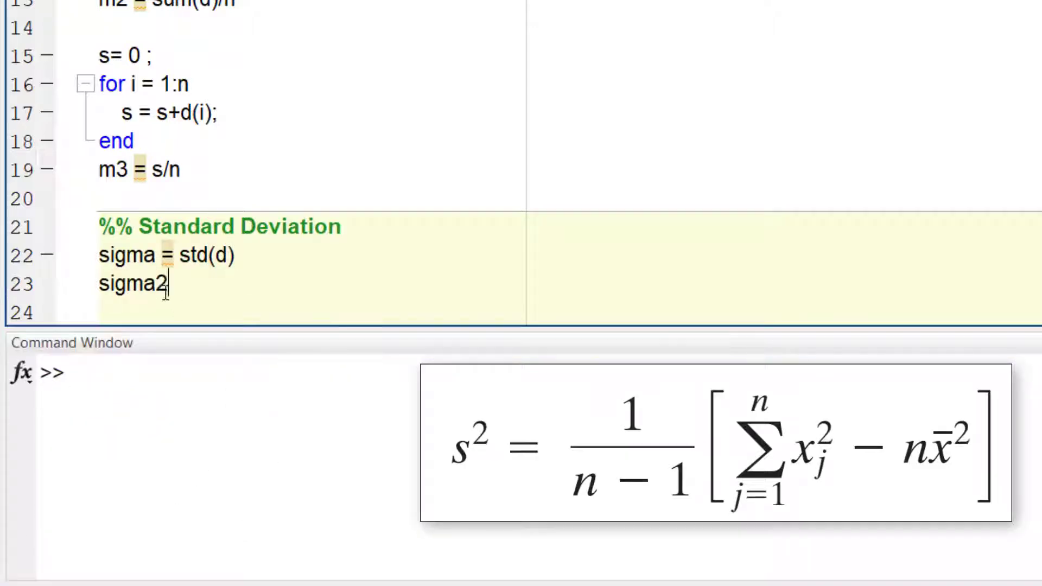
{"action": "type", "text": "= sqrt("}
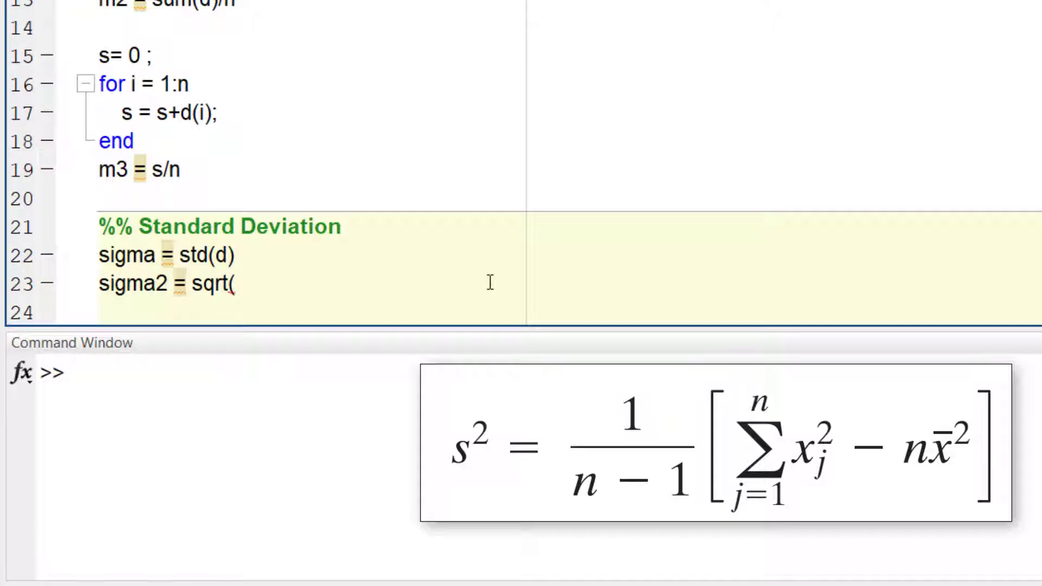
{"action": "type", "text": "sum"}
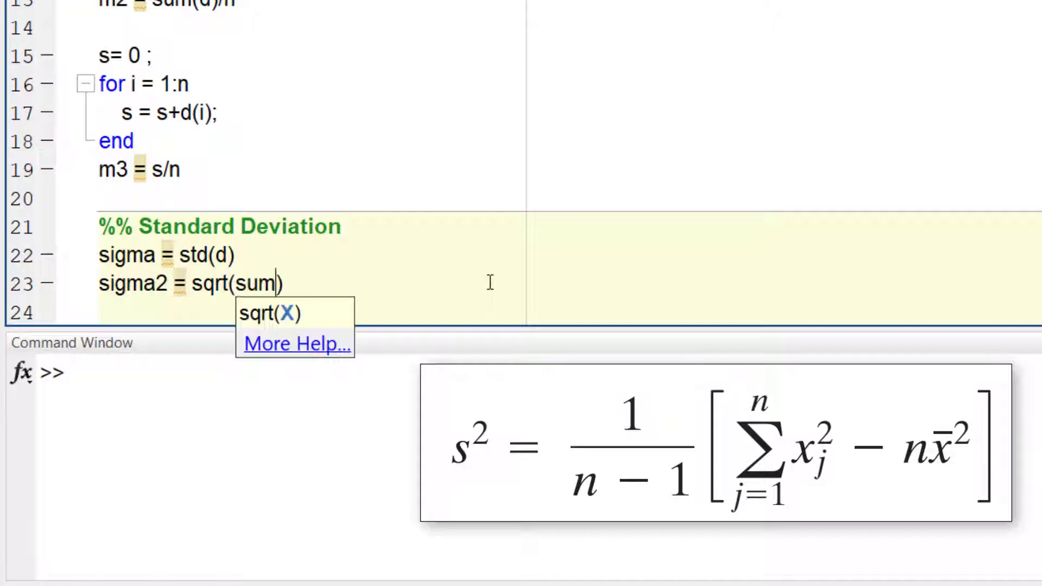
{"action": "type", "text": "(d.^2) - n*"}
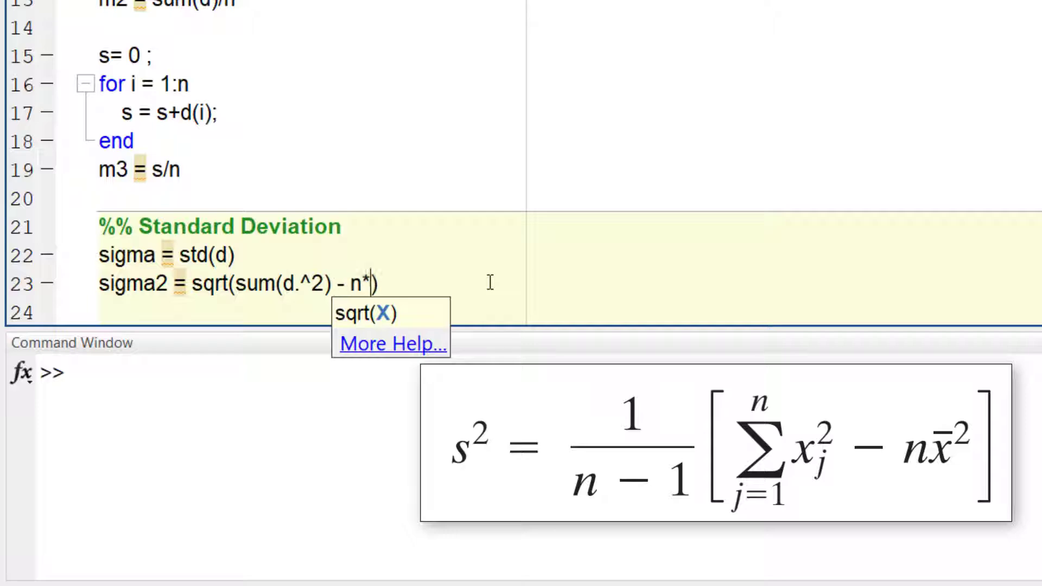
{"action": "type", "text": "m^2)/(n-1))"}
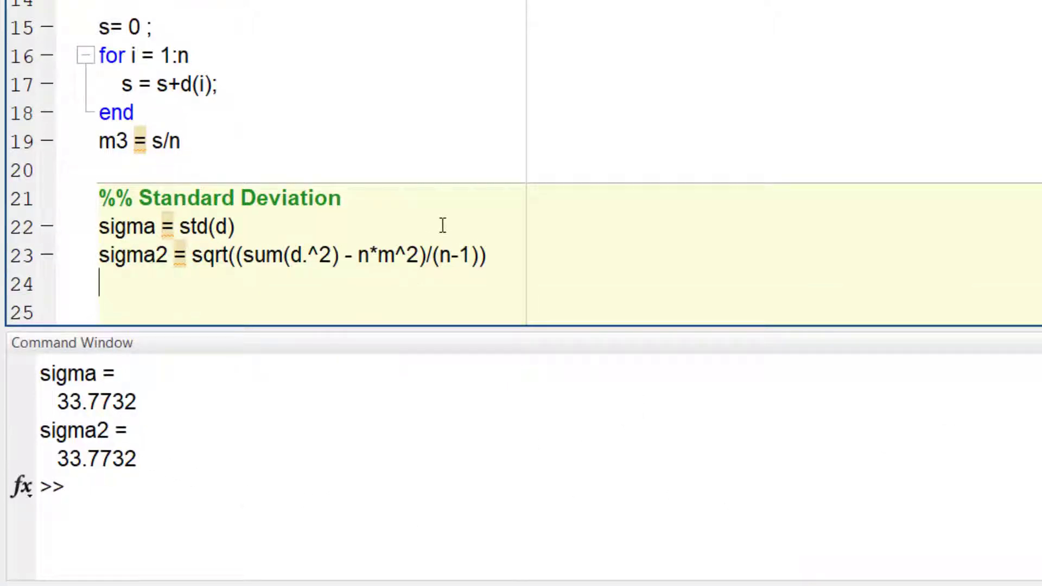
- Add variance = var(d) and a formula-based variance2, run to show 1.1406e+03
{"action": "type", "text": "variance = var"}
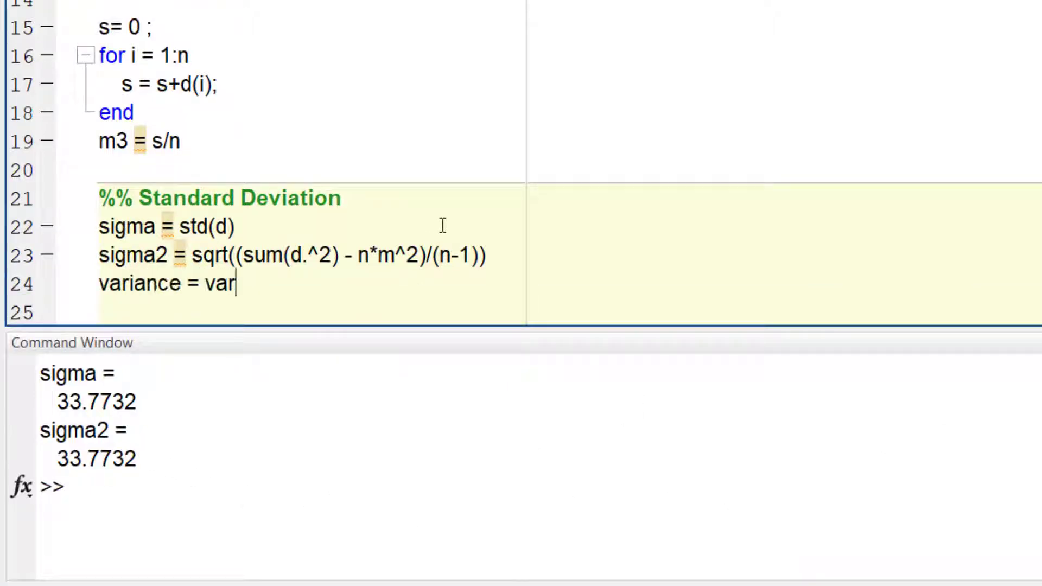
{"action": "type", "text": "(d)"}
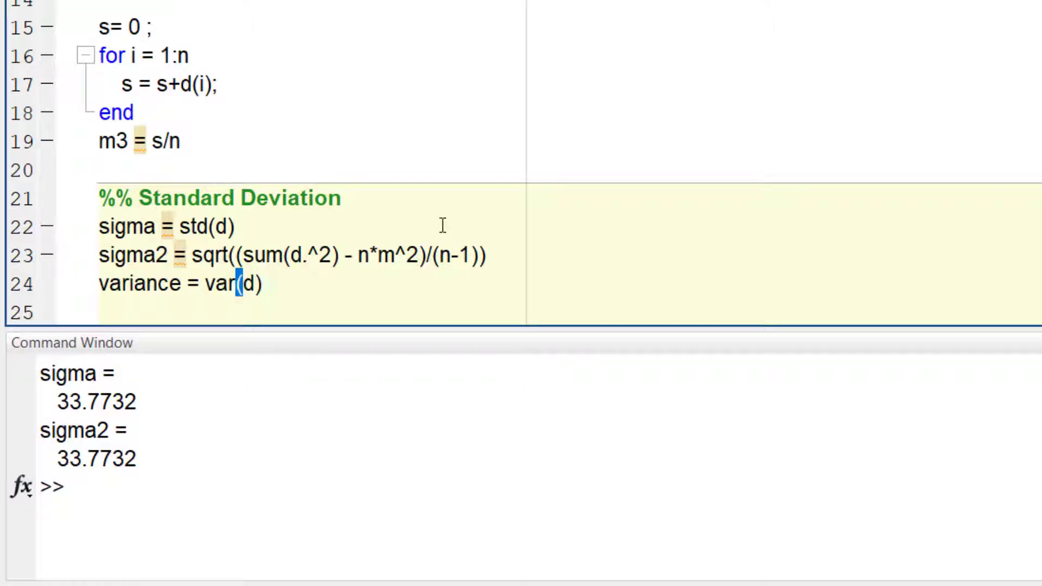
{"action": "type", "text": "varicncae"}
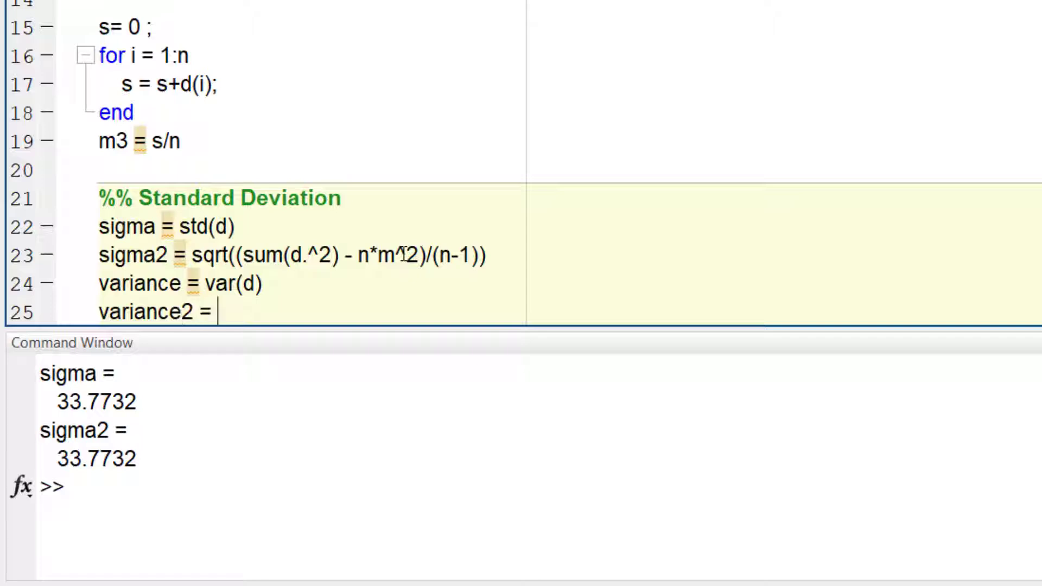
{"action": "left_click_drag", "start_coordinate": [238, 255], "coordinate": [473, 255]}
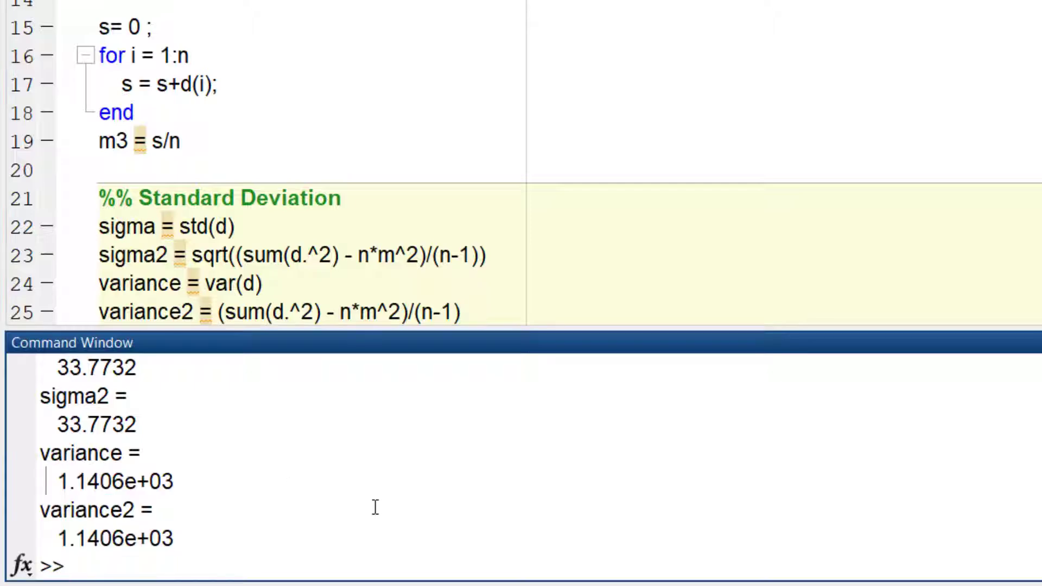
- Add a 'Plotting a Histogram' section with hist(d)
{"action": "type", "text": "%% Plo"}
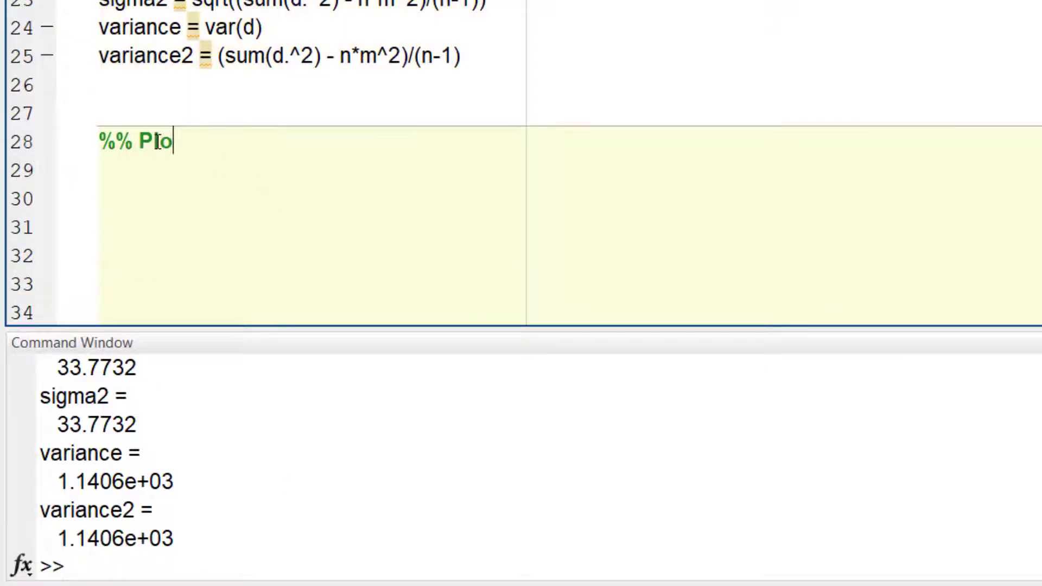
{"action": "type", "text": "tting a Histogram"}
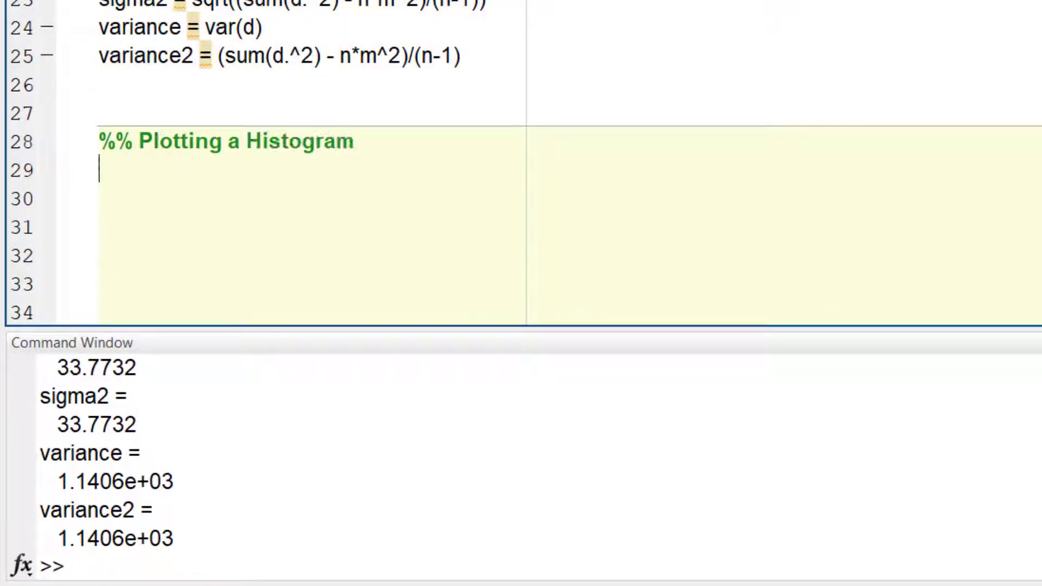
{"action": "type", "text": "hist(d)"}
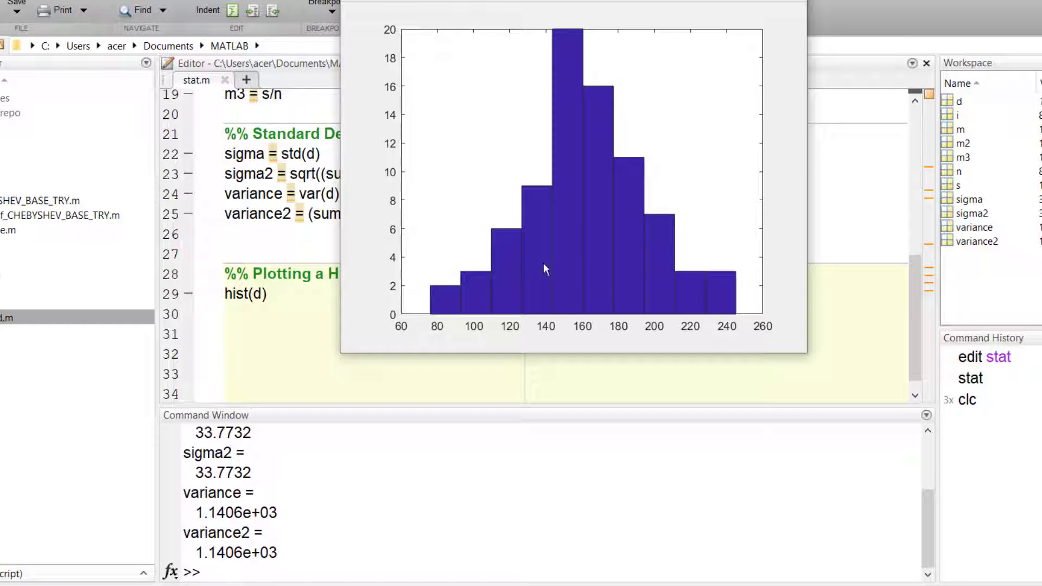
{"action": "mouse_move", "coordinate": [686, 50]}
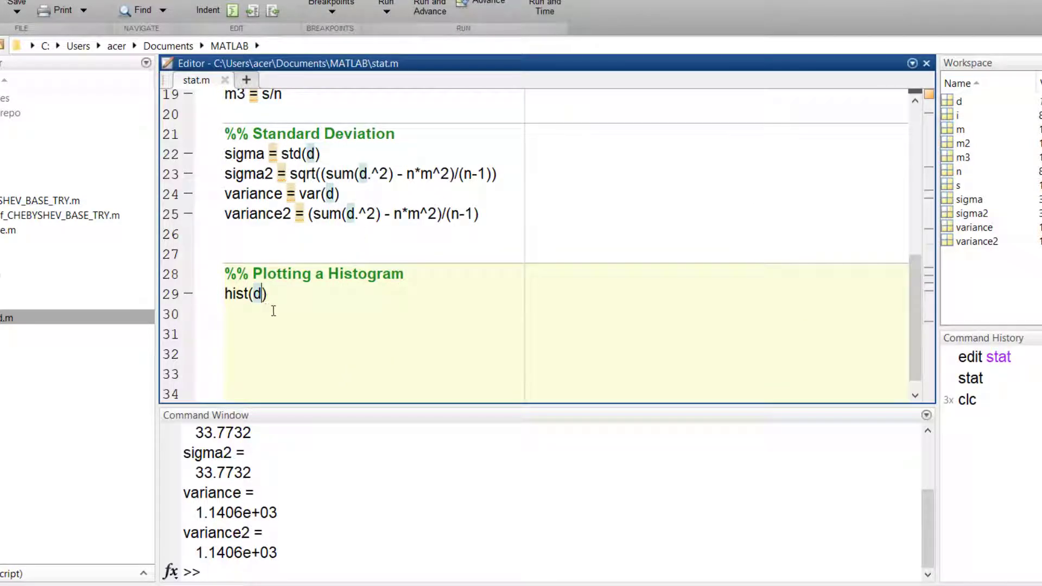
- Try explicit bin counts 10, 20 and 40, leaving the call as hist(d, 40)
{"action": "type", "text": ", 10"}
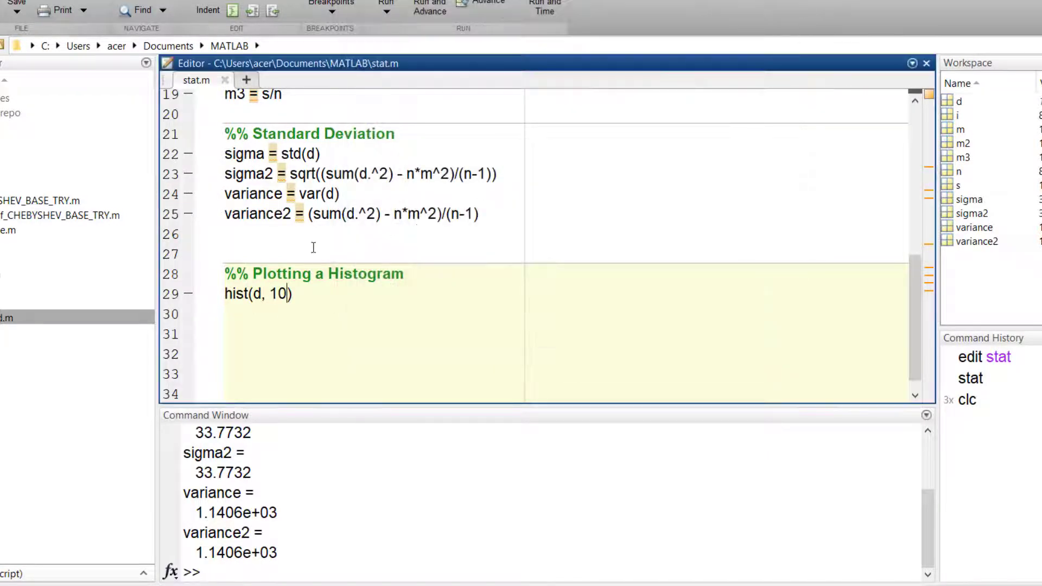
{"action": "type", "text": "20"}
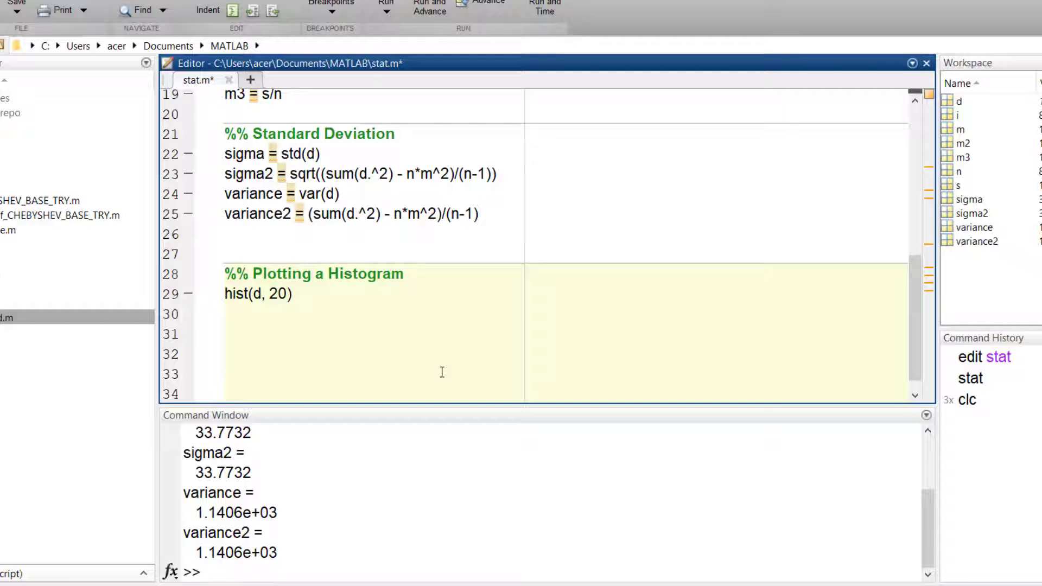
{"action": "mouse_move", "coordinate": [388, 314]}
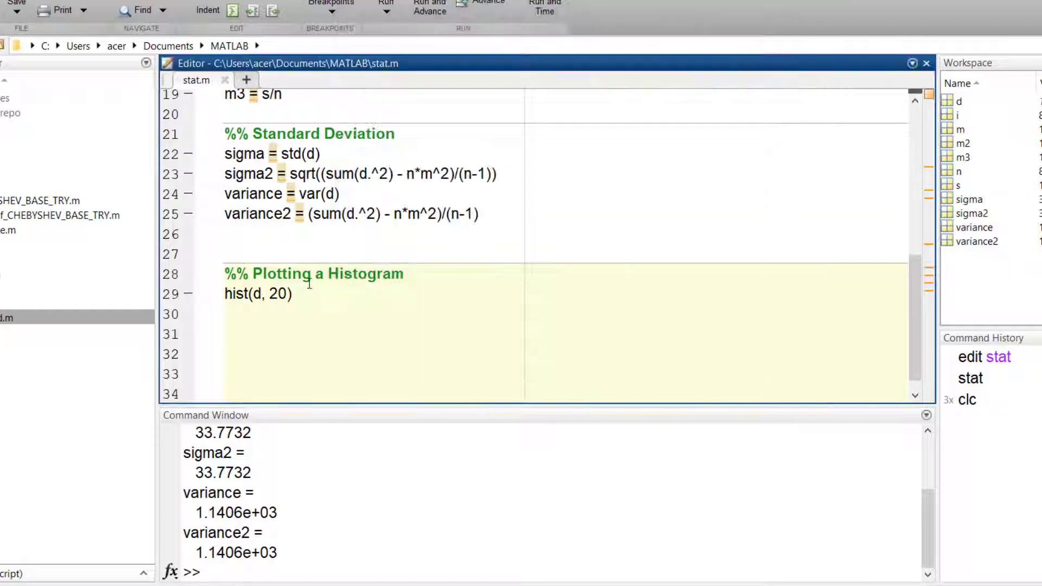
{"action": "type", "text": "4"}
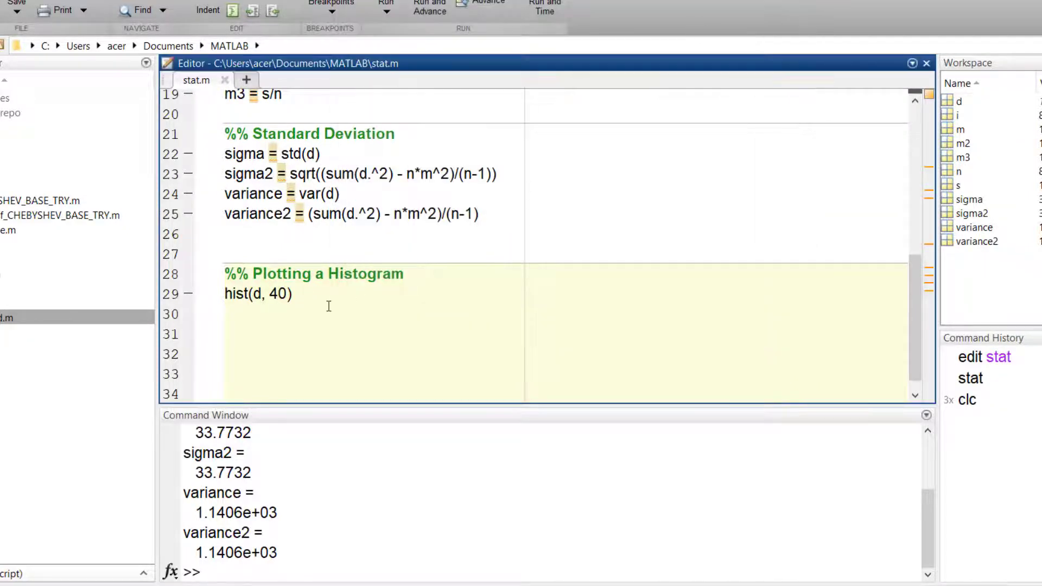
- Replace the call with yy = hist(d), bar(yy), figure and hist(d) for comparison
{"action": "key", "text": "Backspace"}
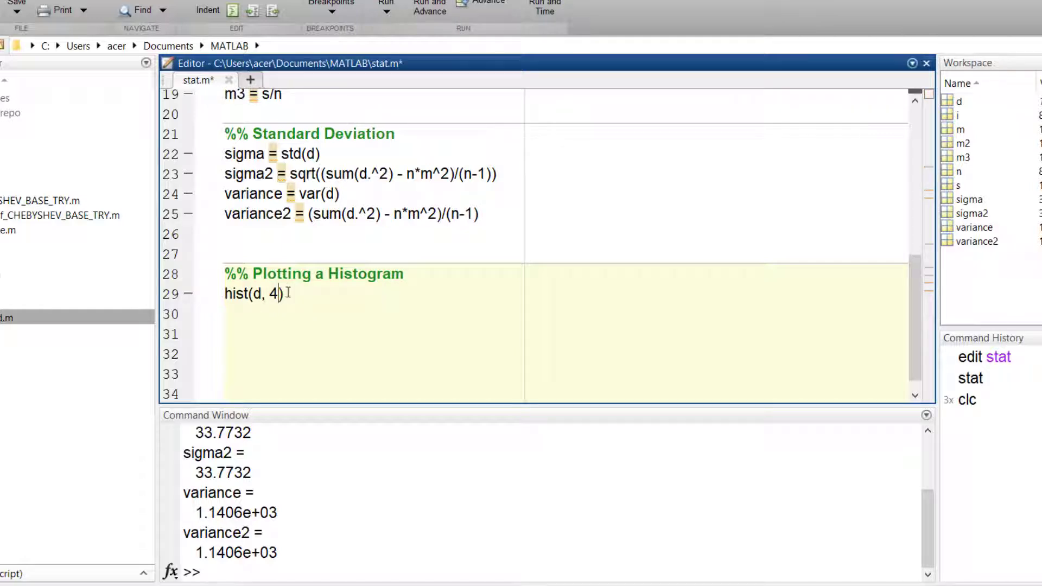
{"action": "type", "text": "yy = hist(d)"}
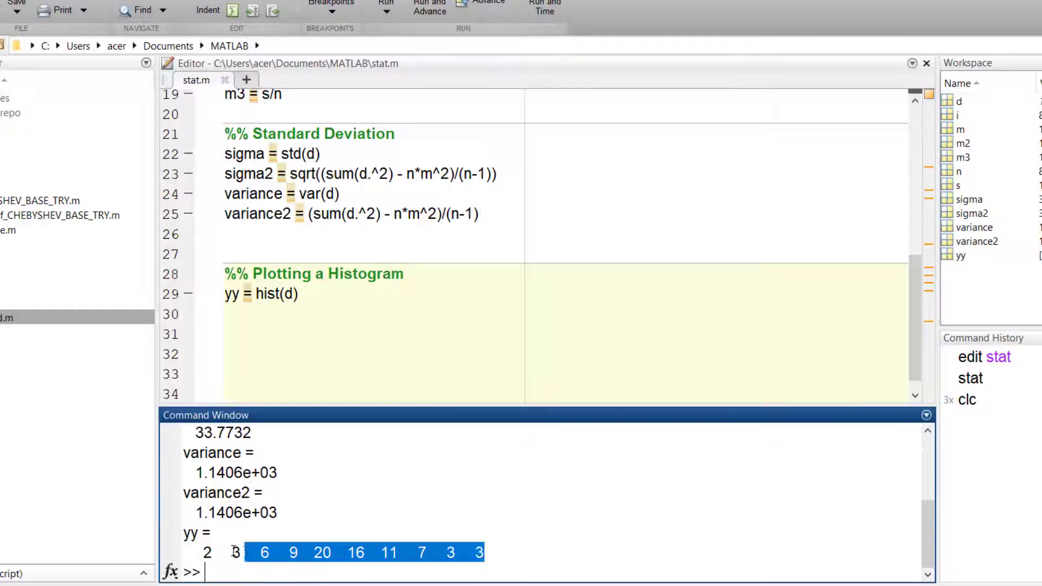
{"action": "type", "text": "ba"}
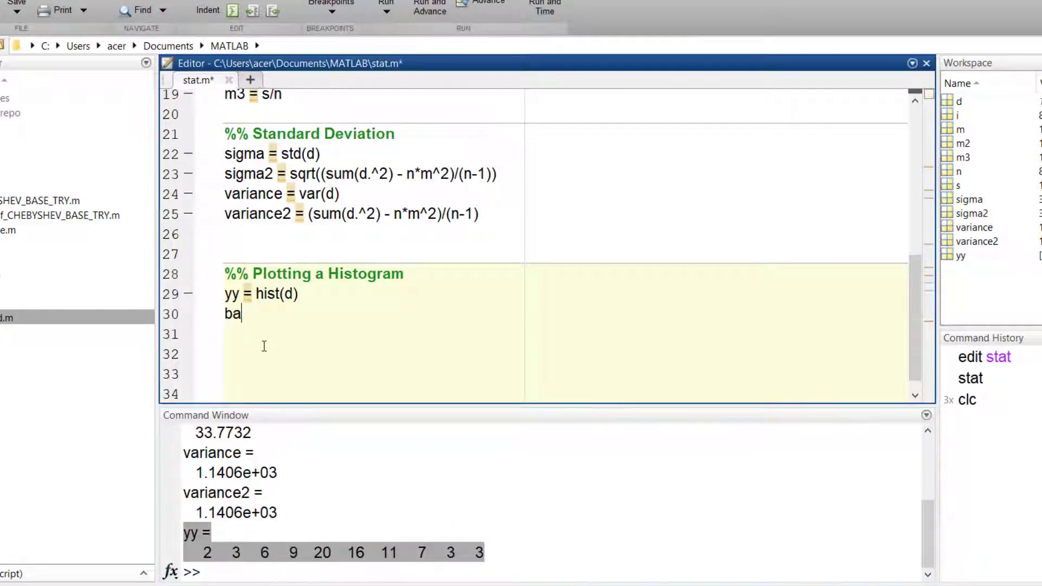
{"action": "type", "text": "r(yy)"}
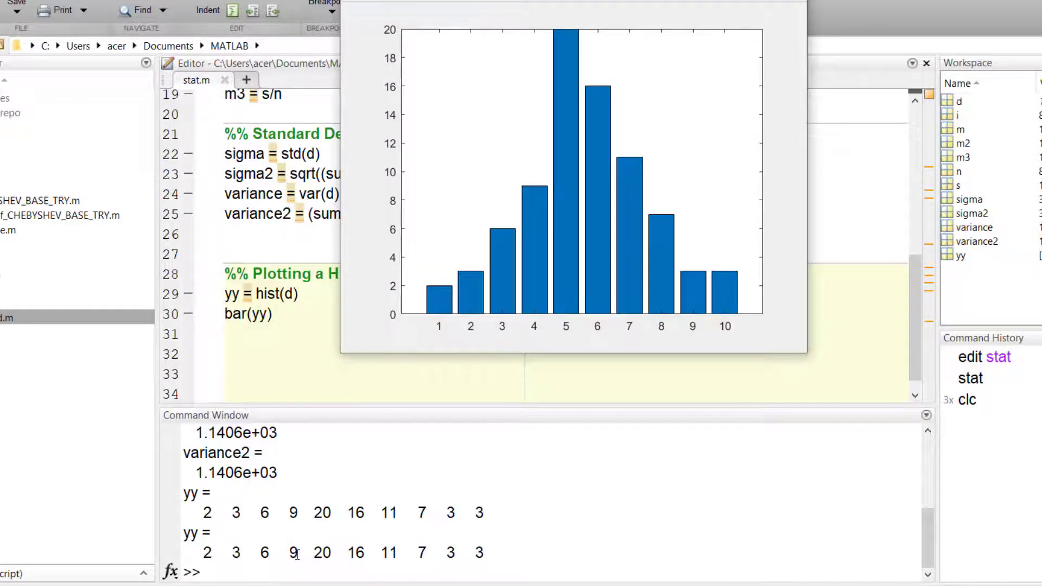
{"action": "type", "text": "figure"}
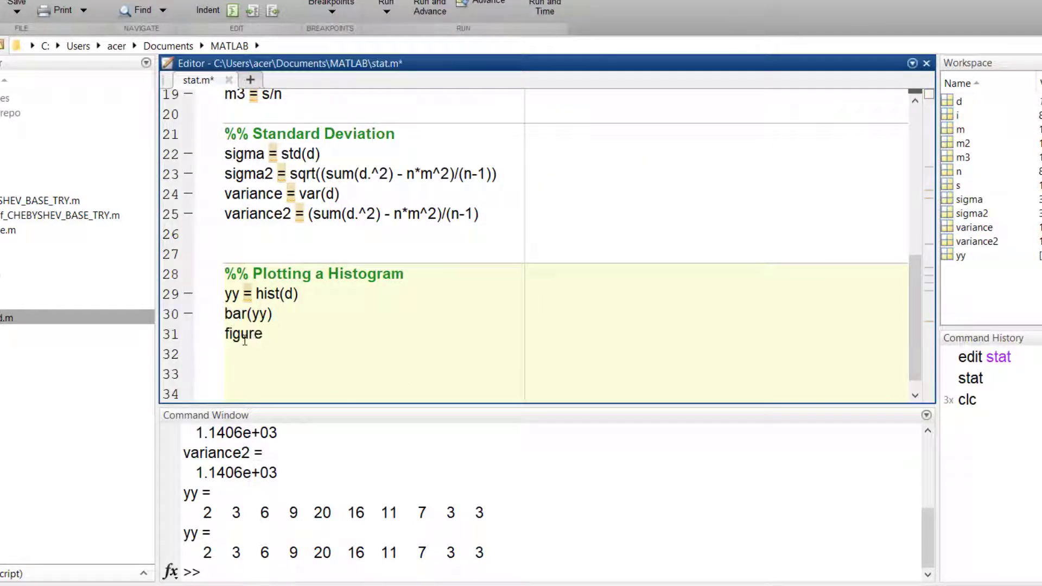
{"action": "type", "text": "hist(d)"}
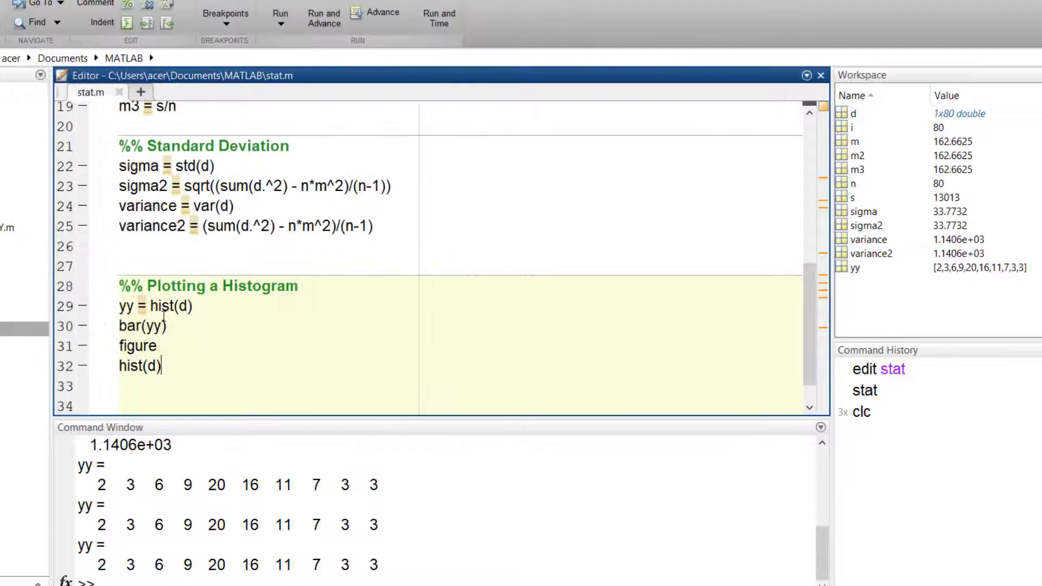
- Capture bin centres as [yy, xx] = hist(d) and draw full-width bars with bar(xx, yy, 1), then comment the lines out
{"action": "type", "text": ", x"}
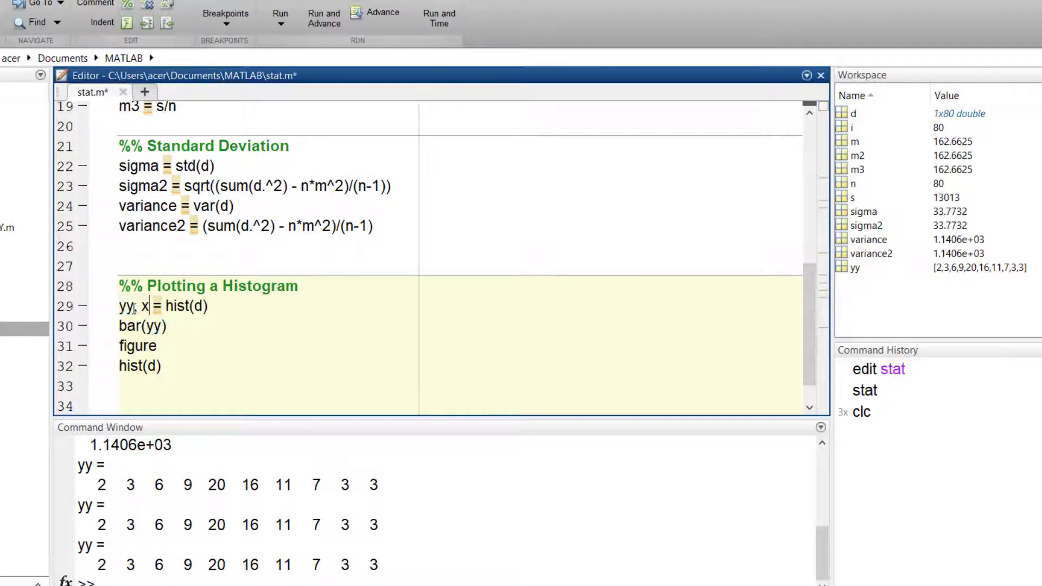
{"action": "type", "text": "x]"}
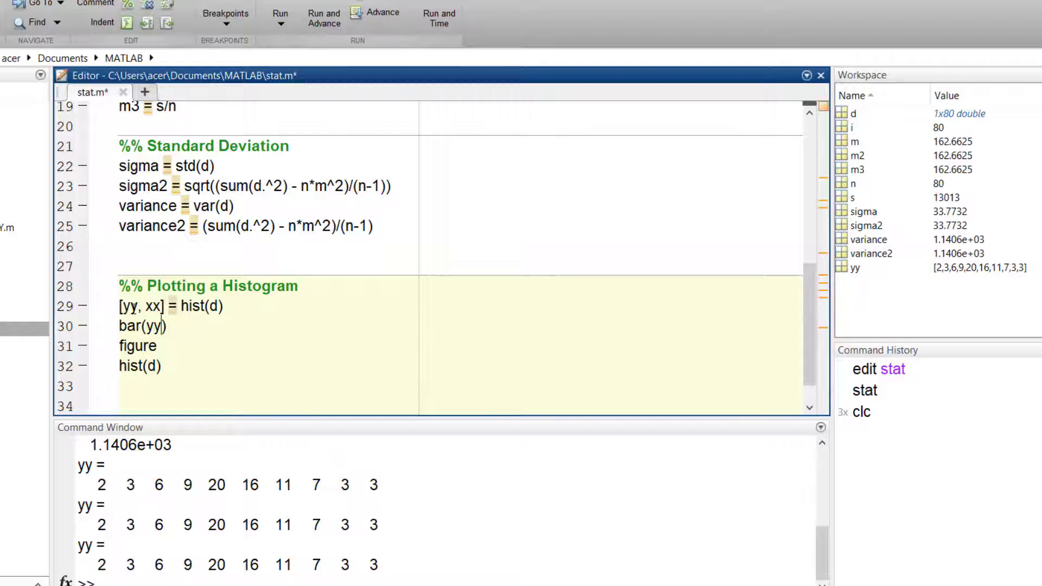
{"action": "type", "text": "xx,"}
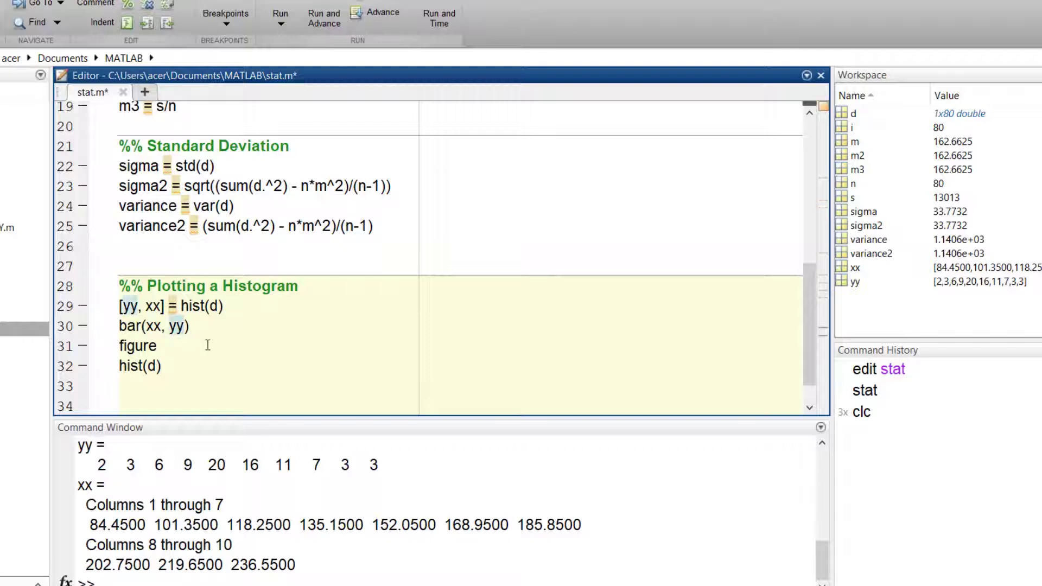
{"action": "type", "text": ", 1"}
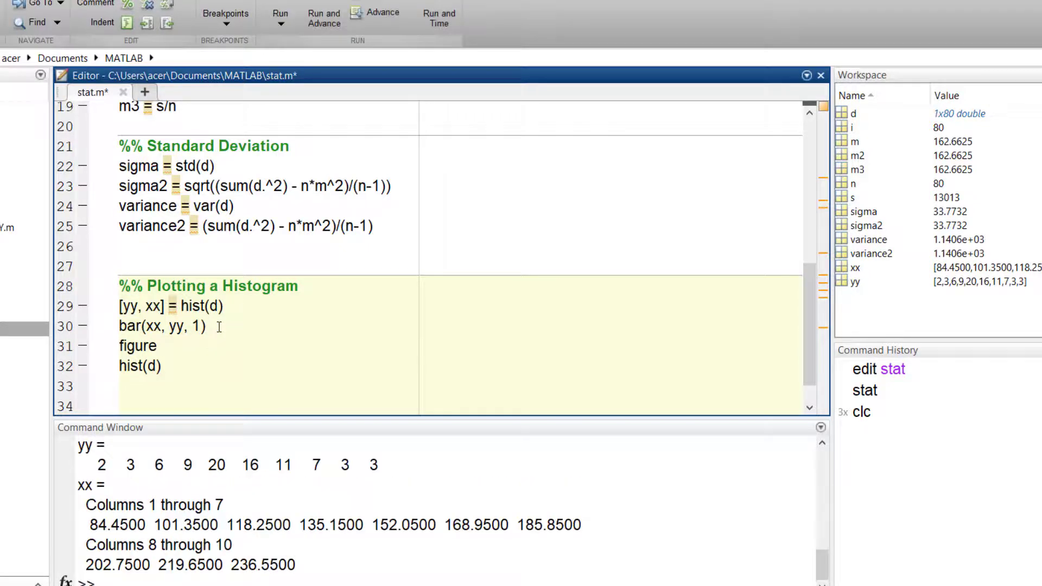
{"action": "left_click", "coordinate": [280, 13]}
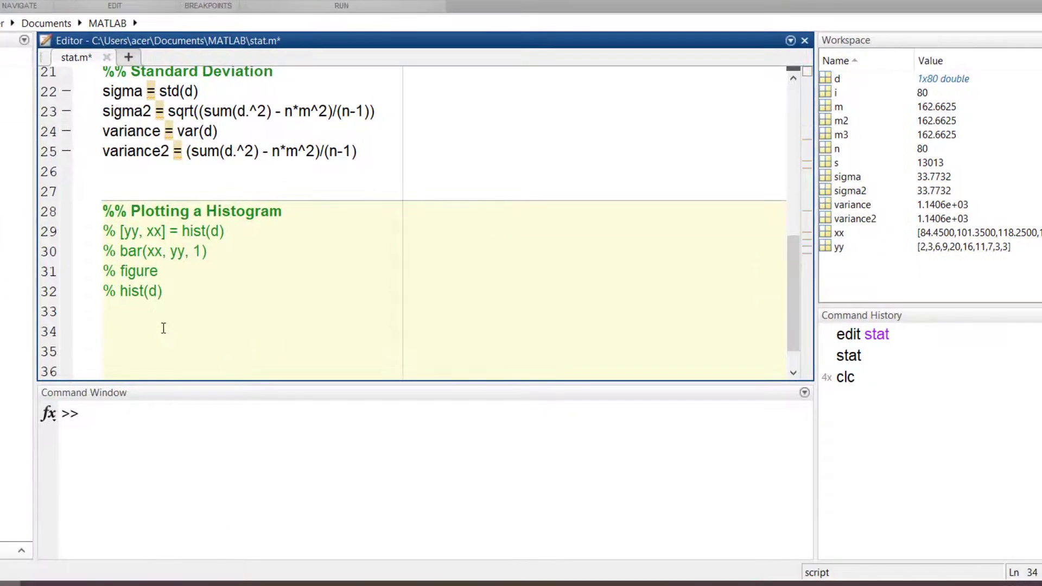
- Read help hist in the Command Window and add histogram(d) under the commented lines
{"action": "type", "text": "help hist"}
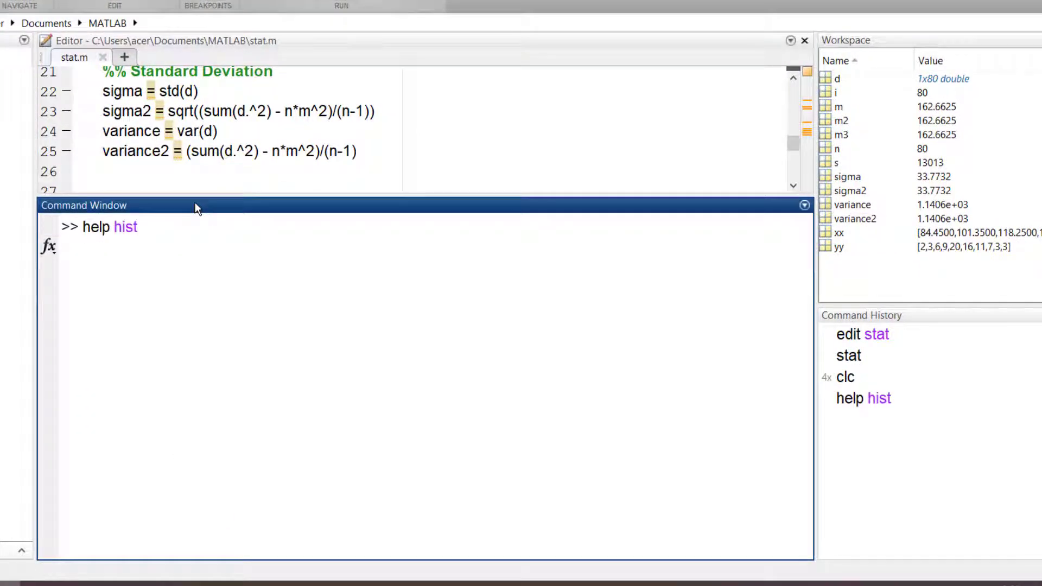
{"action": "key", "text": "enter"}
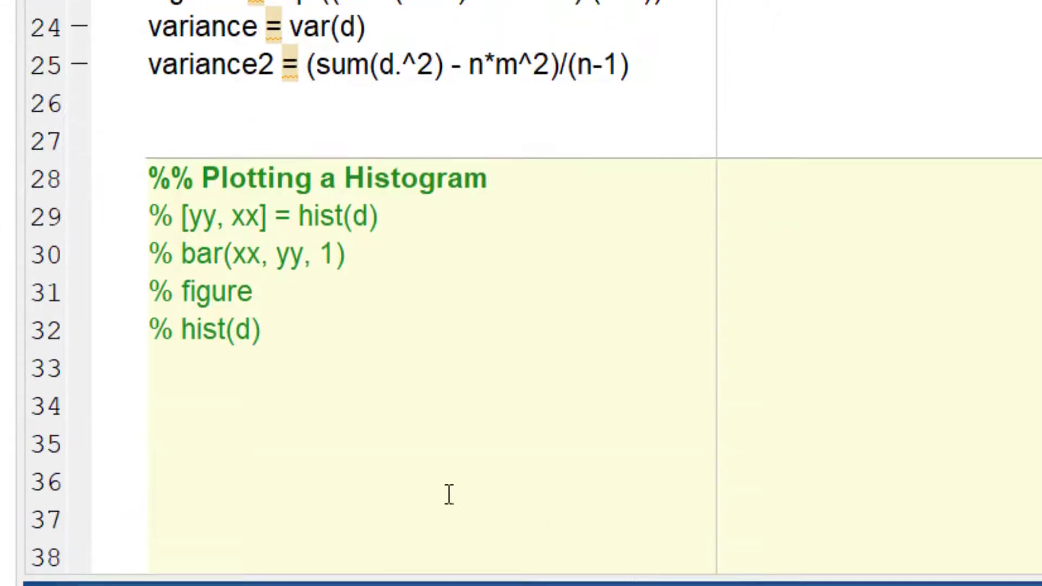
{"action": "type", "text": "histogram(d"}
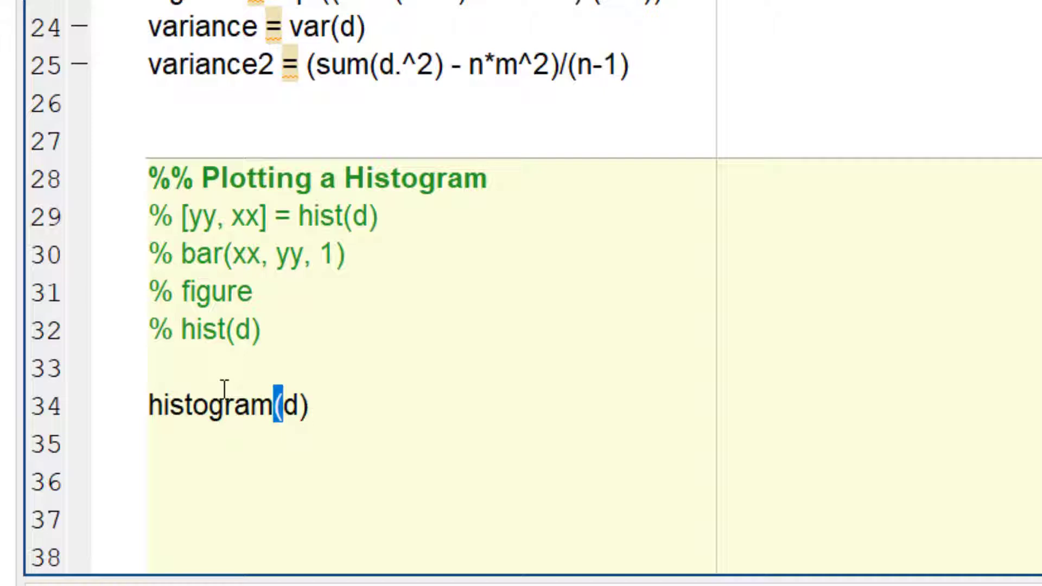
{"action": "left_click", "coordinate": [309, 404]}
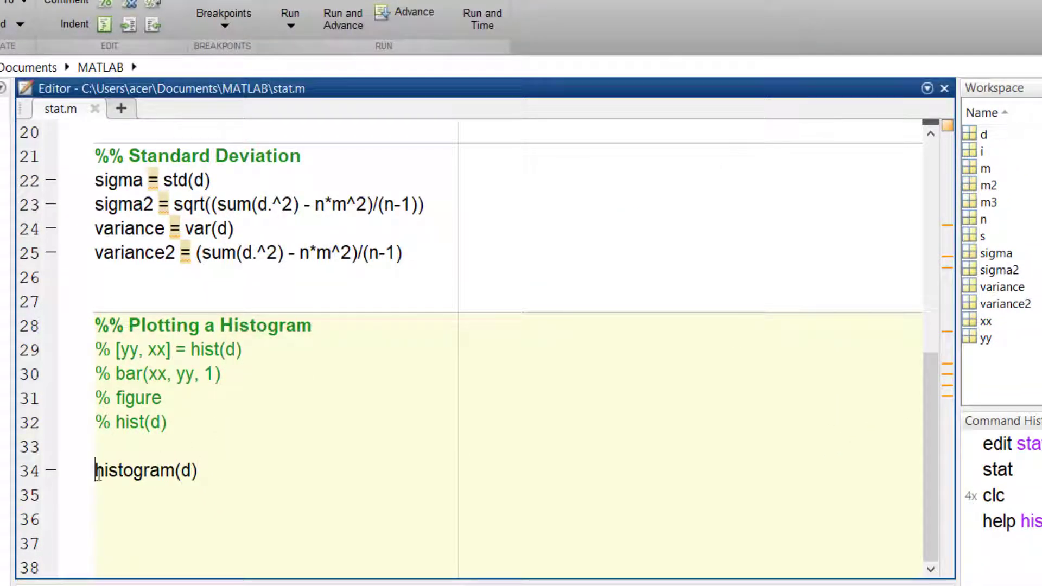
{"action": "type", "text": "H ="}
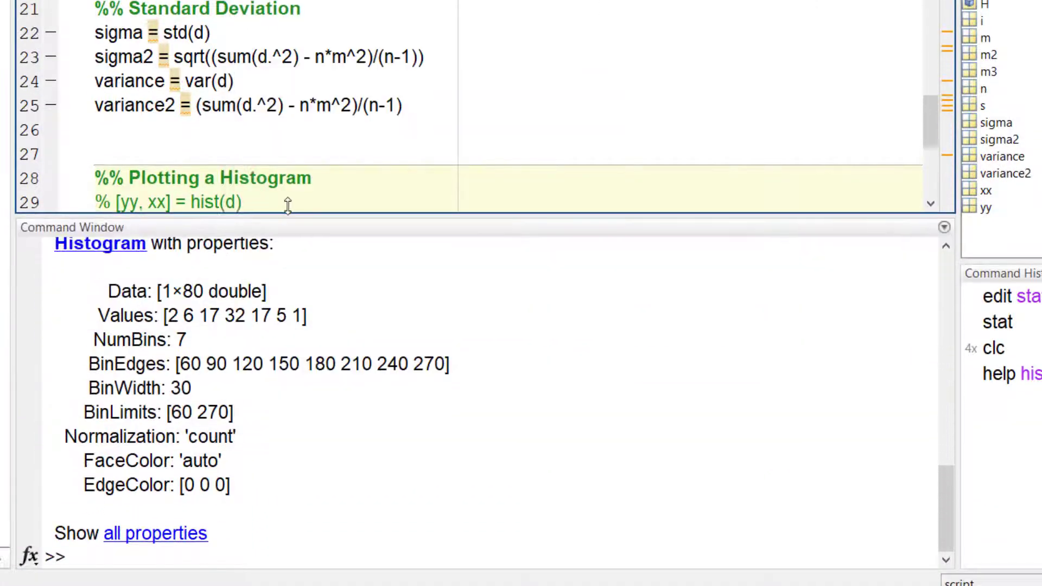
{"action": "double_click", "coordinate": [113, 315]}
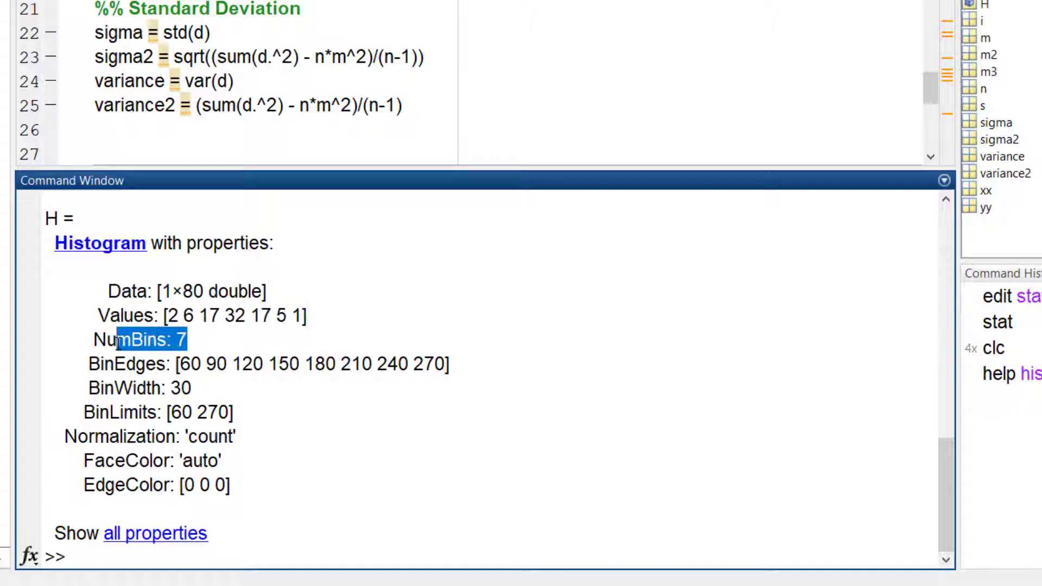
{"action": "type", "text": "H."}
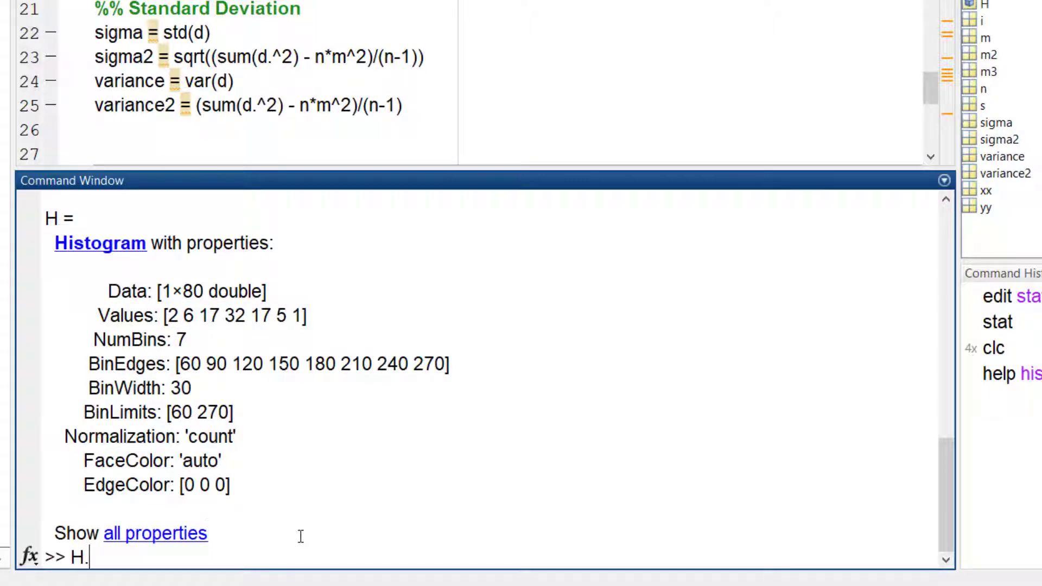
{"action": "type", "text": "Values"}
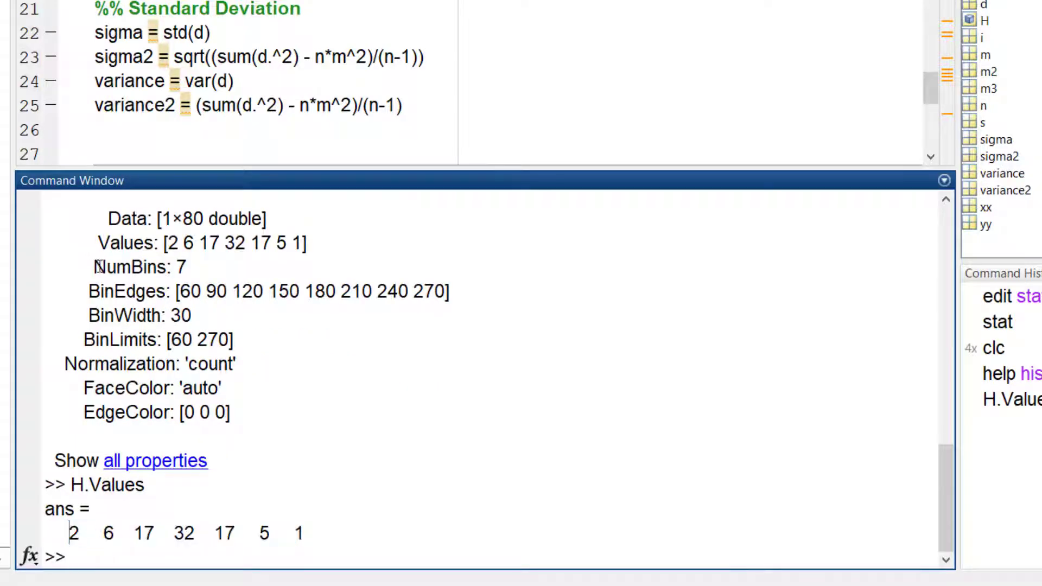
{"action": "double_click", "coordinate": [137, 267]}
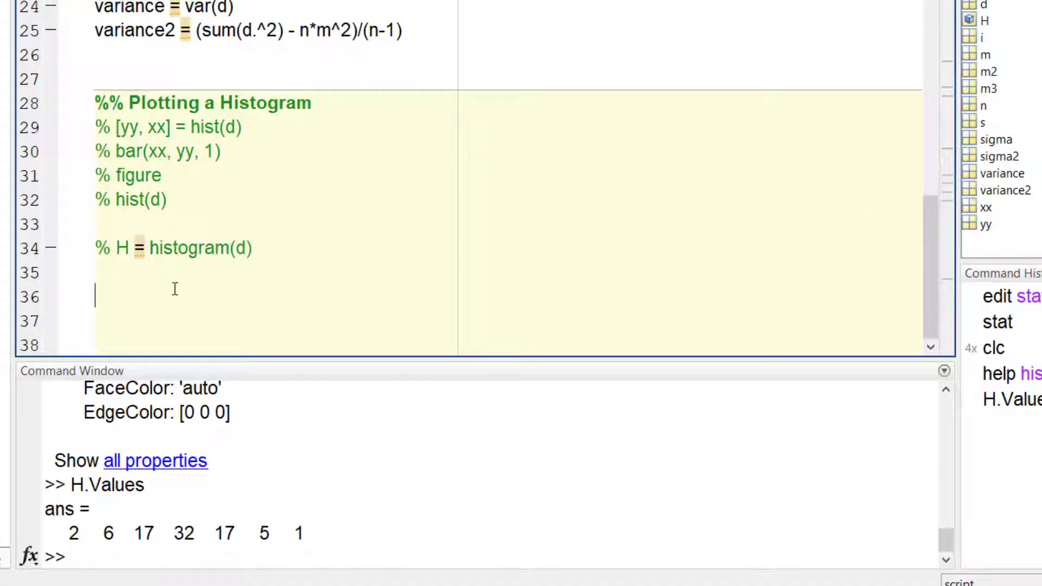
- Generate x = randn(10000, 1); and plot it with H = histogram(x)
{"action": "type", "text": "x = ran"}
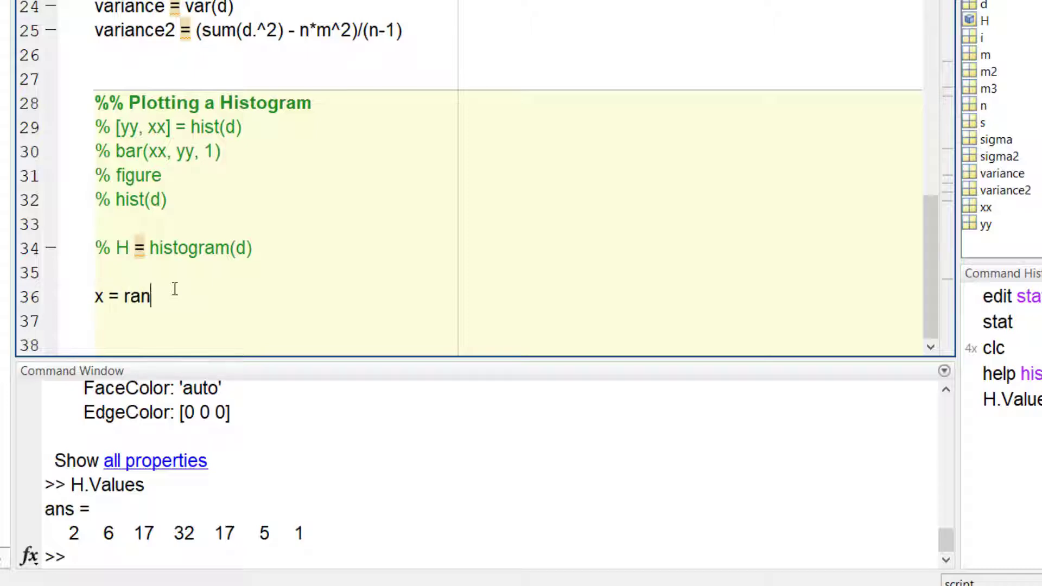
{"action": "type", "text": "dn(10"}
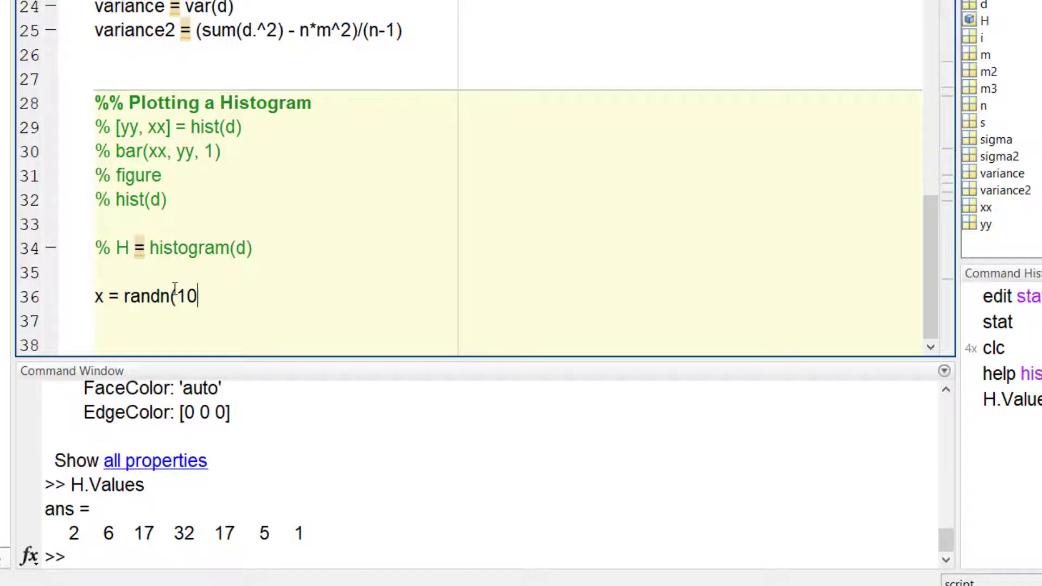
{"action": "type", "text": "000, 1)"}
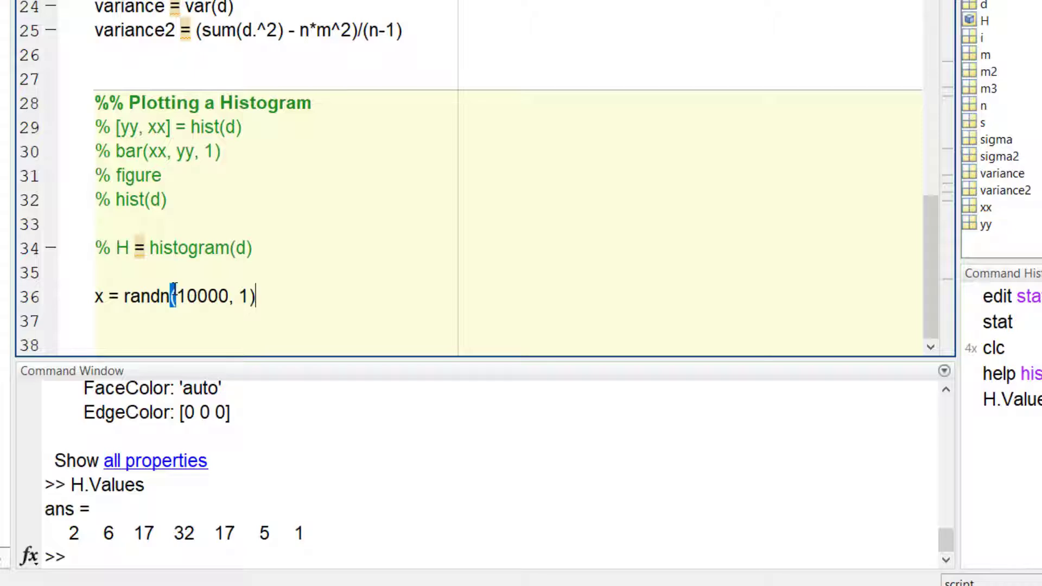
{"action": "type", "text": ";"}
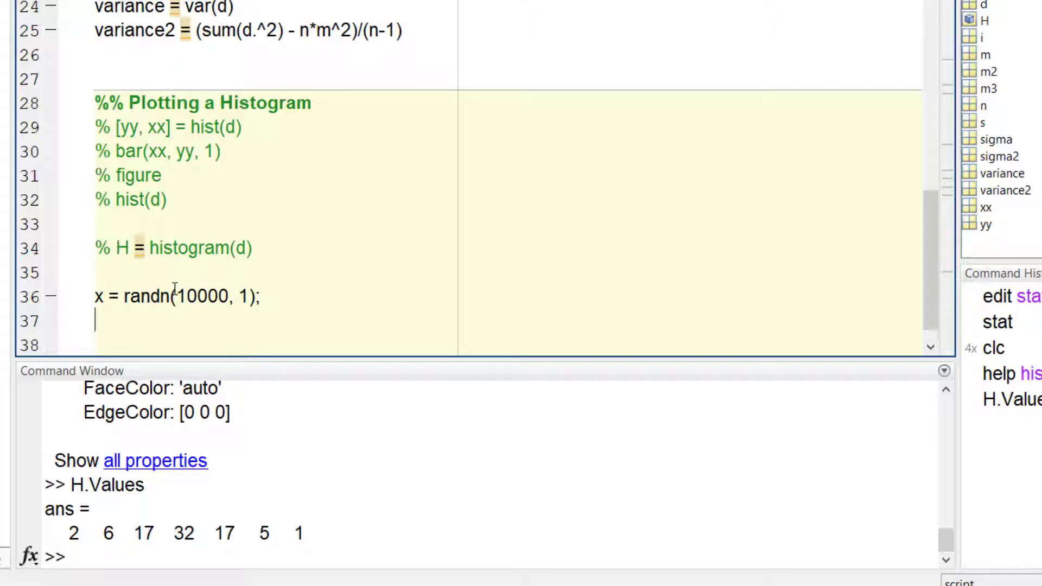
{"action": "type", "text": "H = histogt"}
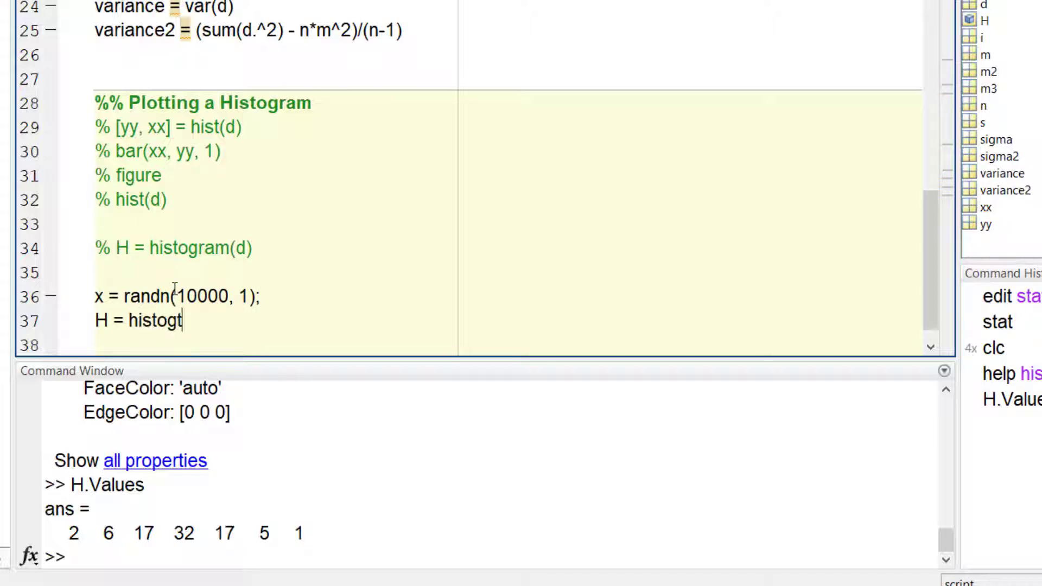
{"action": "type", "text": "ram(x)"}
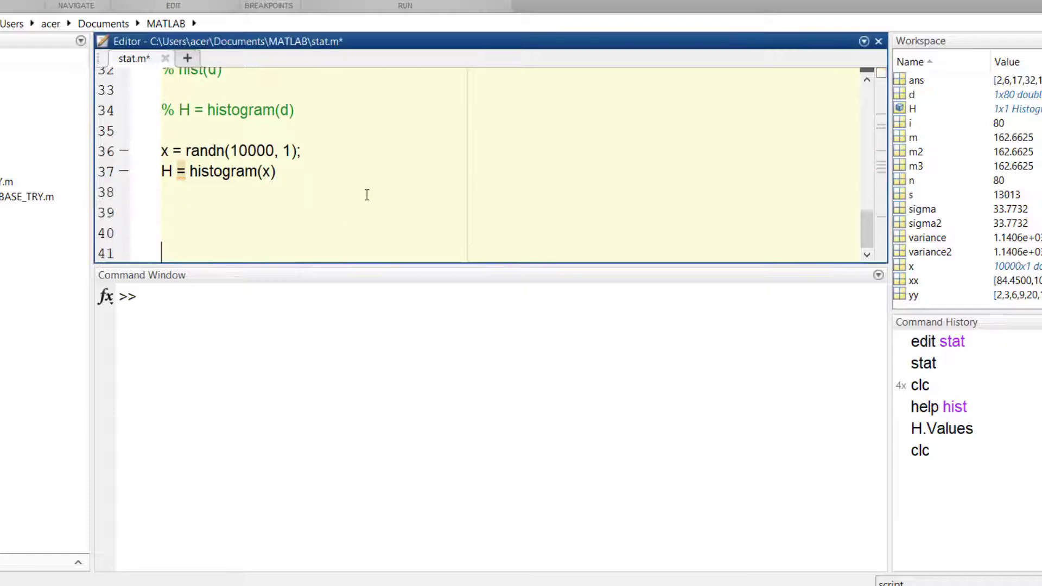
- Start a 'Cumulative Distribution Function' section with cdf = cumsum(yy)
{"action": "type", "text": "%% Cumulative Distri"}
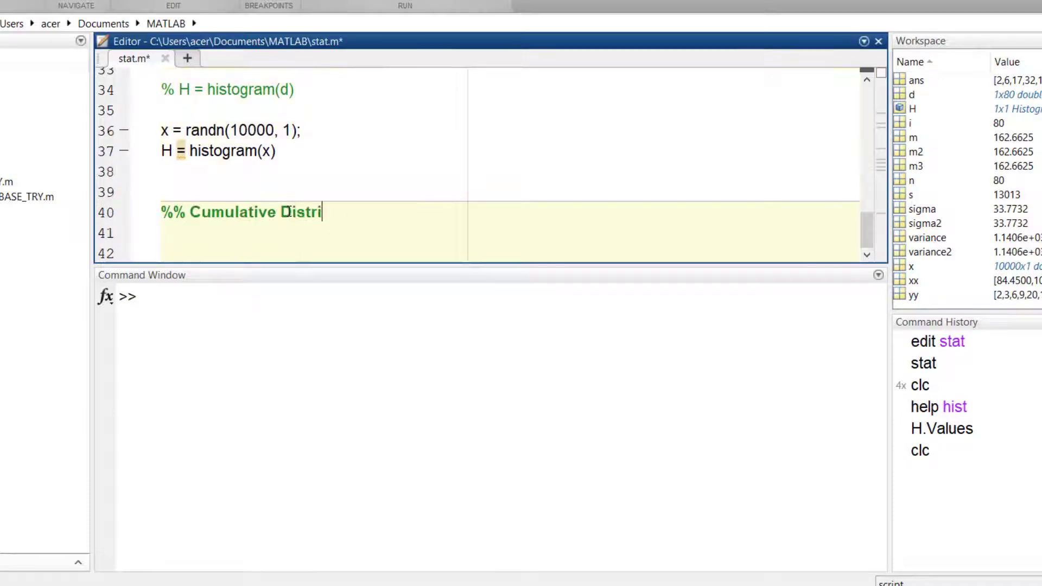
{"action": "type", "text": "bution Function"}
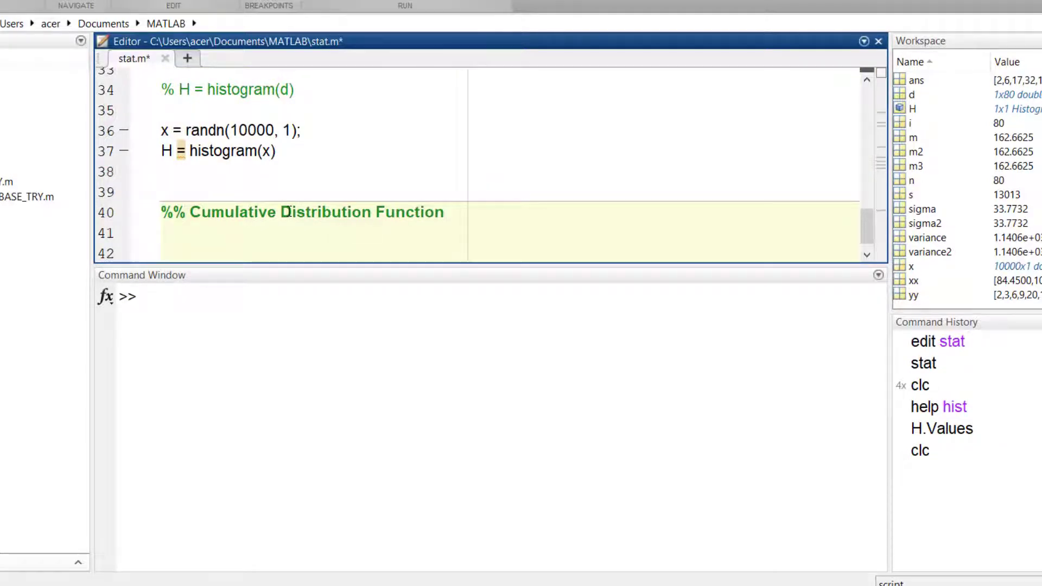
{"action": "type", "text": "cdf ="}
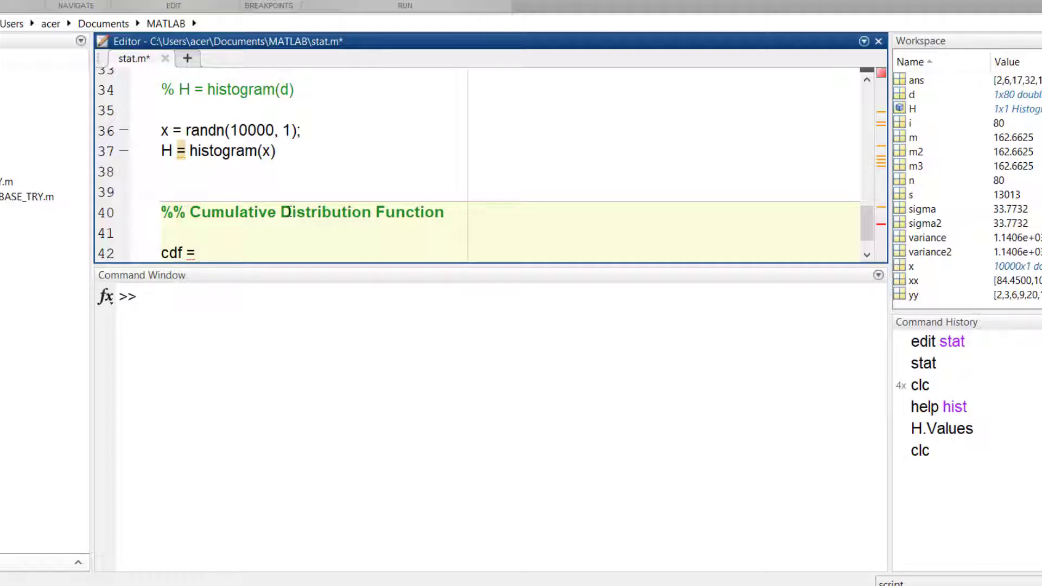
{"action": "type", "text": "cumsum"}
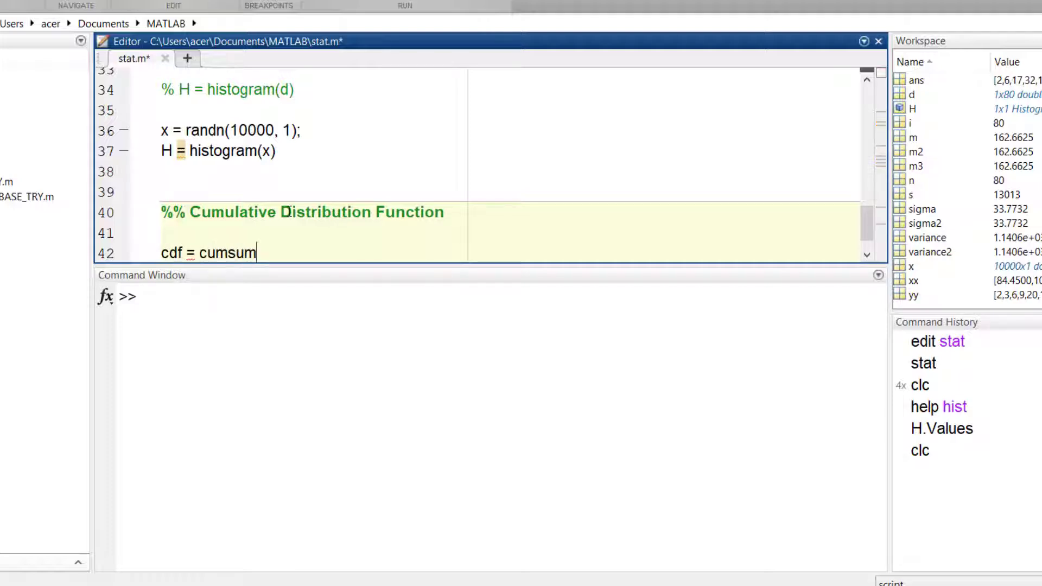
{"action": "type", "text": "(yy)"}
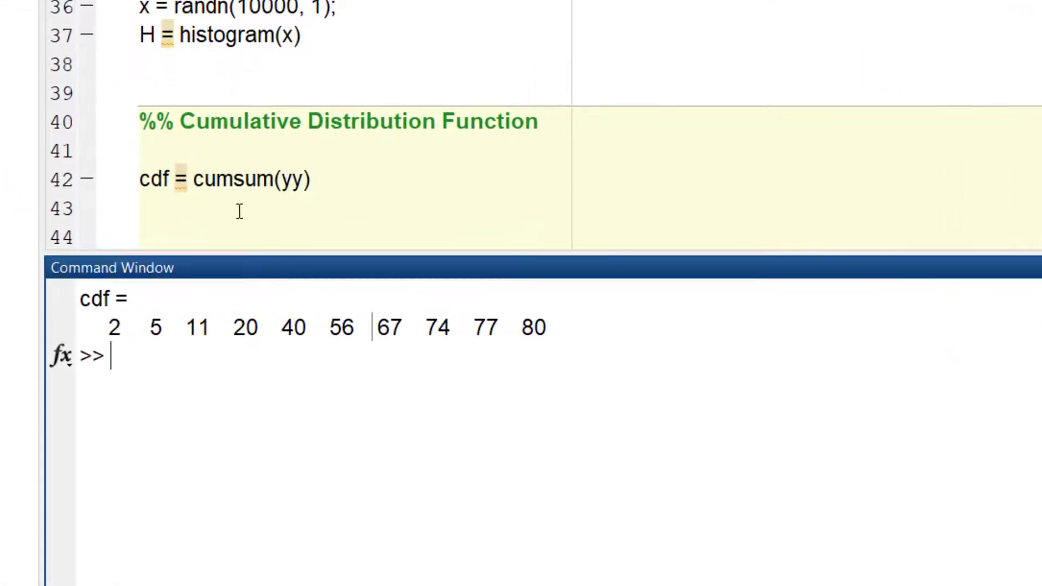
- Build cdf2 = zeros(1, 10) filled by a loop with cdf2(i) = sum(yy(1:i)), and run the script
{"action": "type", "text": "c"}
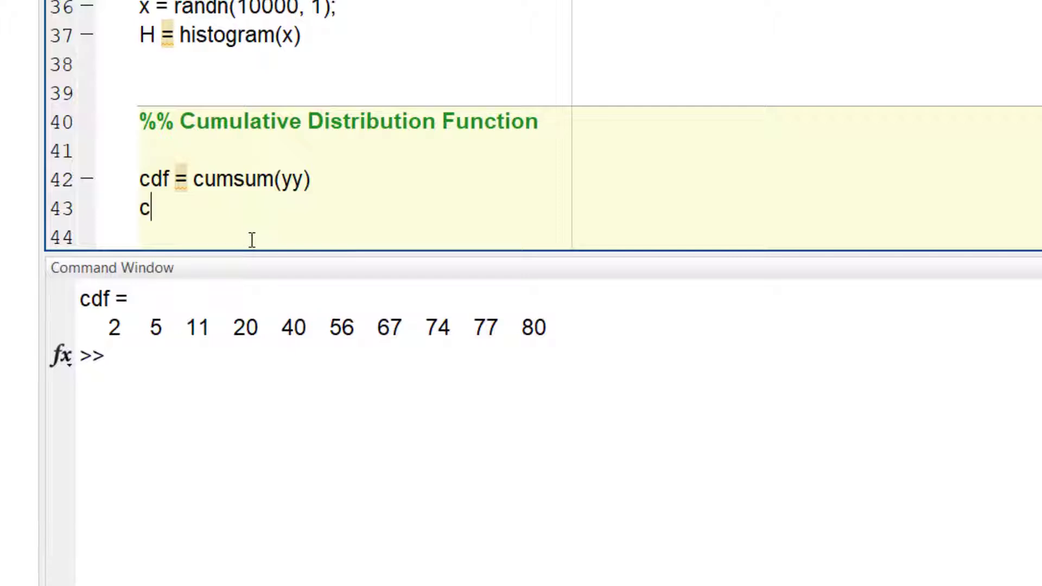
{"action": "type", "text": "df2 = z"}
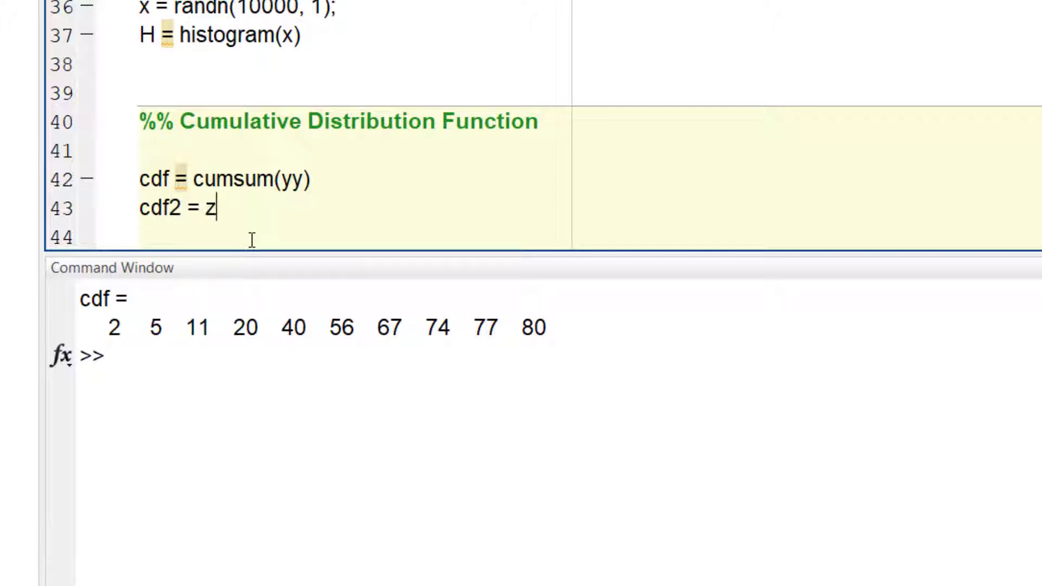
{"action": "type", "text": "eros(1"}
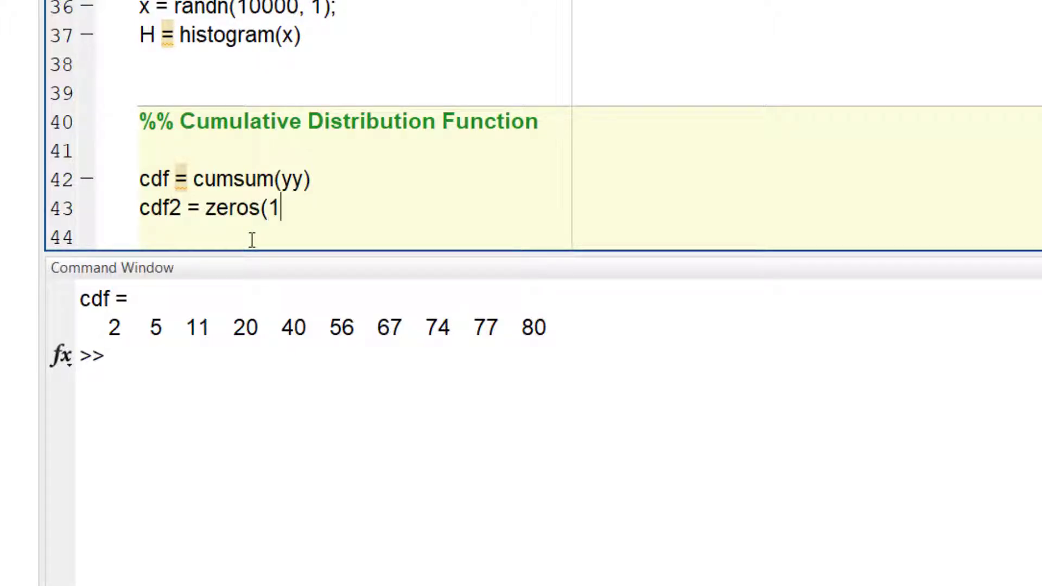
{"action": "type", "text": ", 10);"}
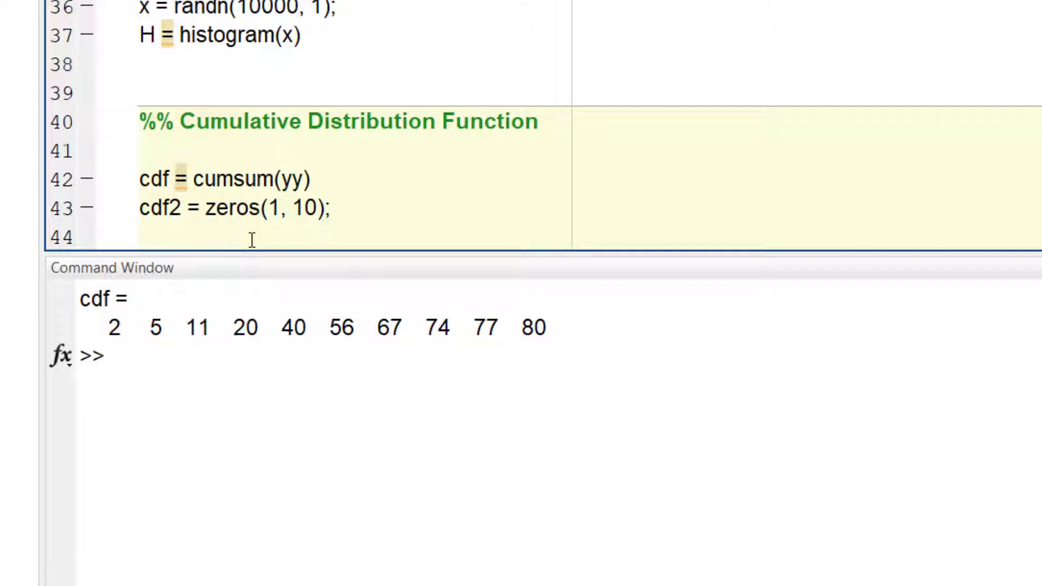
{"action": "type", "text": "for i ="}
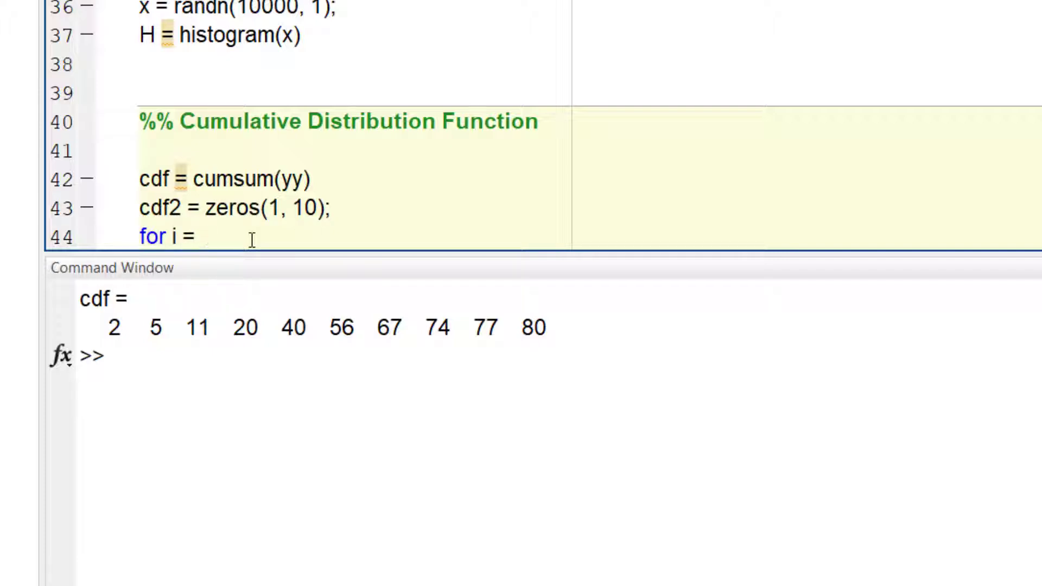
{"action": "type", "text": "1:"}
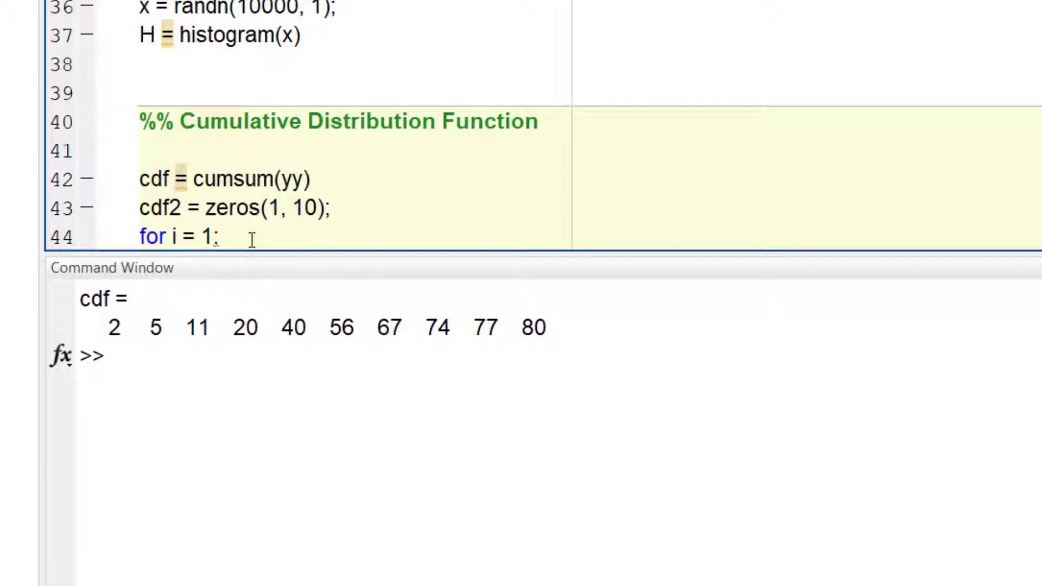
{"action": "type", "text": "10"}
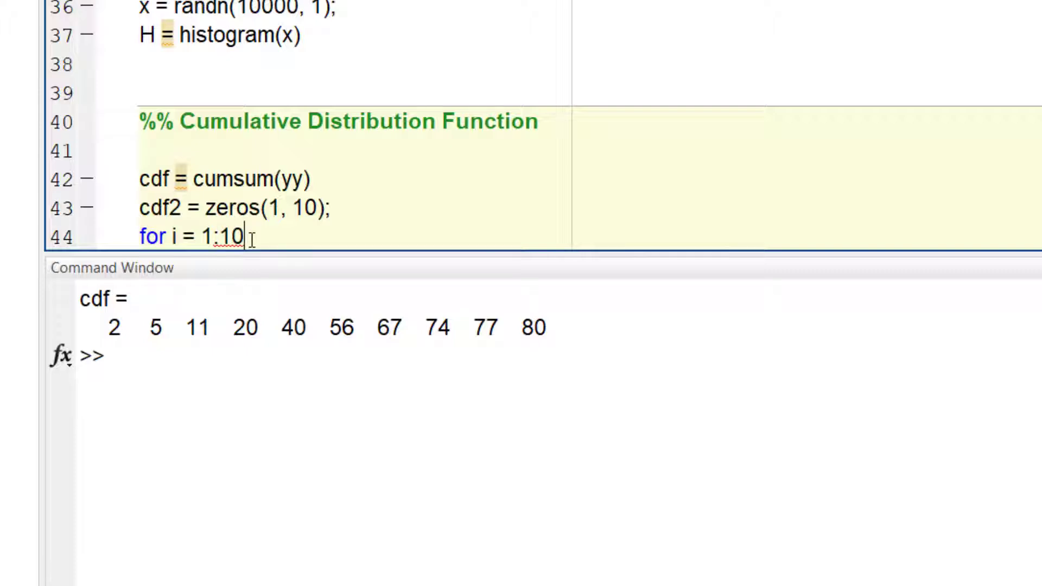
{"action": "key", "text": "enter"}
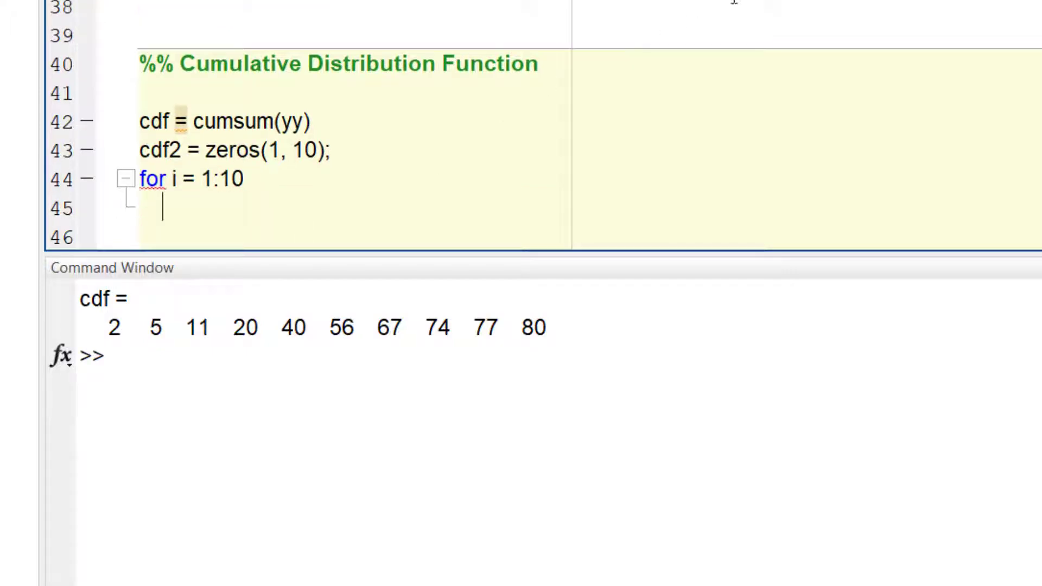
{"action": "type", "text": "cdf2(i) ="}
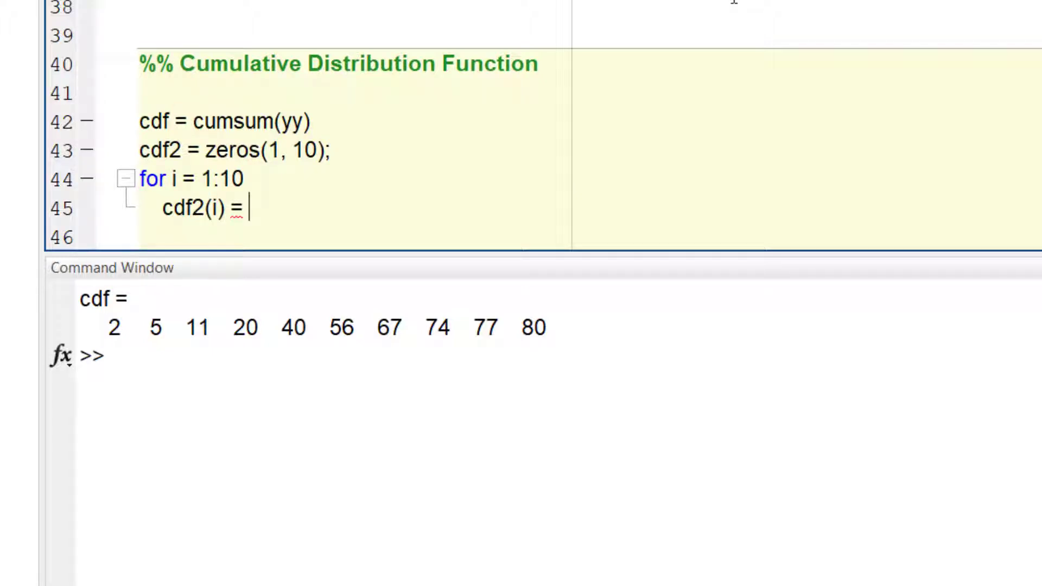
{"action": "type", "text": "sum(yy("}
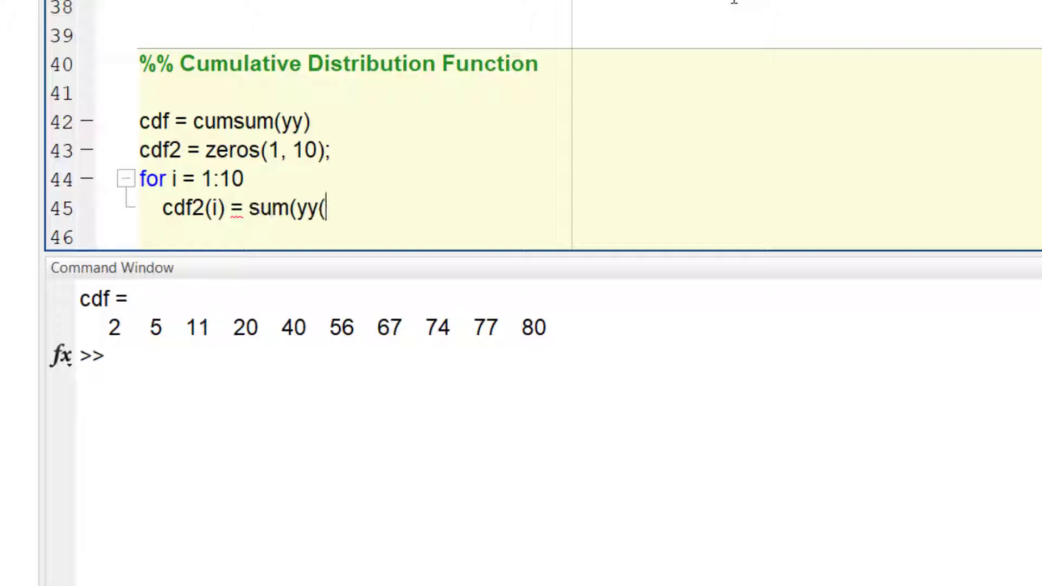
{"action": "type", "text": "1:i"}
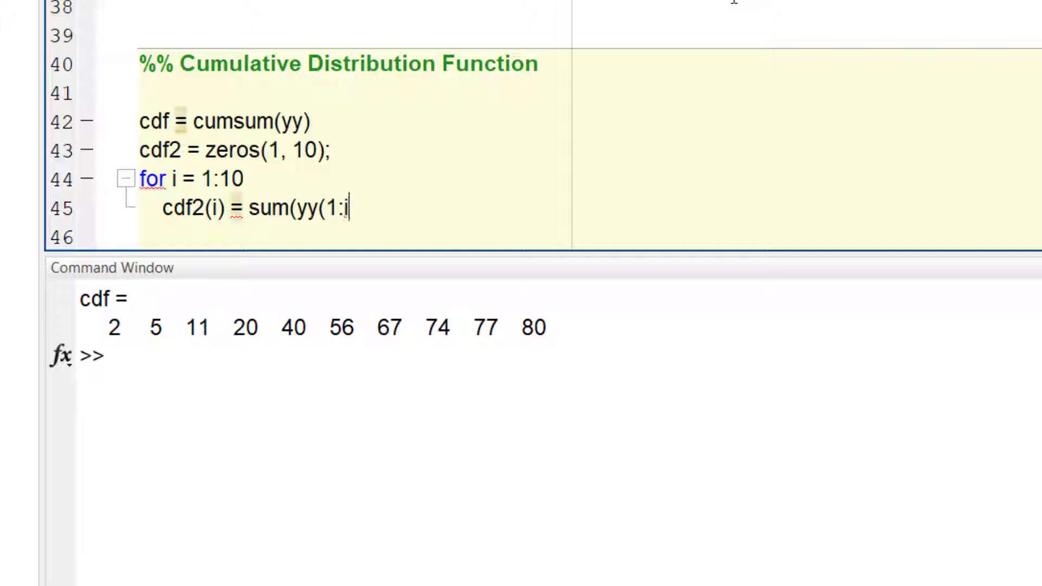
{"action": "type", "text": "));"}
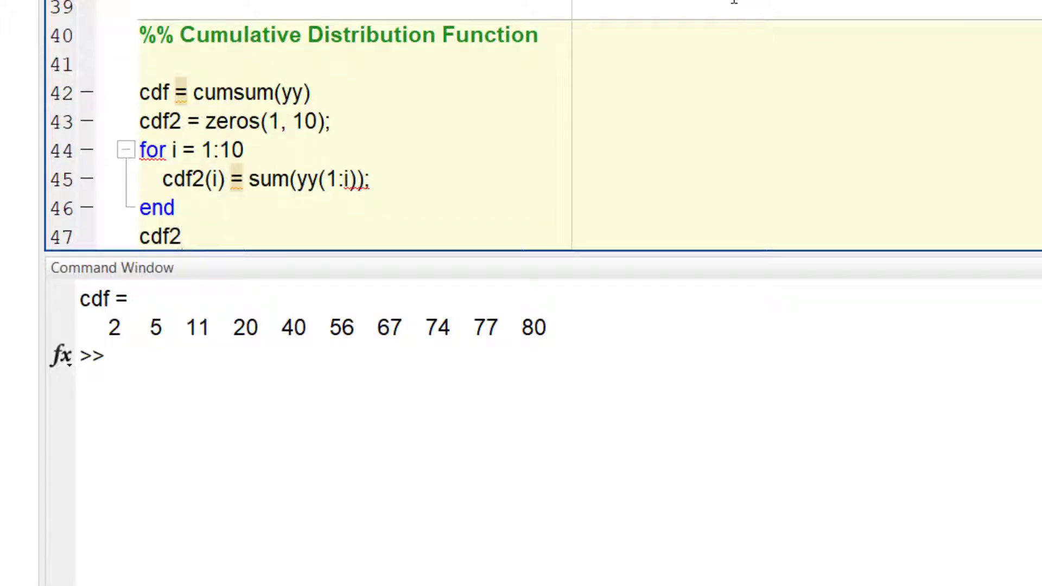
{"action": "key", "text": "f5"}
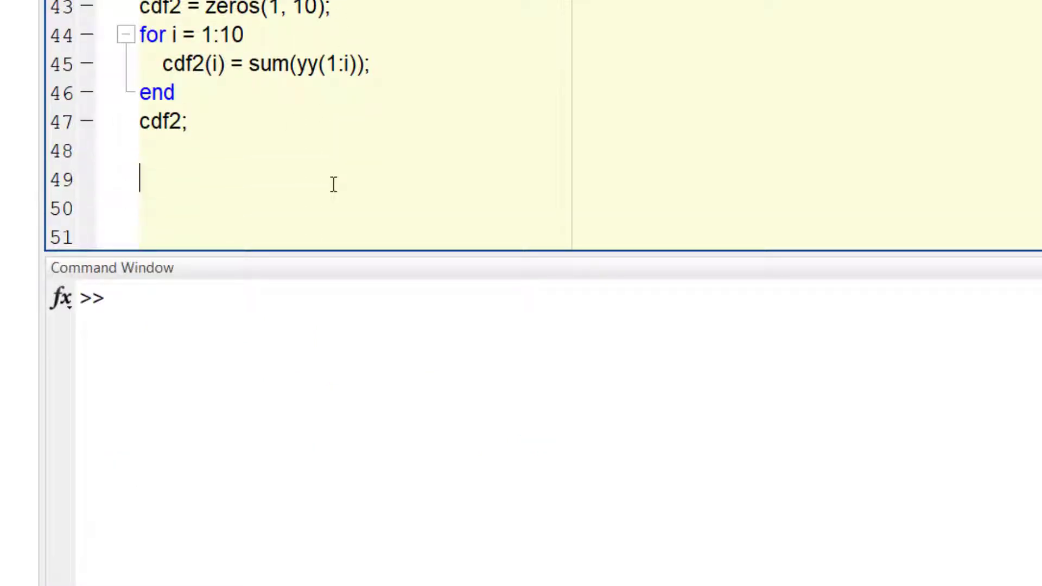
- Draw yellow full-width bars with bar(xx, yy, 1, 'y', 'facealpha', 0.6)
{"action": "type", "text": "bar("}
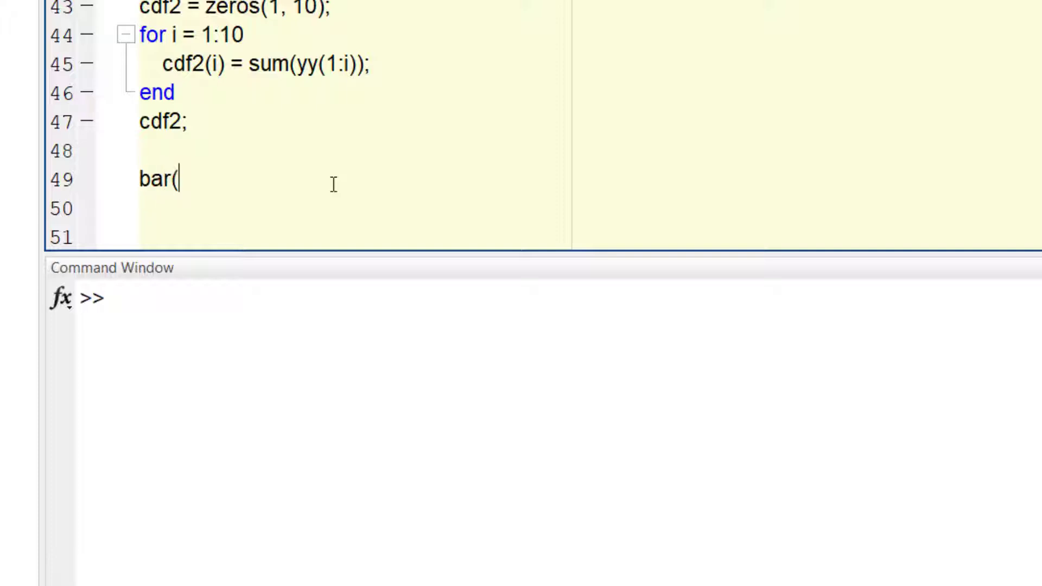
{"action": "type", "text": "xx, yy,"}
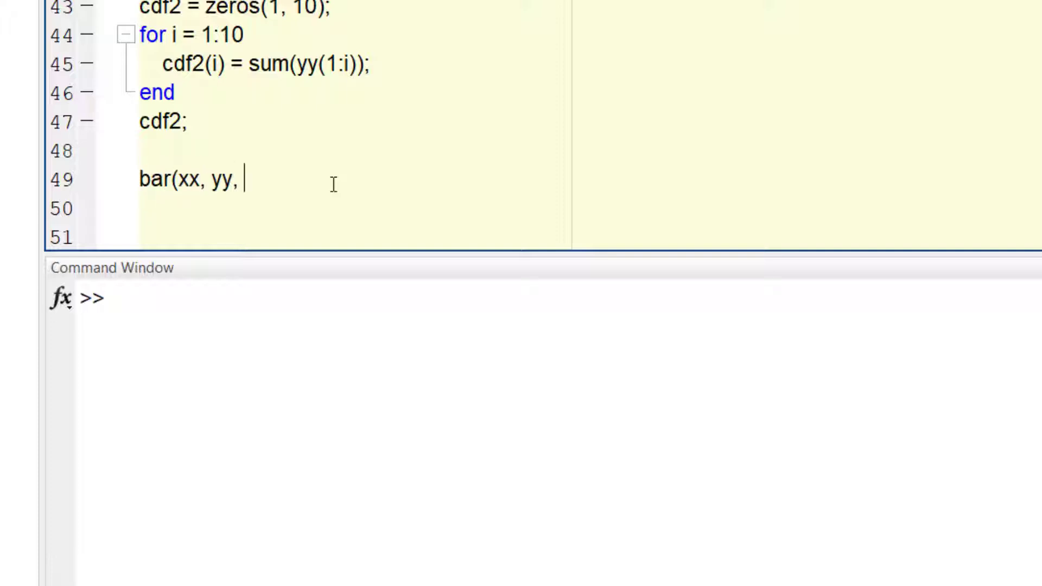
{"action": "type", "text": "1, 'y', '"}
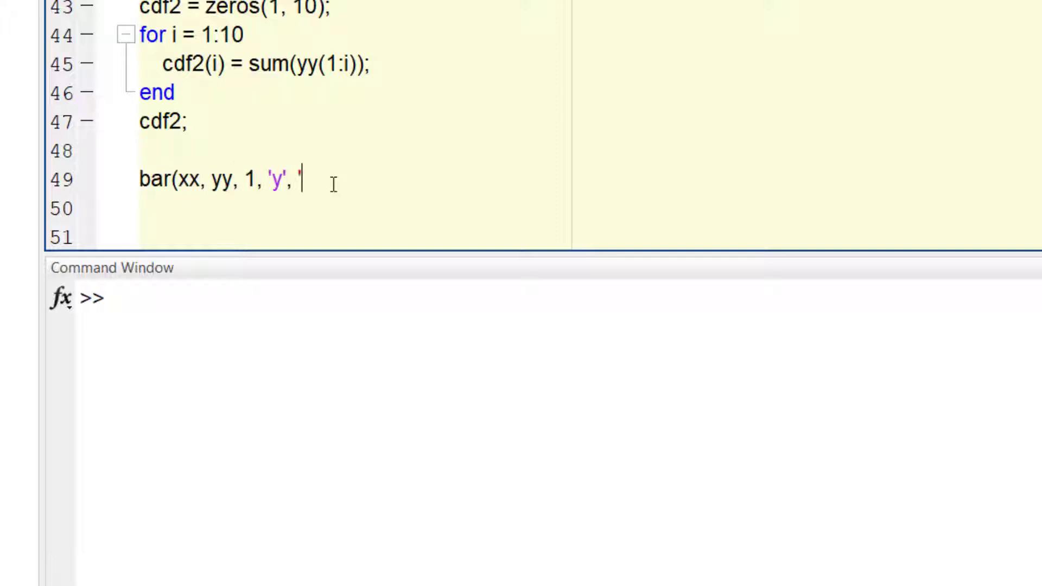
{"action": "type", "text": "facealp"}
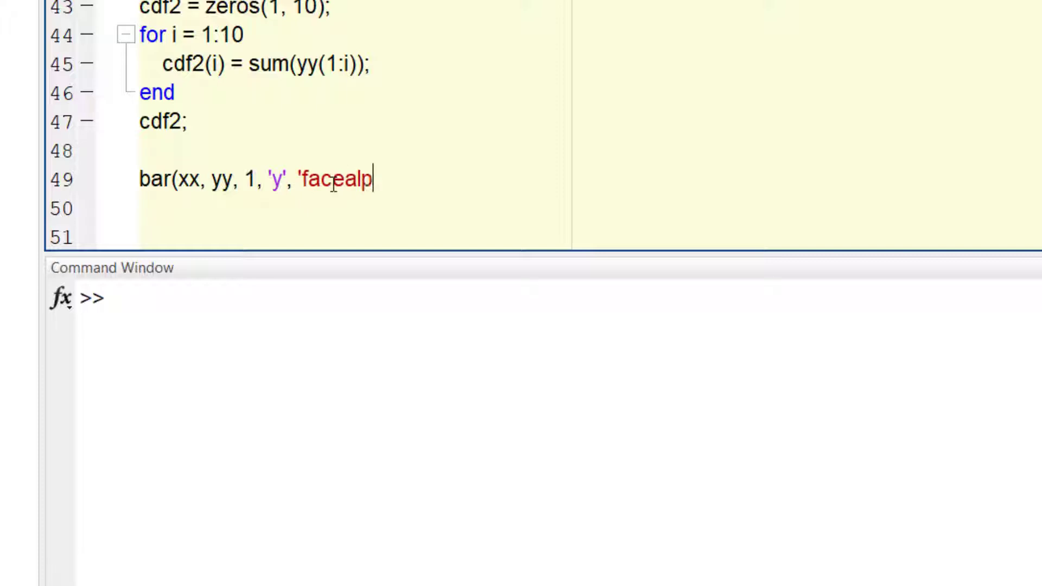
{"action": "type", "text": "ha', 0.6)"}
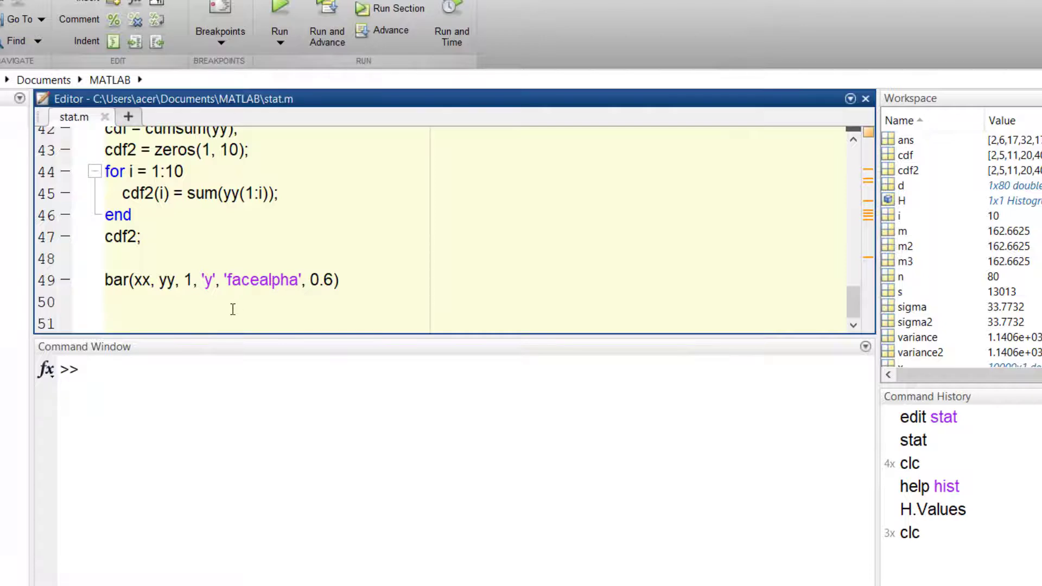
- On the right axis plot the normalised cdf/max(cdf) against xx and set axis tight
{"action": "type", "text": "yyaxi"}
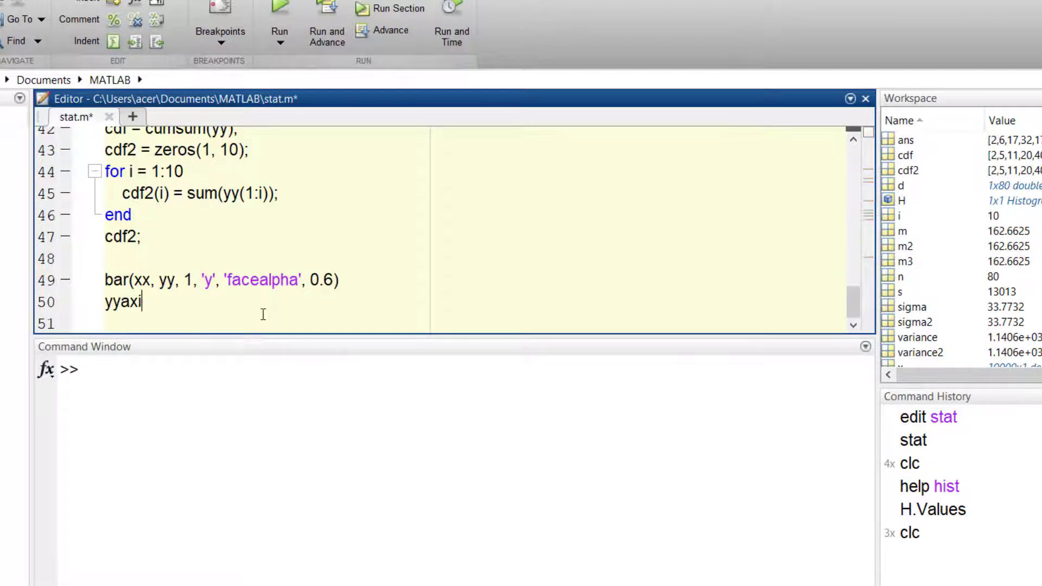
{"action": "type", "text": "s right"}
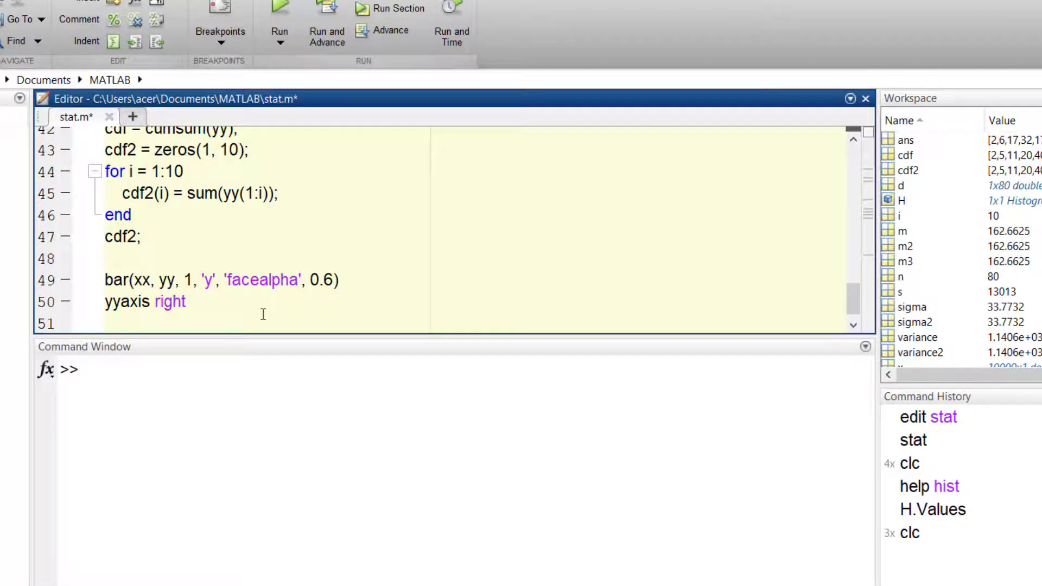
{"action": "type", "text": "pl"}
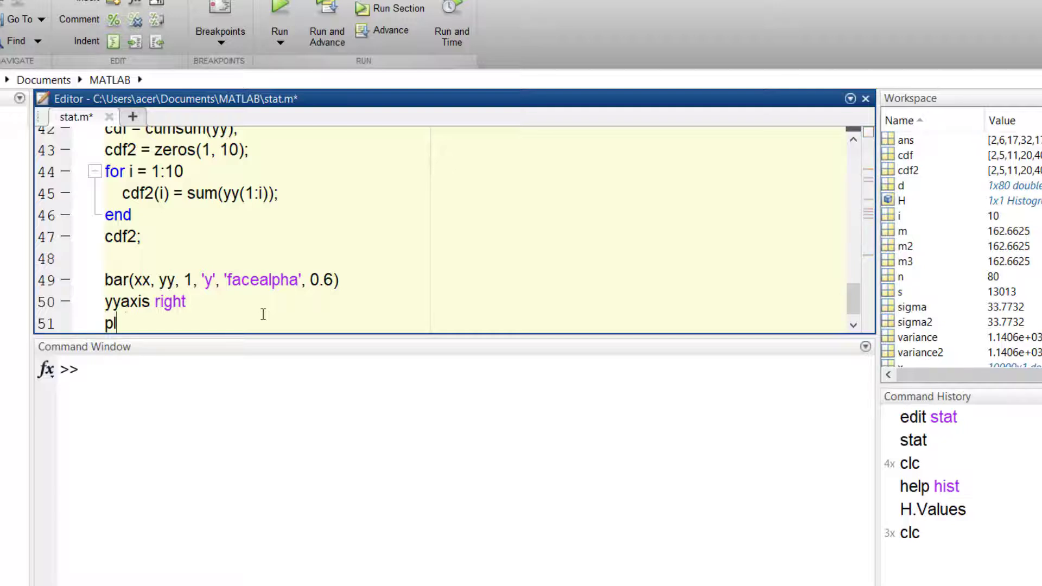
{"action": "type", "text": "ot(xx,"}
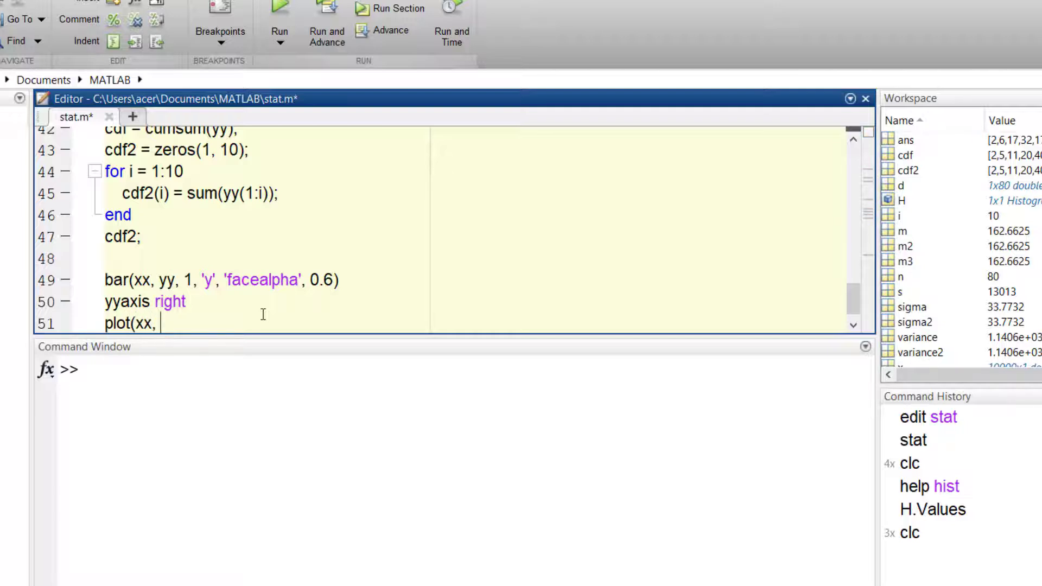
{"action": "type", "text": "cdf/max"}
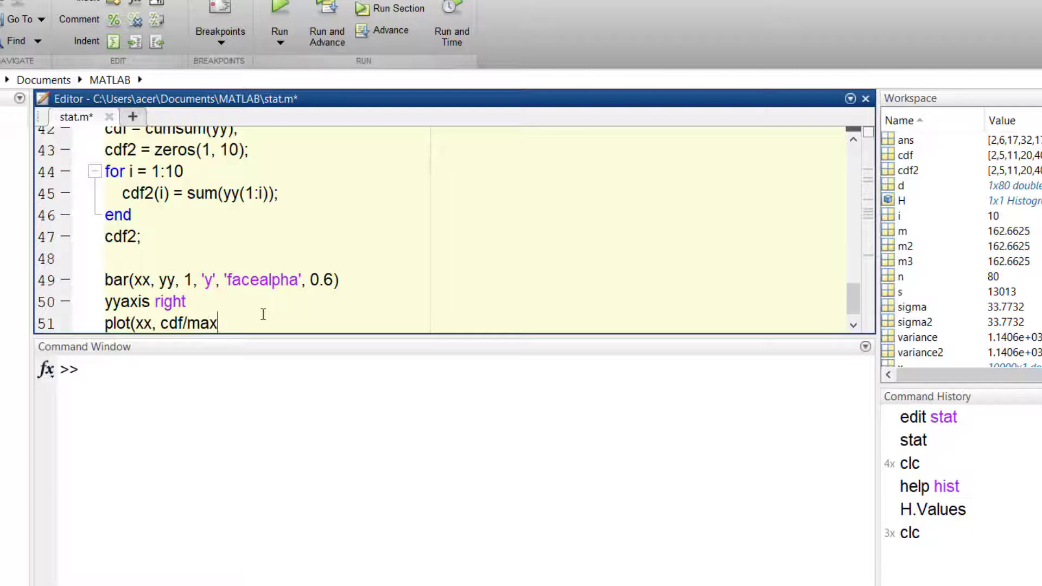
{"action": "type", "text": "(cdf"}
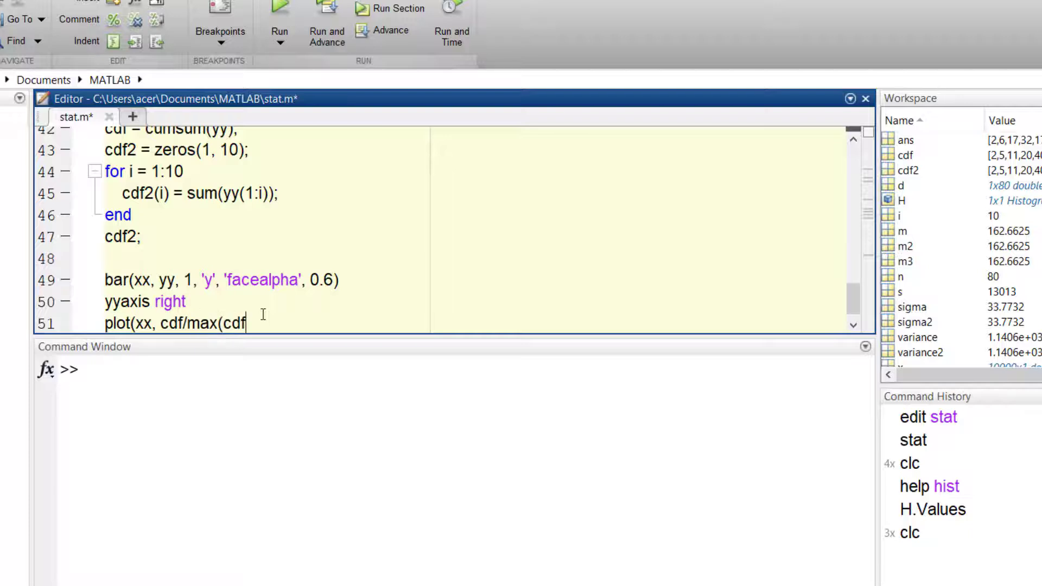
{"action": "type", "text": "), 'ks-'"}
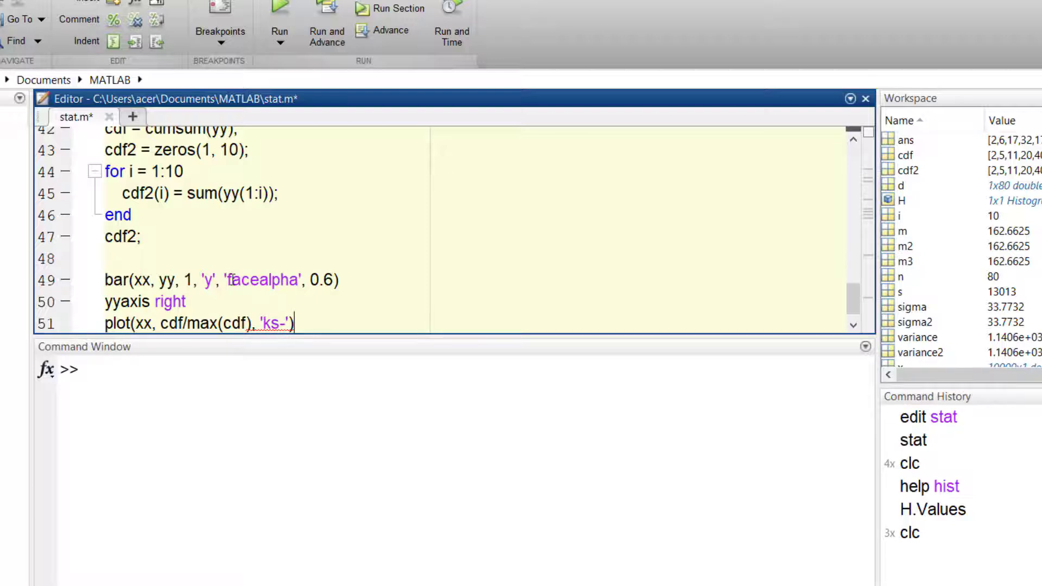
{"action": "type", "text": "axis tight"}
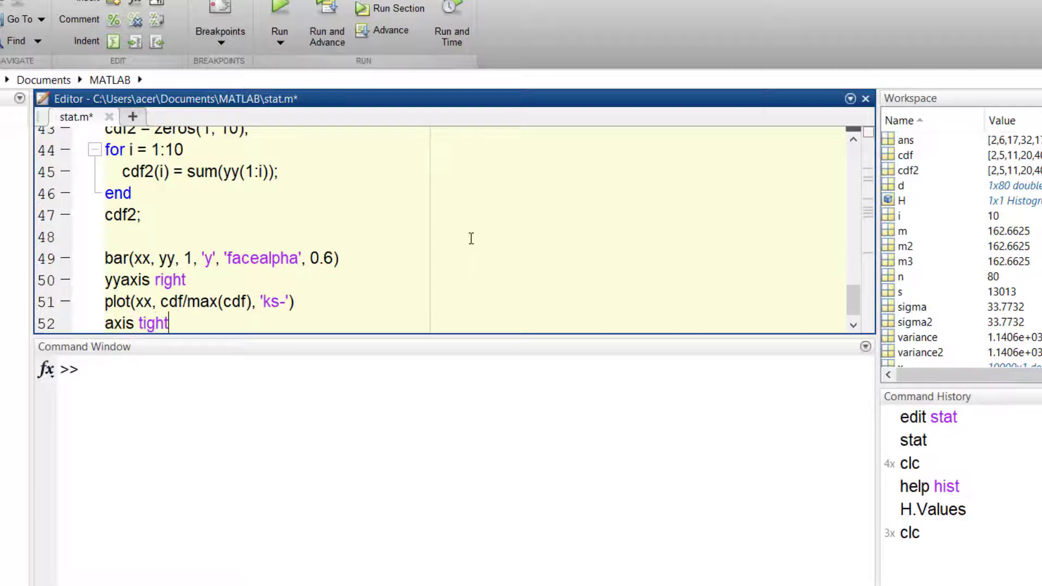
{"action": "mouse_move", "coordinate": [504, 473]}
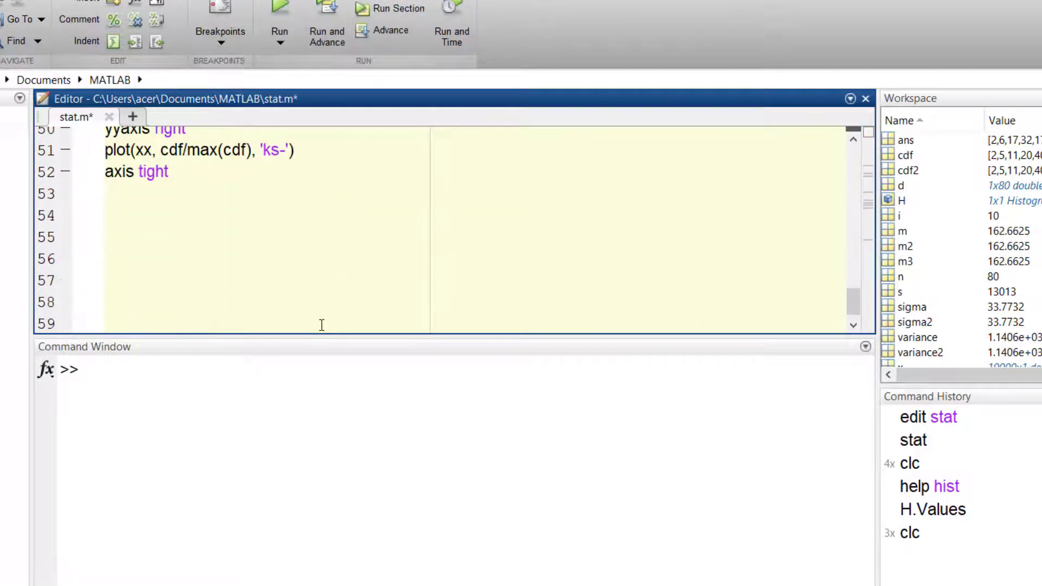
- Start a '%% range and Median' section with r2 = max(d)-min(d) and med = median(d), and run it
{"action": "type", "text": "%% range and"}
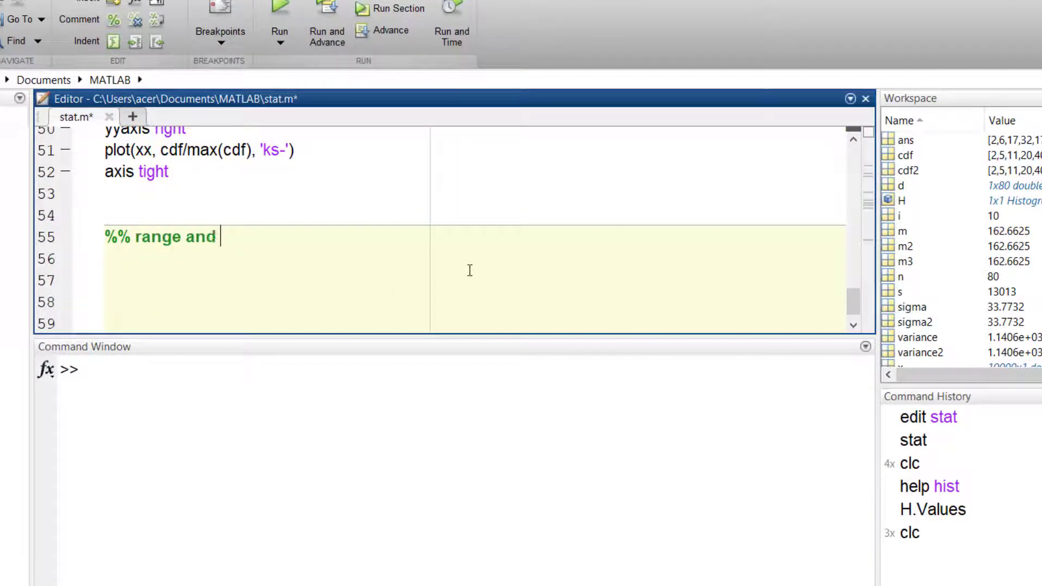
{"action": "type", "text": "Median"}
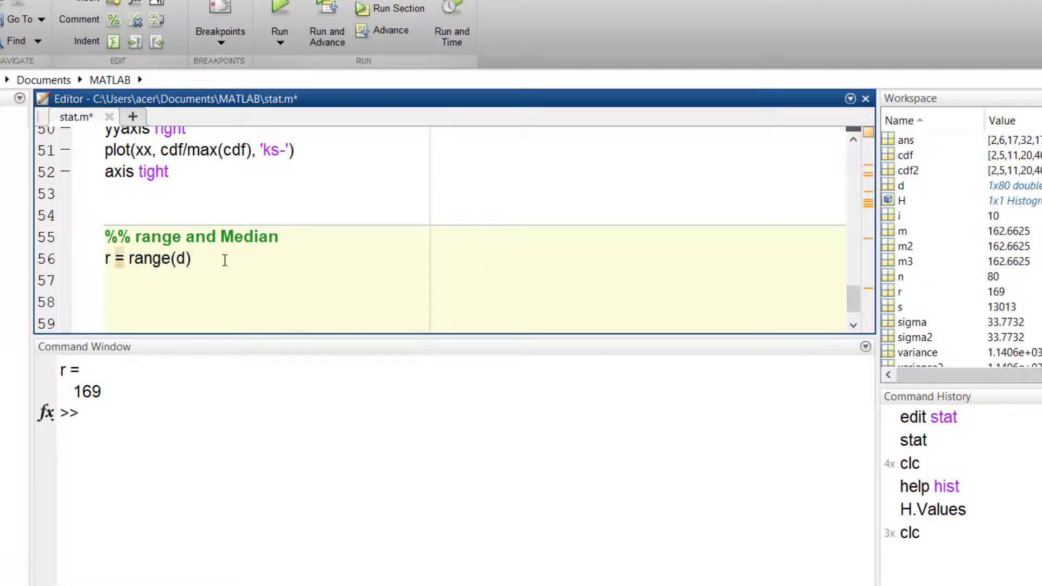
{"action": "type", "text": "r2 = max(d) - min(d);"}
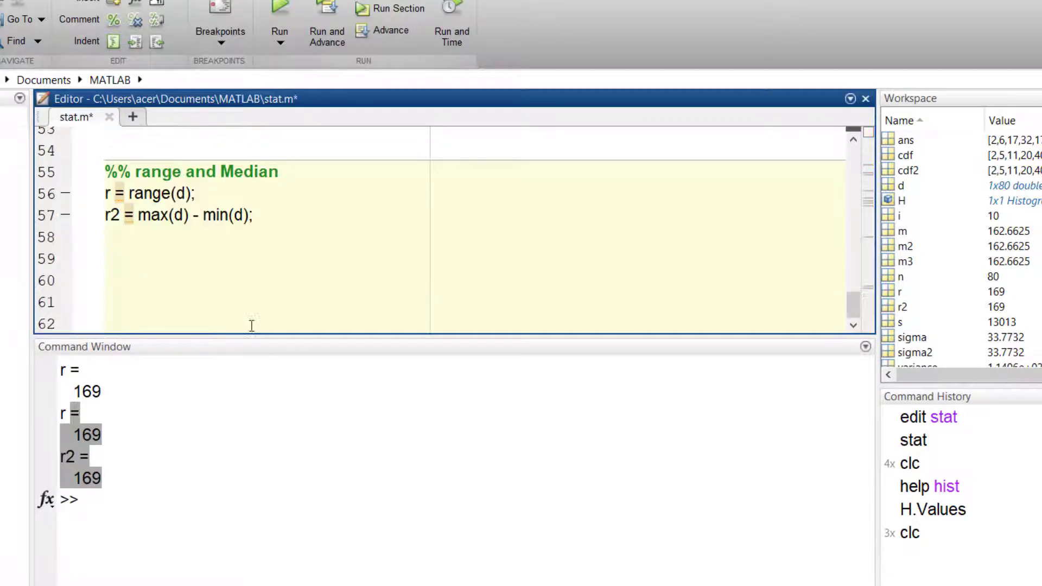
{"action": "type", "text": "med"}
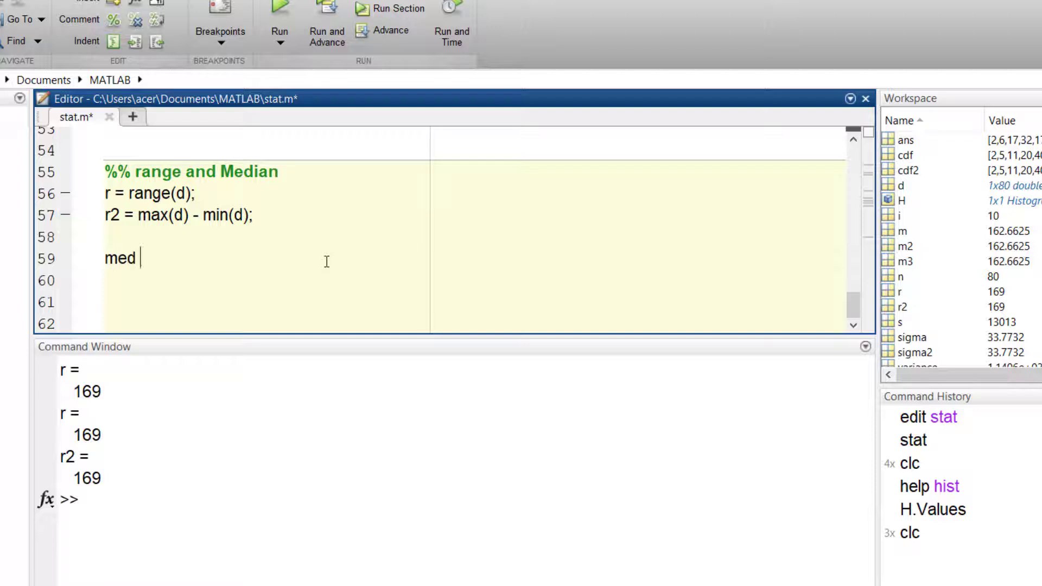
{"action": "type", "text": "= median)"}
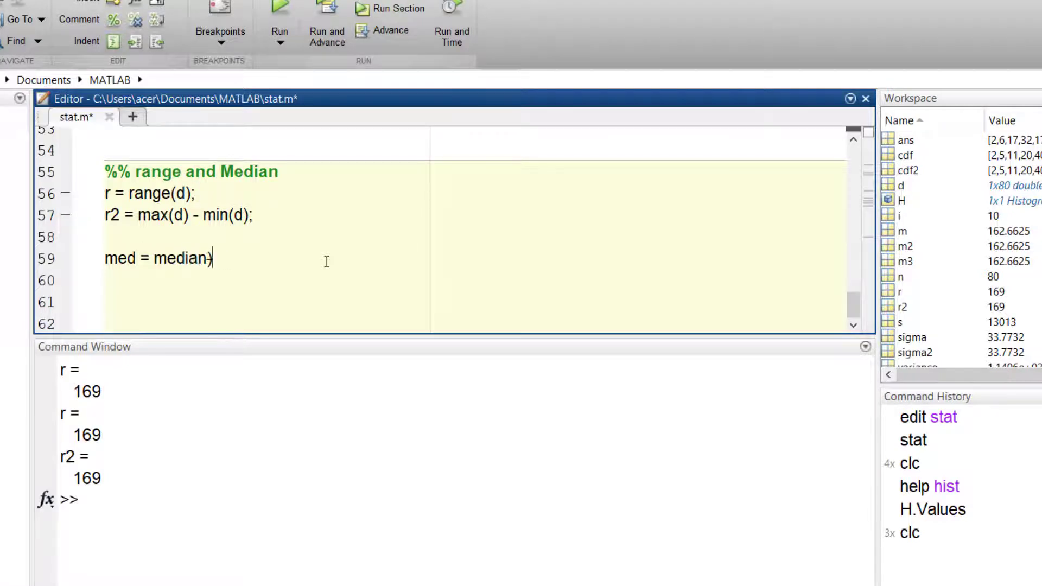
{"action": "key", "text": "Enter"}
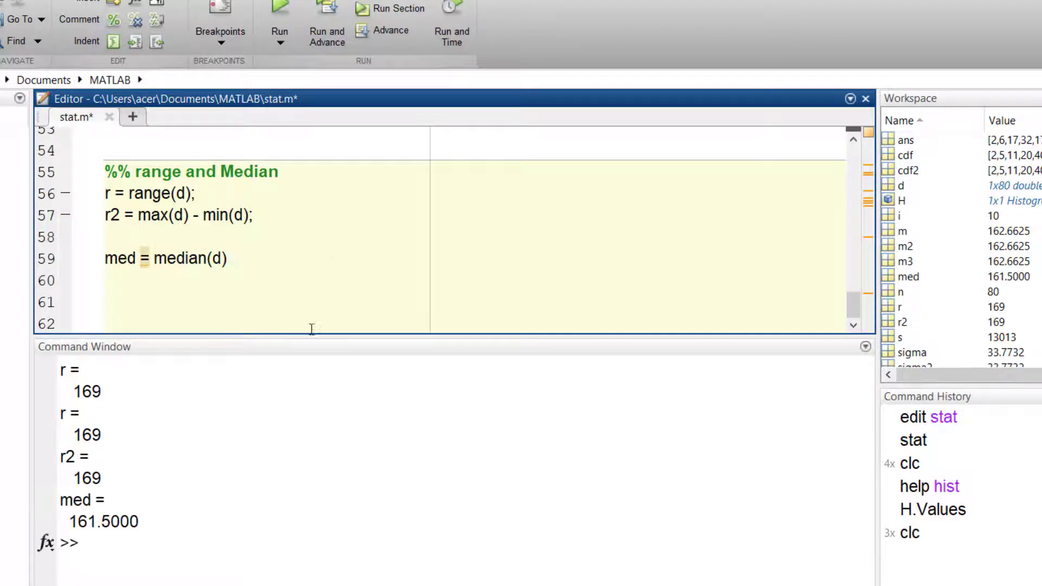
- Add dSorted = sort(d) and an if rem(n,2)==1 / else block computing med2 from dSorted for odd and even n
{"action": "type", "text": "dSor"}
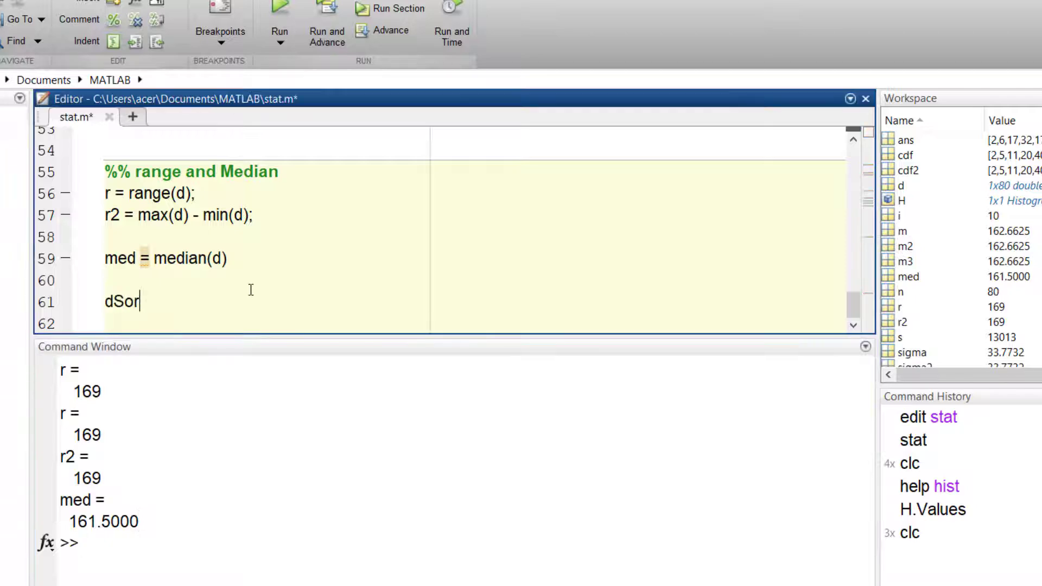
{"action": "type", "text": "ted = sort(d);"}
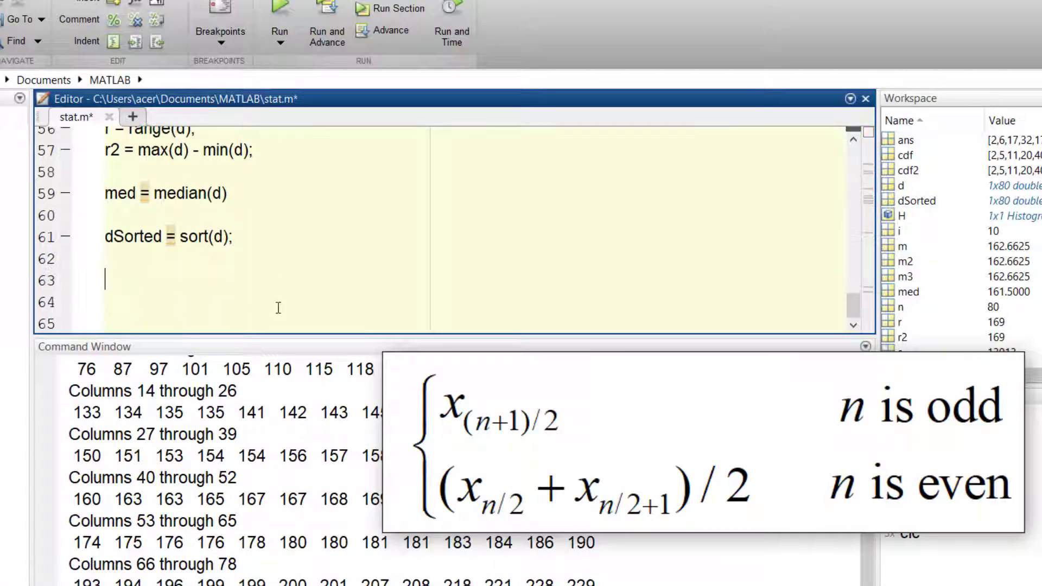
{"action": "type", "text": "if rem"}
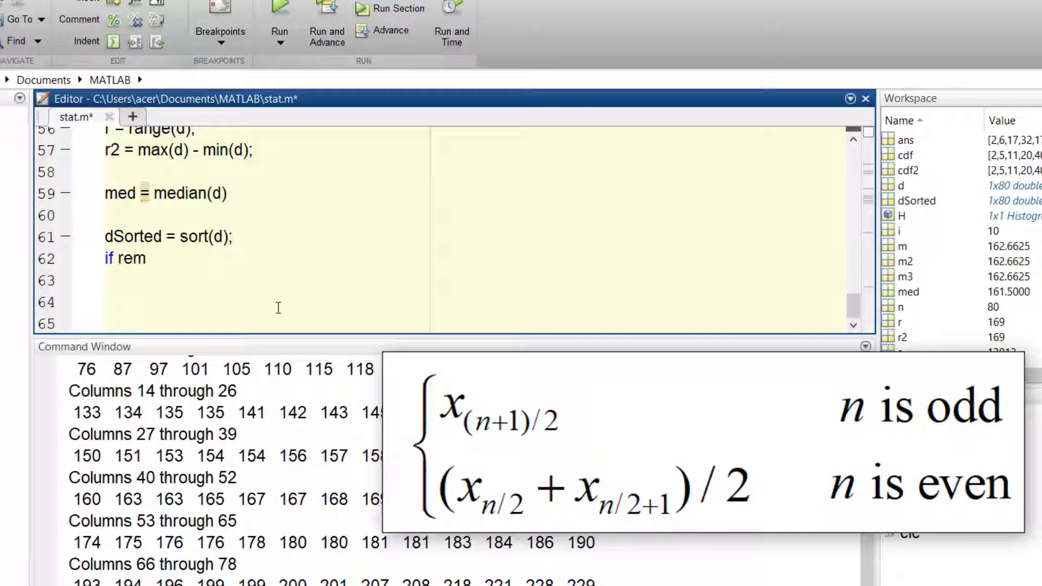
{"action": "type", "text": "(n, 2) =="}
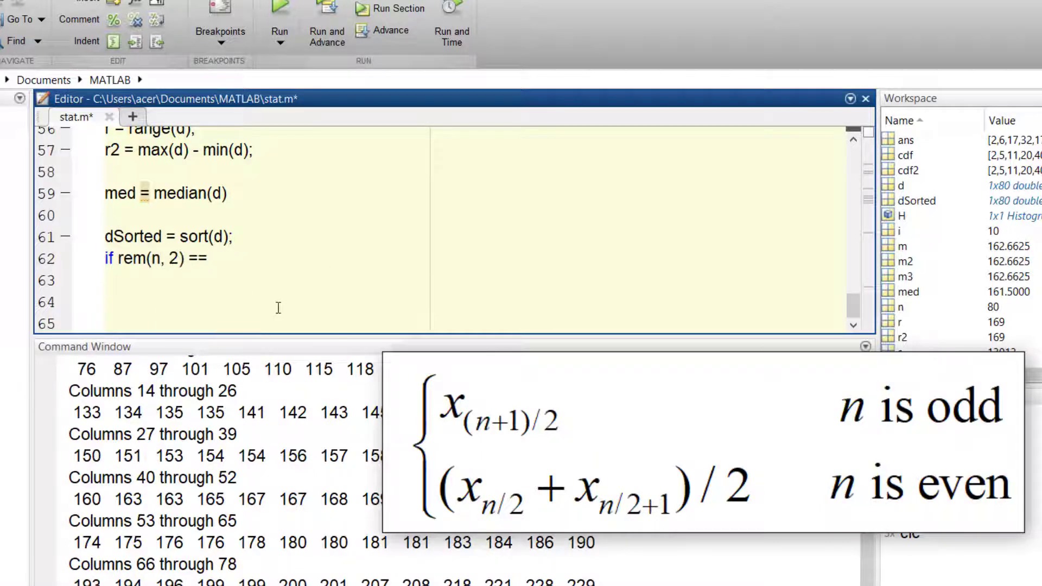
{"action": "type", "text": "1 % is odd"}
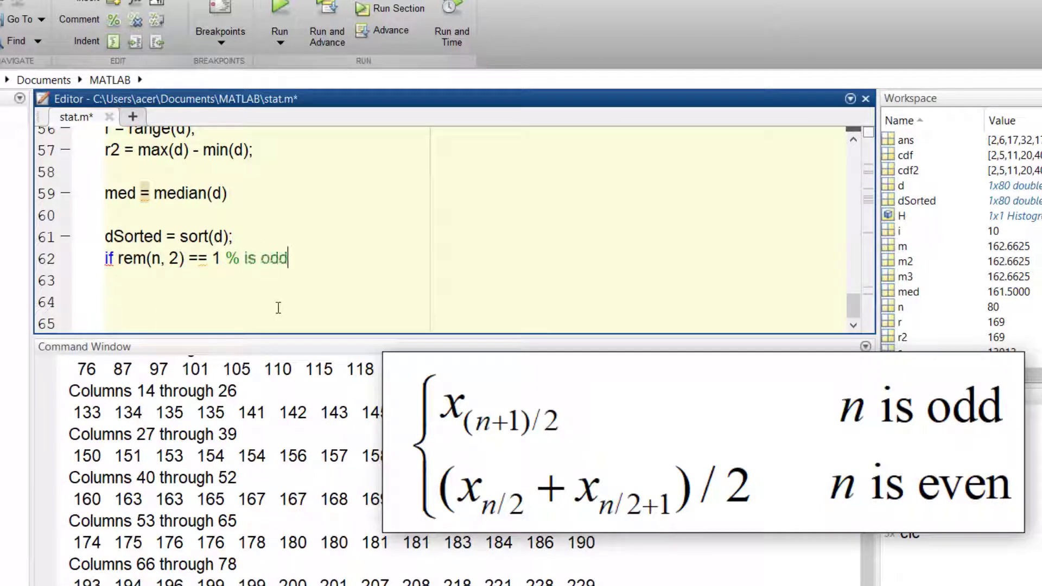
{"action": "type", "text": "med2 ="}
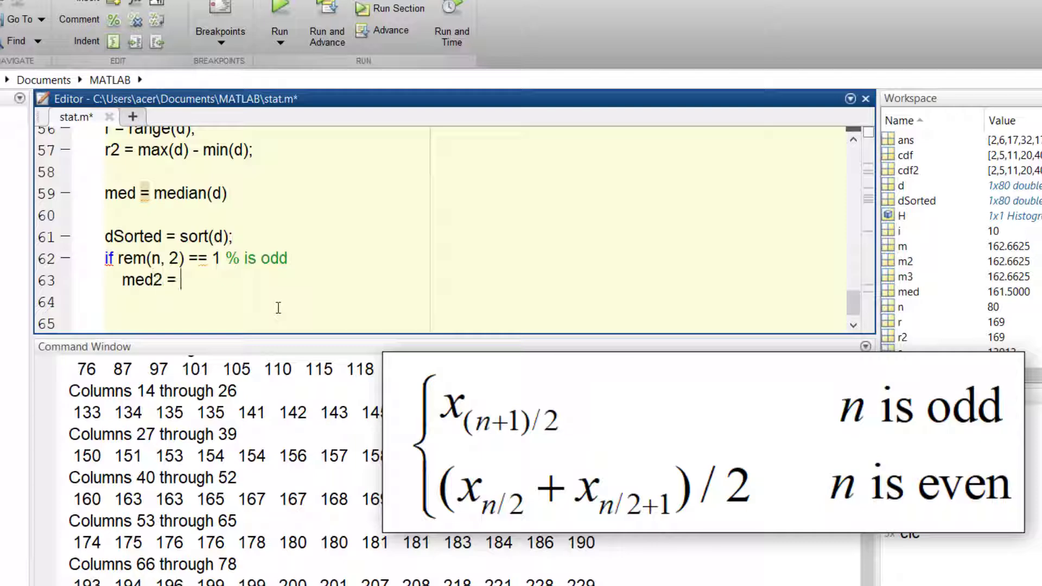
{"action": "type", "text": "dSr"}
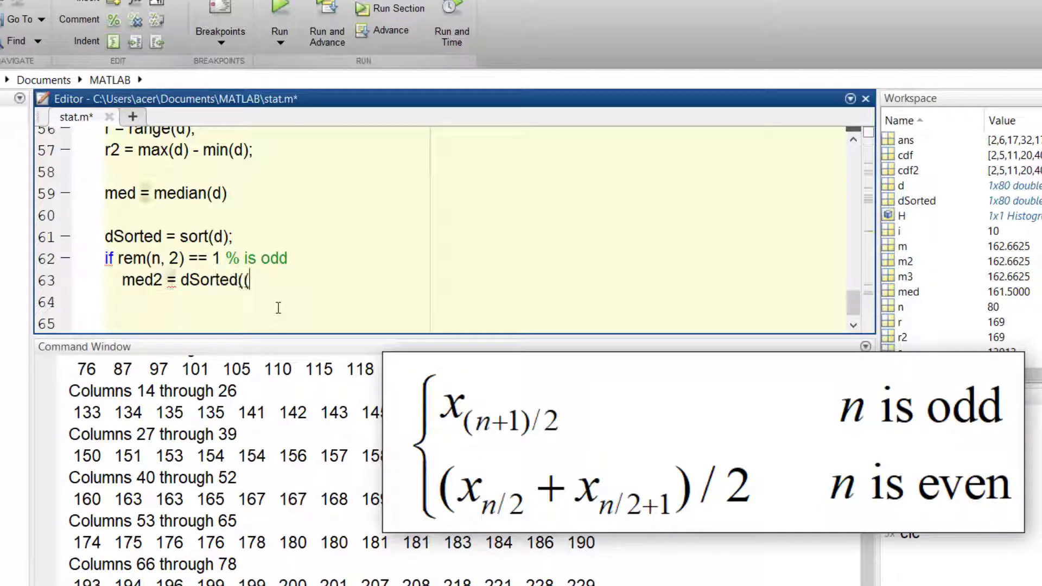
{"action": "type", "text": "n+1)/2)"}
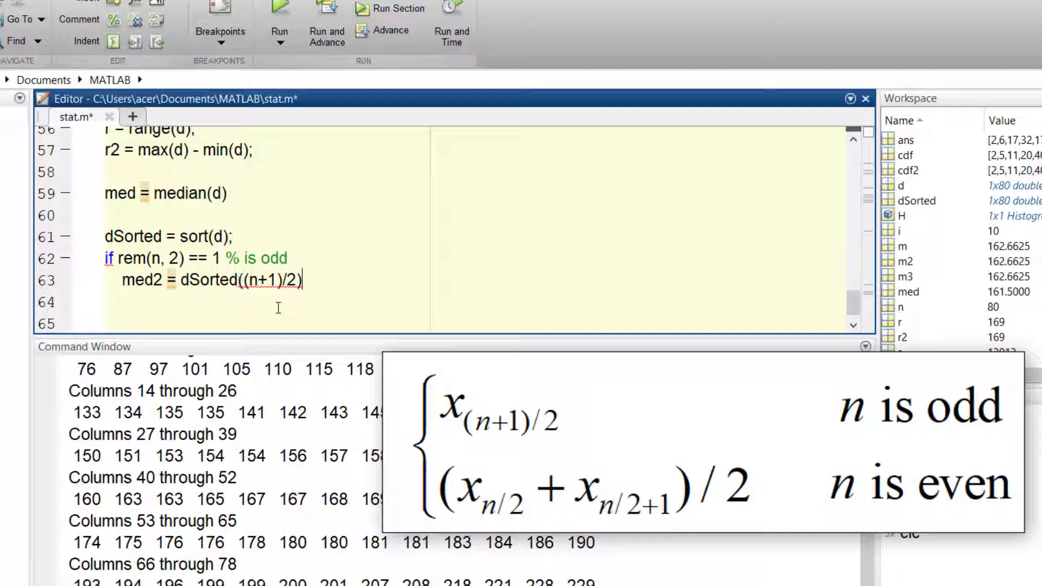
{"action": "type", "text": "else % is even"}
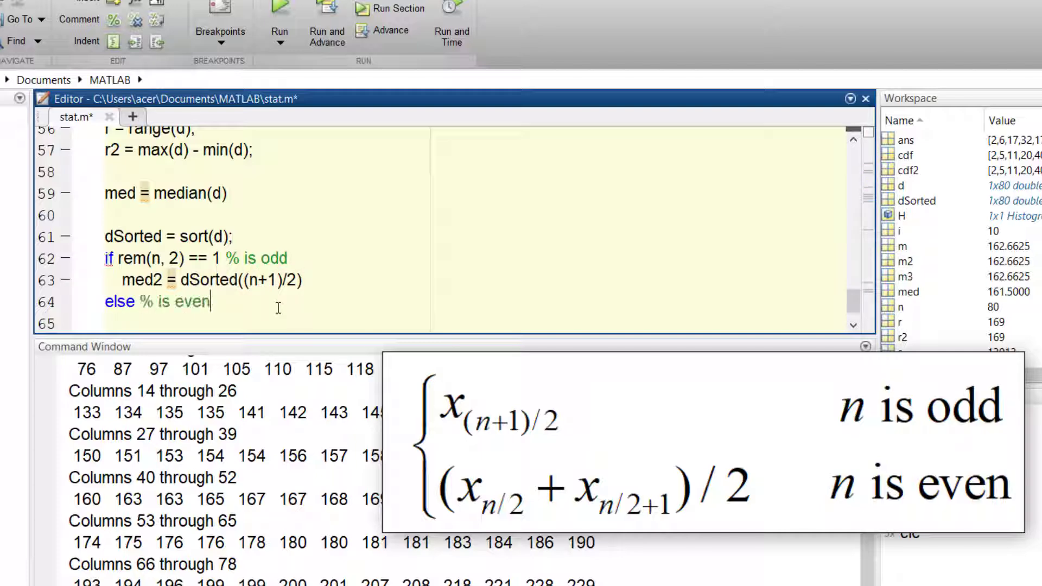
{"action": "type", "text": "med2 = dSor"}
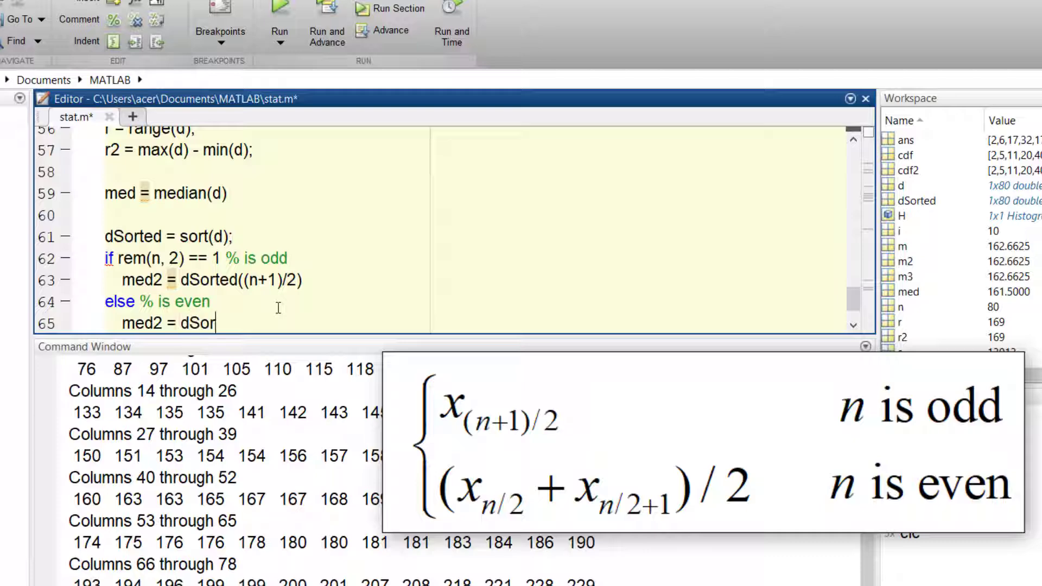
{"action": "type", "text": "ted("}
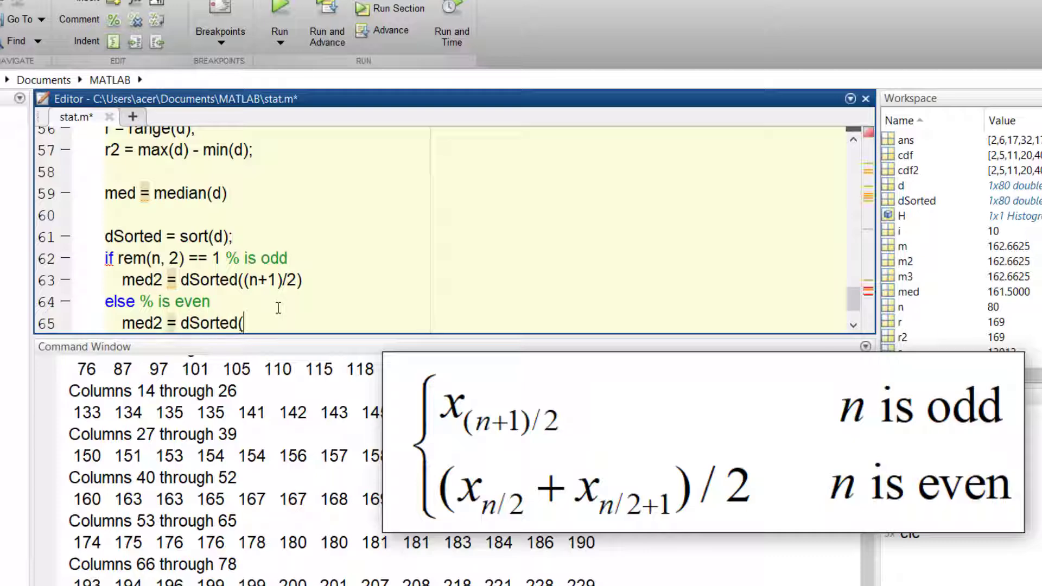
{"action": "type", "text": "n/2) + dS"}
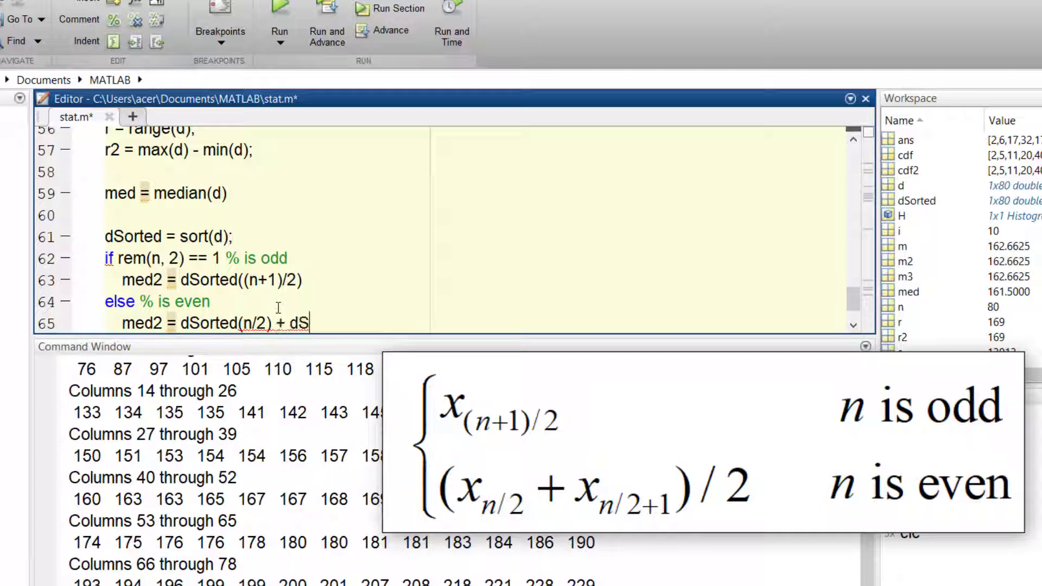
- Finish the even-branch med2 with dSorted(n/2+1) and add a '%% Normal Probability Distribution Function' header
{"action": "type", "text": "orted(n/2 +"}
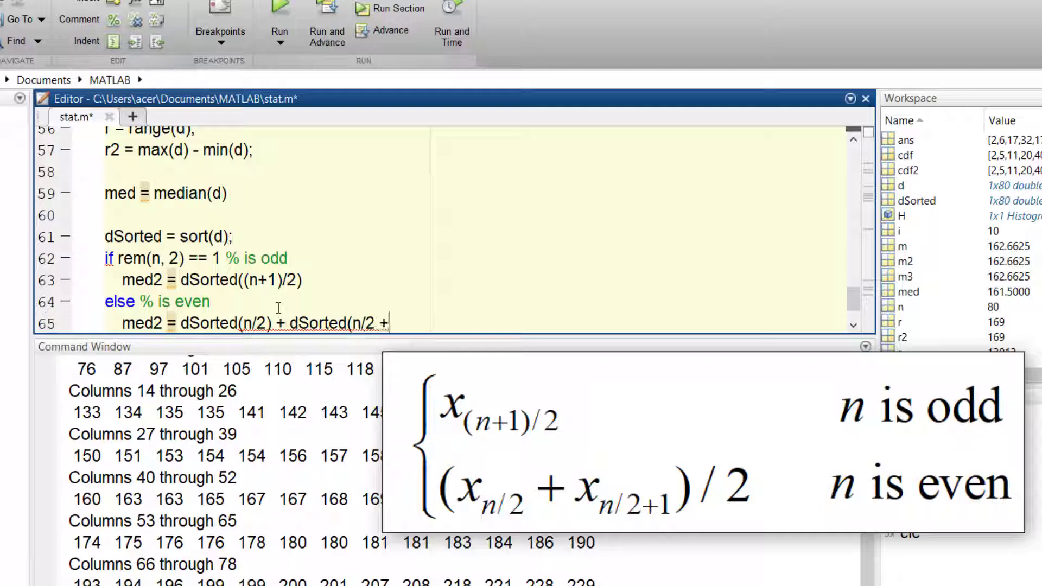
{"action": "type", "text": "1))/2"}
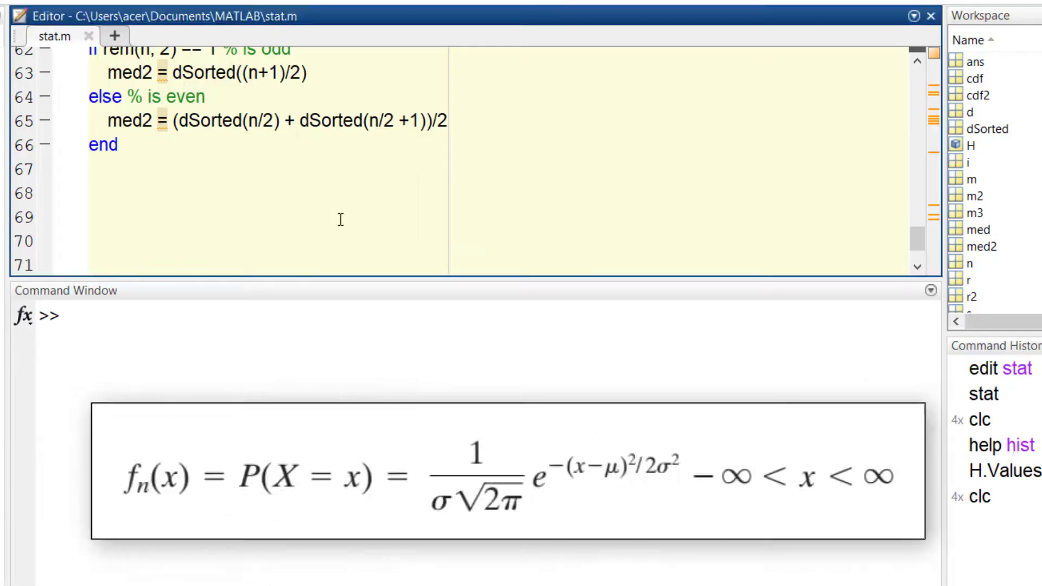
{"action": "type", "text": "%% Nor"}
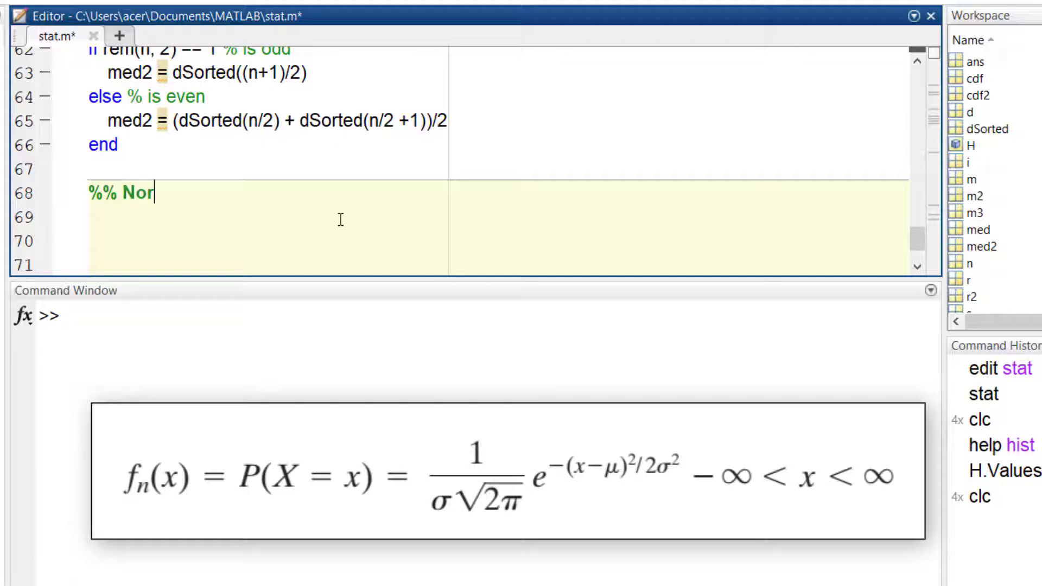
{"action": "type", "text": "mal Pro"}
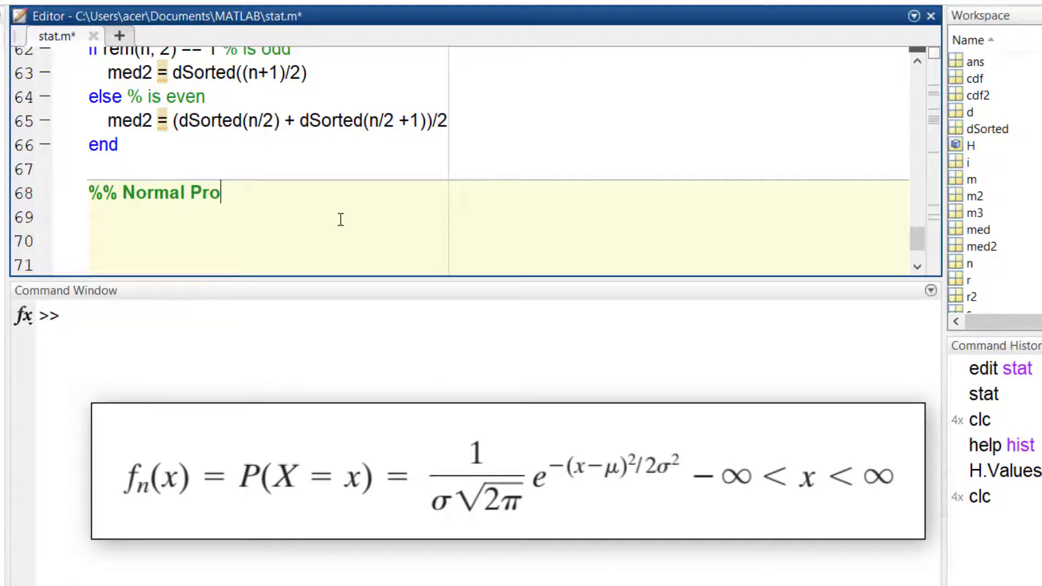
{"action": "type", "text": "babili"}
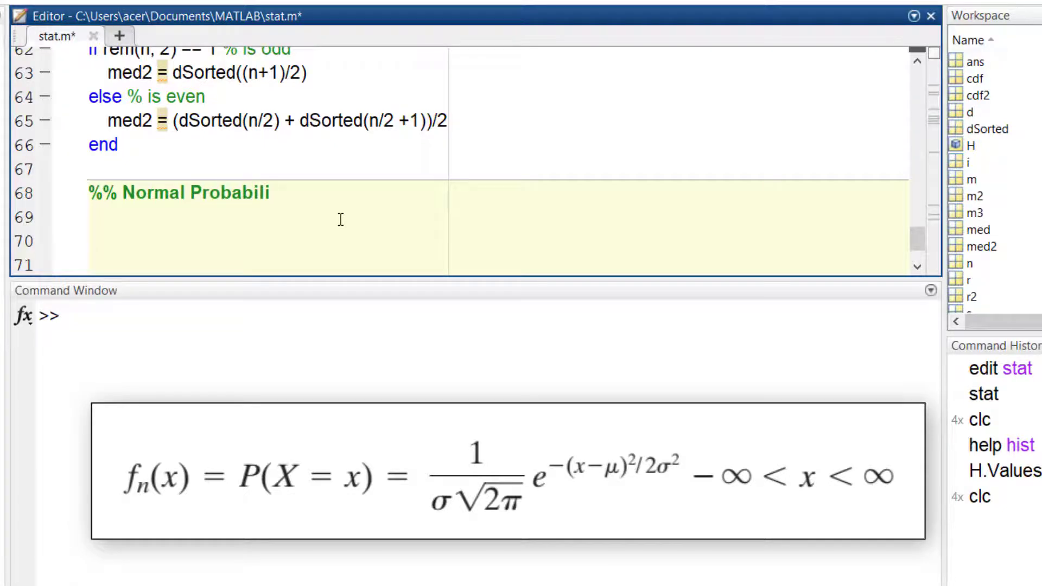
{"action": "type", "text": "ty Distri"}
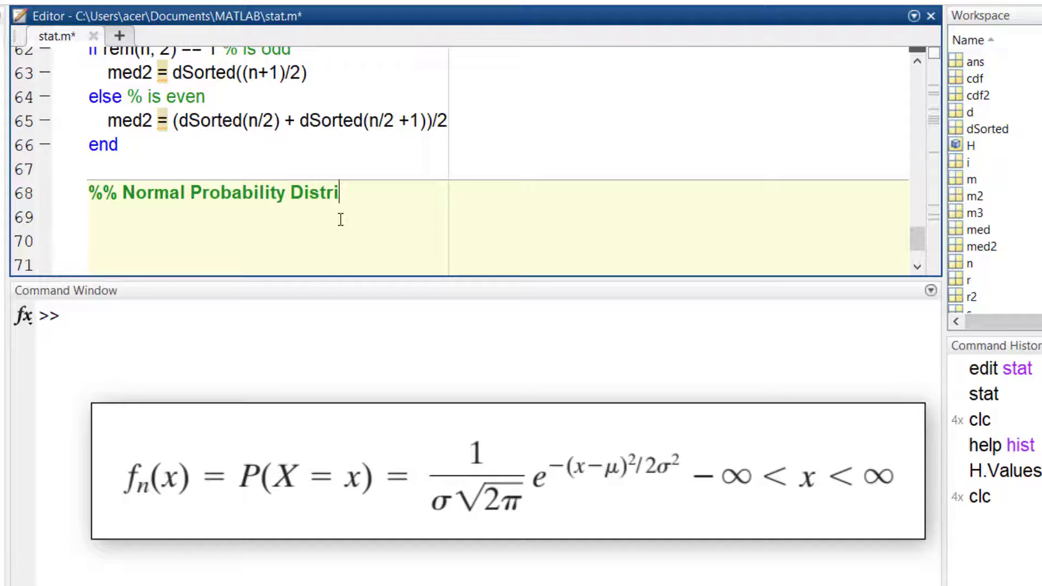
{"action": "type", "text": "bution"}
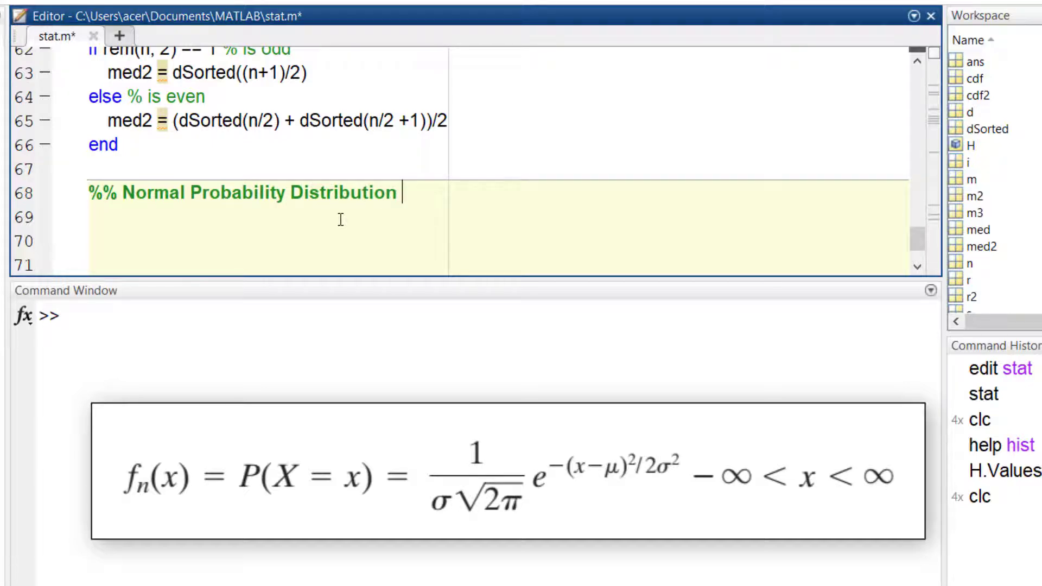
{"action": "type", "text": "Function"}
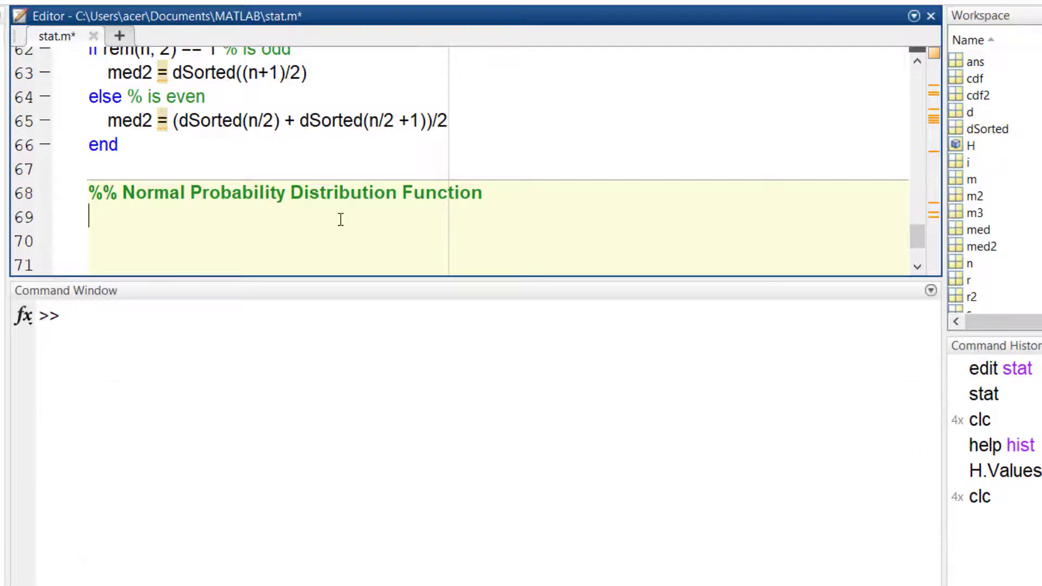
- Compute mu = mean(d), sigma = std(d), [mu, sigma] = normfit(d) and normpdf(200, mu, sigma)
{"action": "type", "text": "mu = mean(d)"}
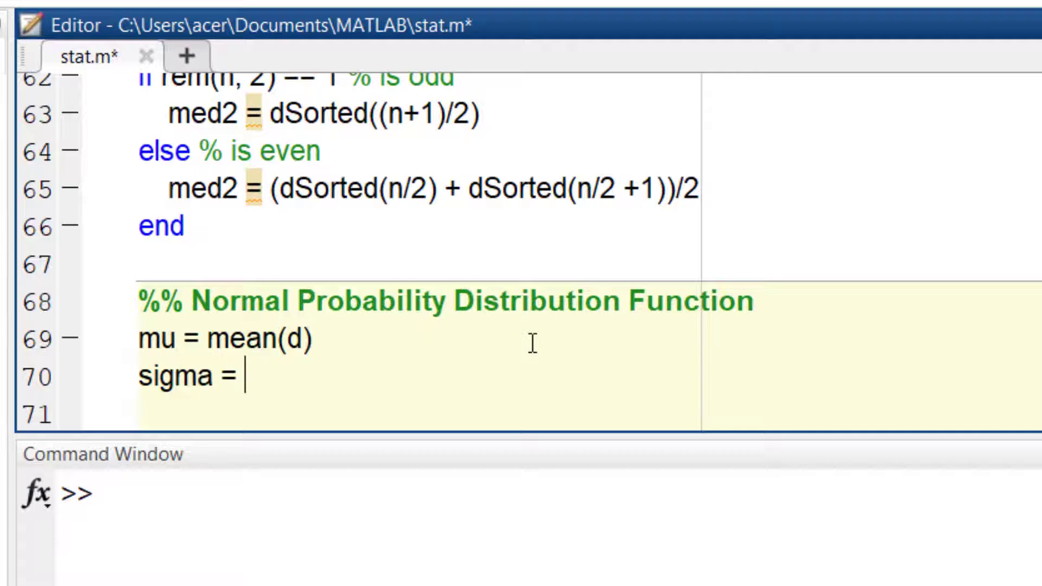
{"action": "type", "text": "std(d)"}
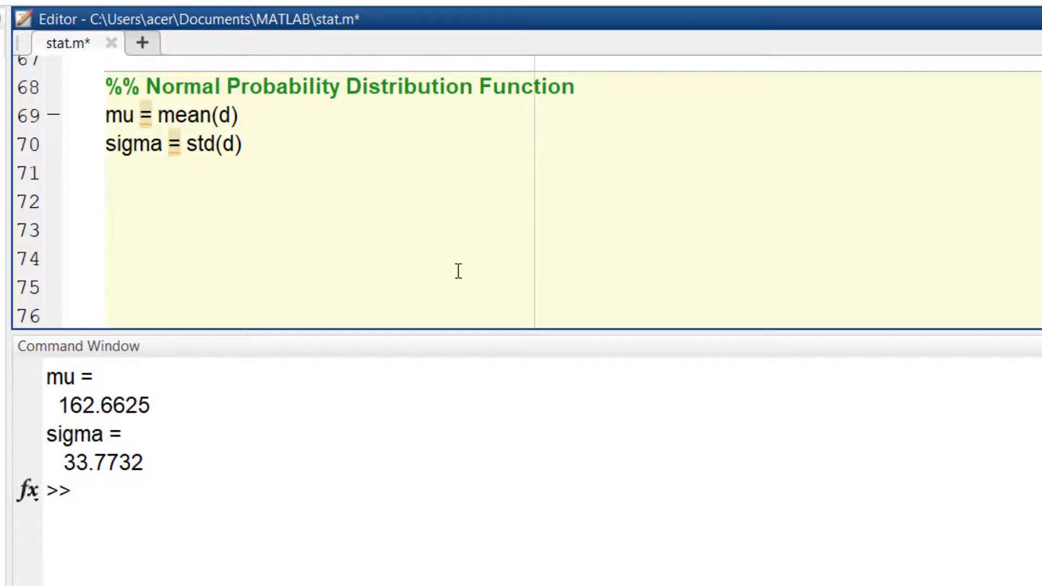
{"action": "type", "text": "[mu, si"}
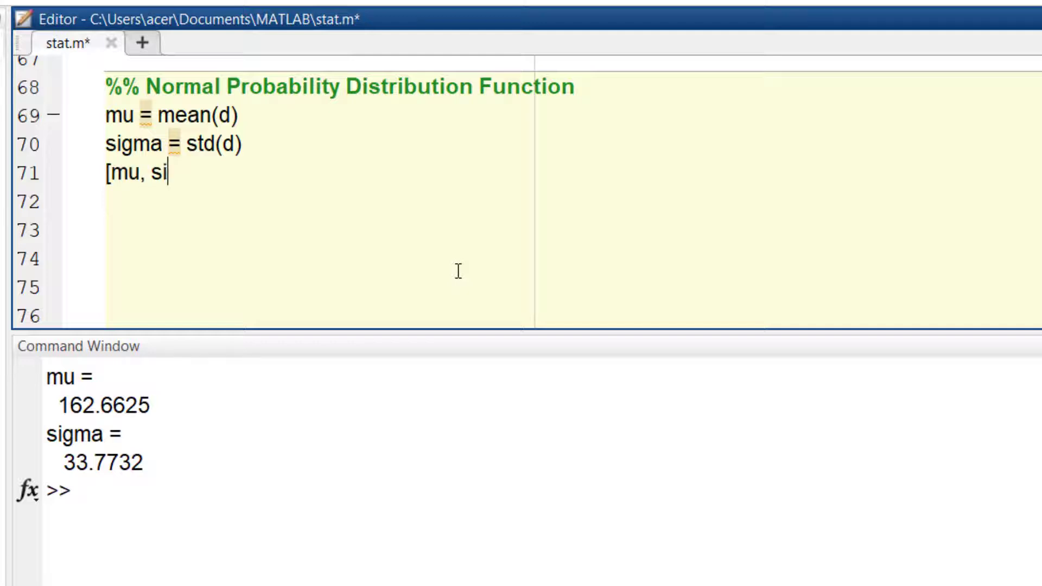
{"action": "type", "text": "gma] = norm"}
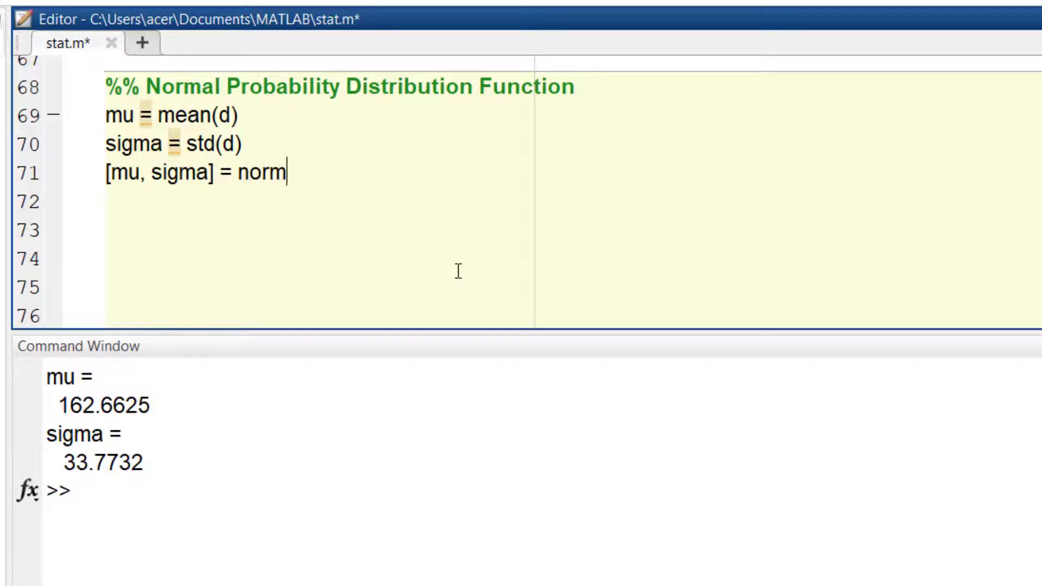
{"action": "type", "text": "fit(d);"}
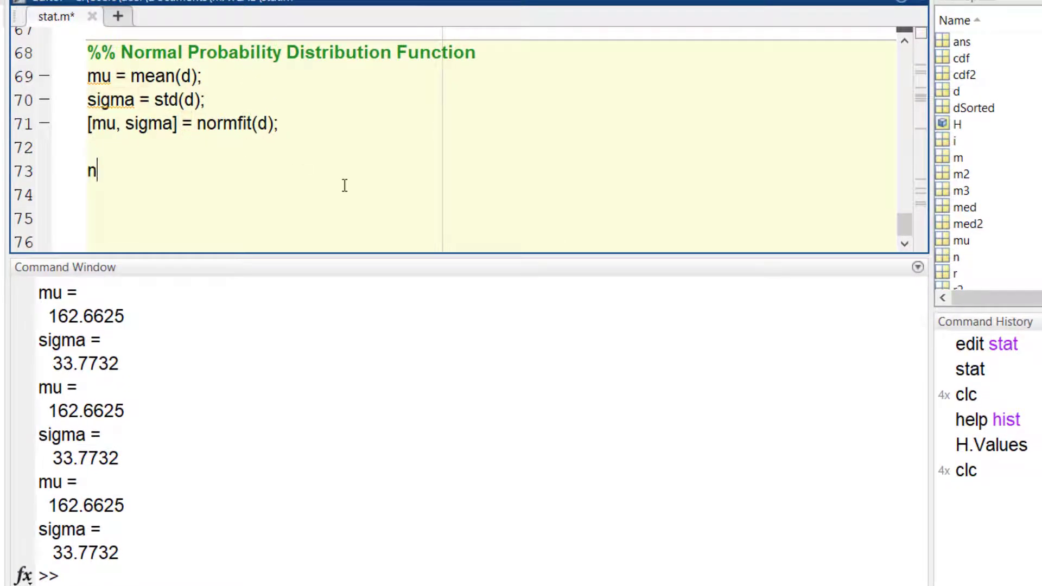
{"action": "type", "text": "ormpdf("}
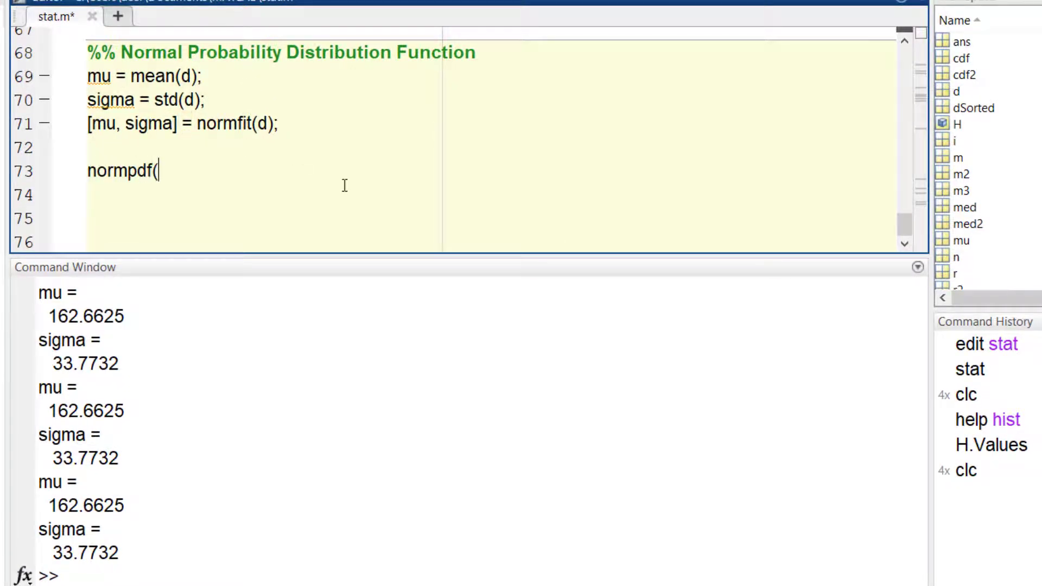
{"action": "type", "text": "200, mu, sigma)"}
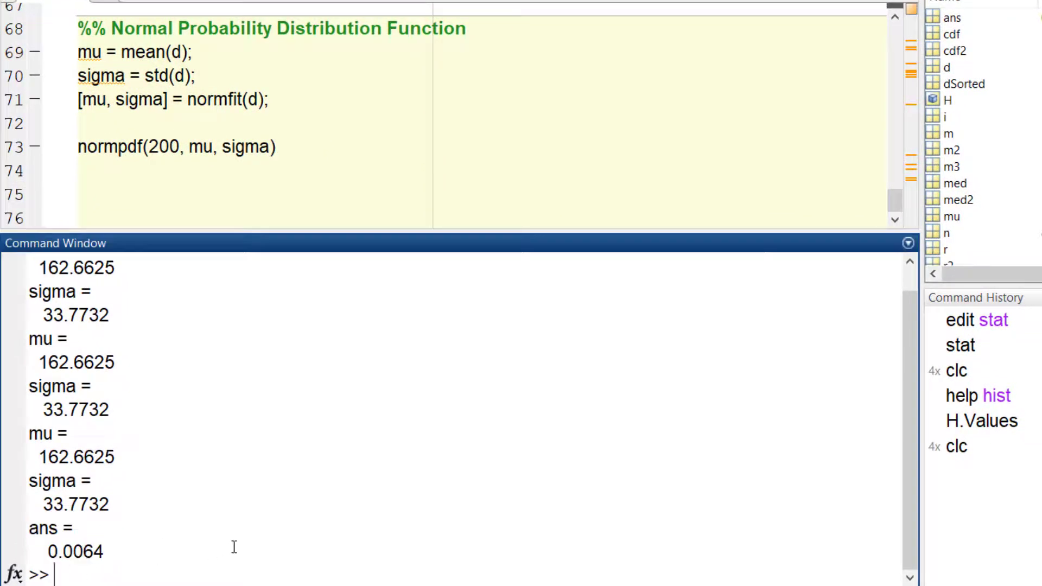
{"action": "type", "text": "edit normpdf"}
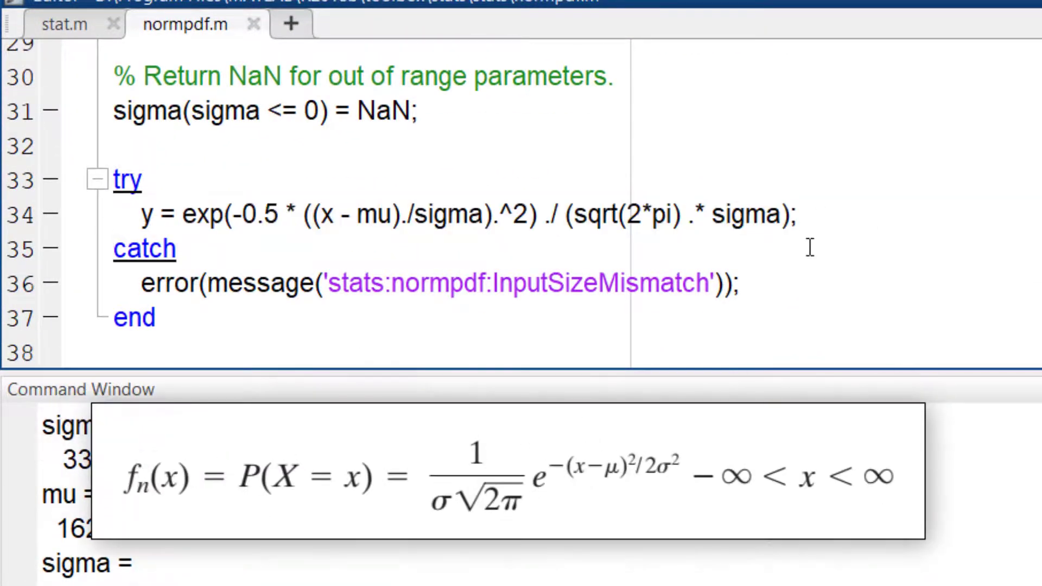
{"action": "mouse_move", "coordinate": [250, 25]}
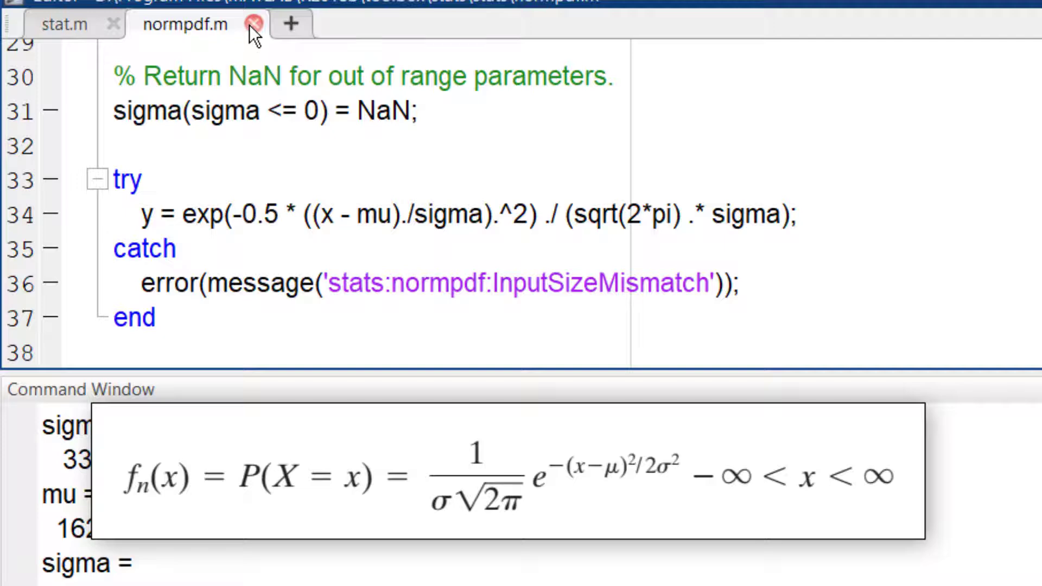
{"action": "left_click", "coordinate": [253, 24]}
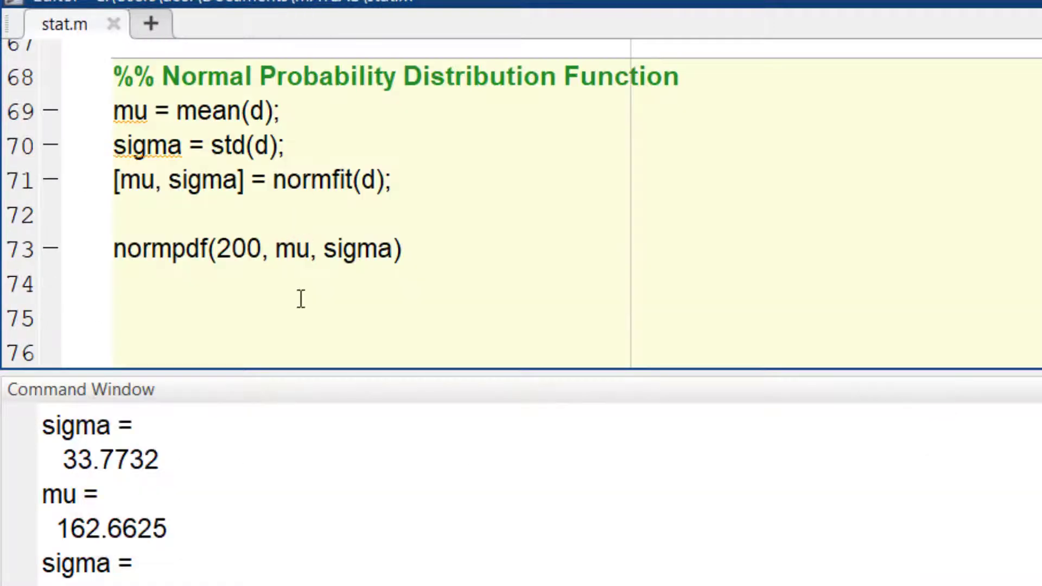
- Add normcdf(200, mu, sigma); and cdf1 as normcdf(200,...) minus normcdf(120,...)
{"action": "type", "text": ";"}
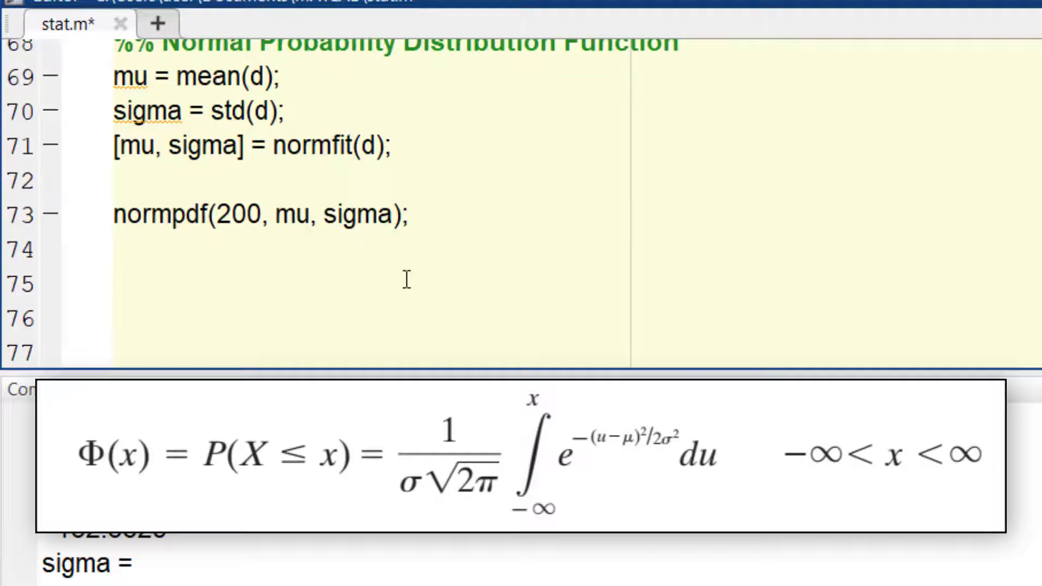
{"action": "type", "text": "norm"}
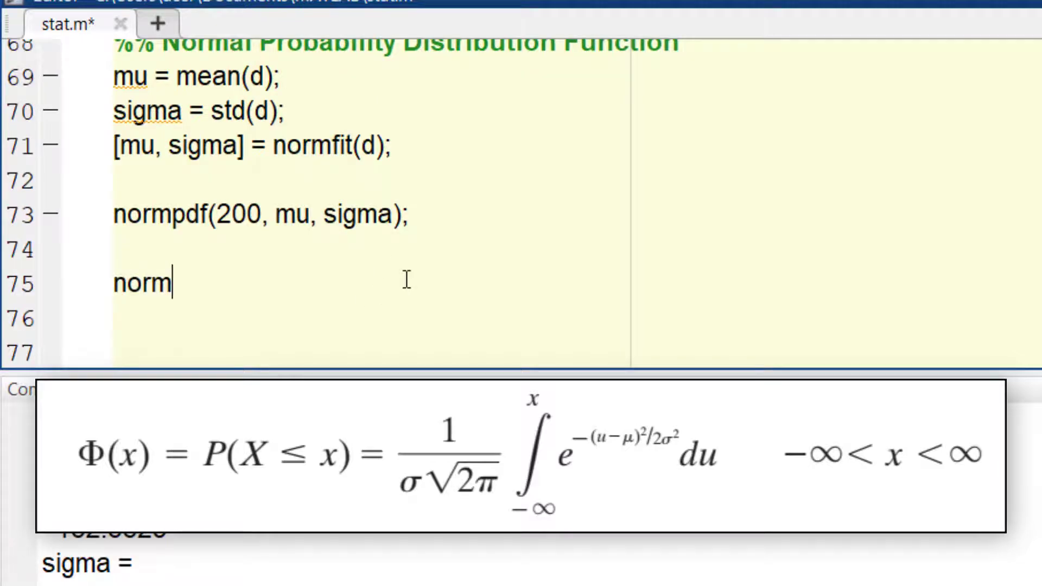
{"action": "type", "text": "cdf(2"}
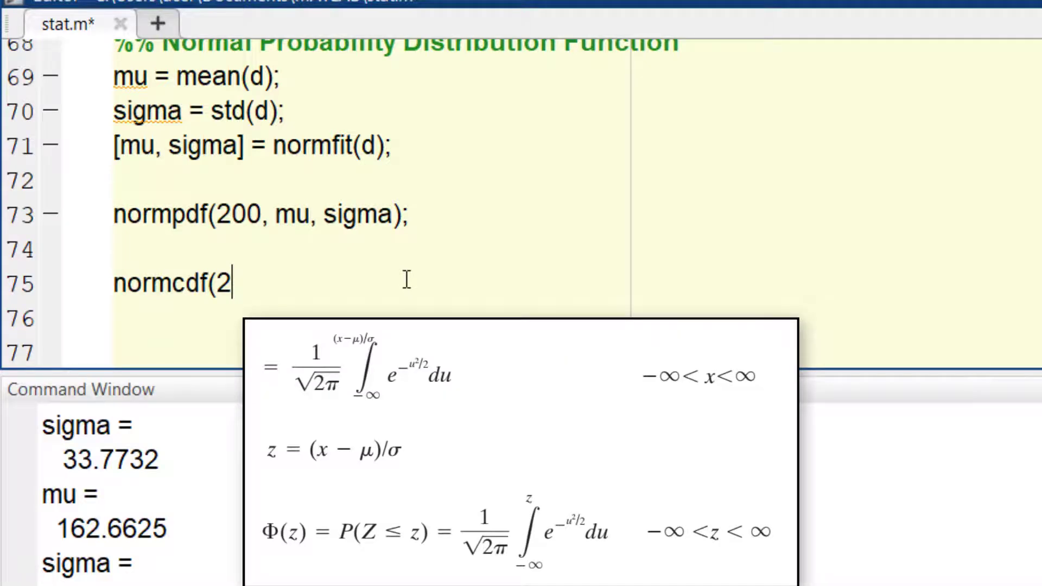
{"action": "type", "text": "00, mu, sigma"}
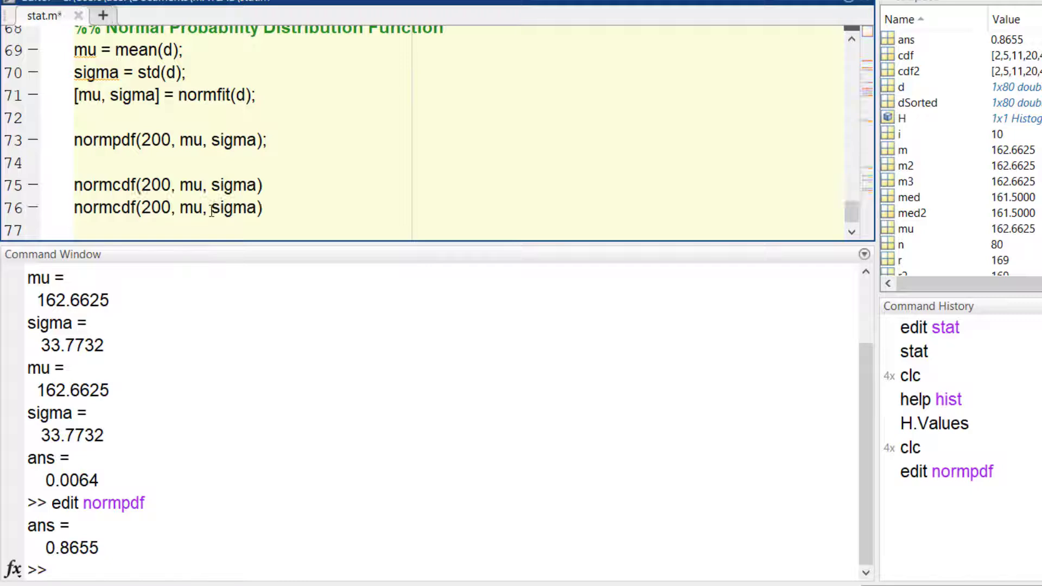
{"action": "type", "text": "- normcdf(10, mu, sigma)"}
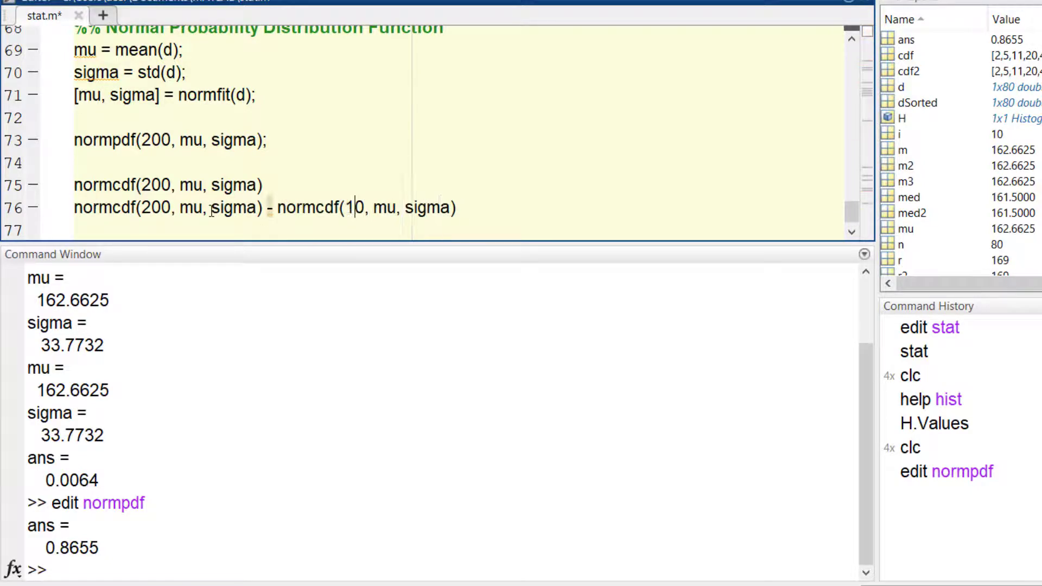
{"action": "type", "text": "2"}
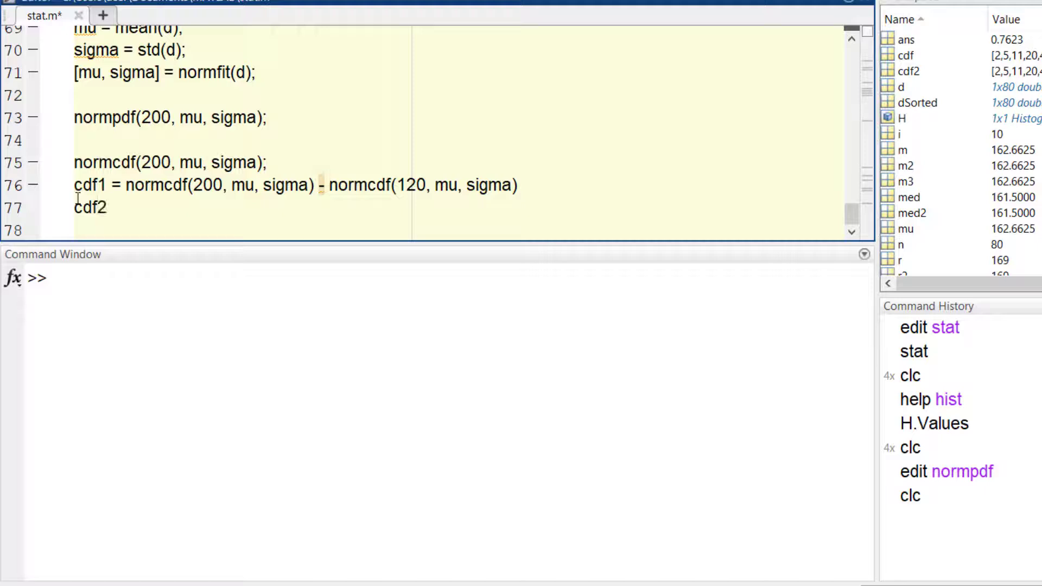
- Add cdf2 = diff(normcdf([120, 200], mu, sigma)) and a '%% Linear Regression' header
{"action": "type", "text": "= diff("}
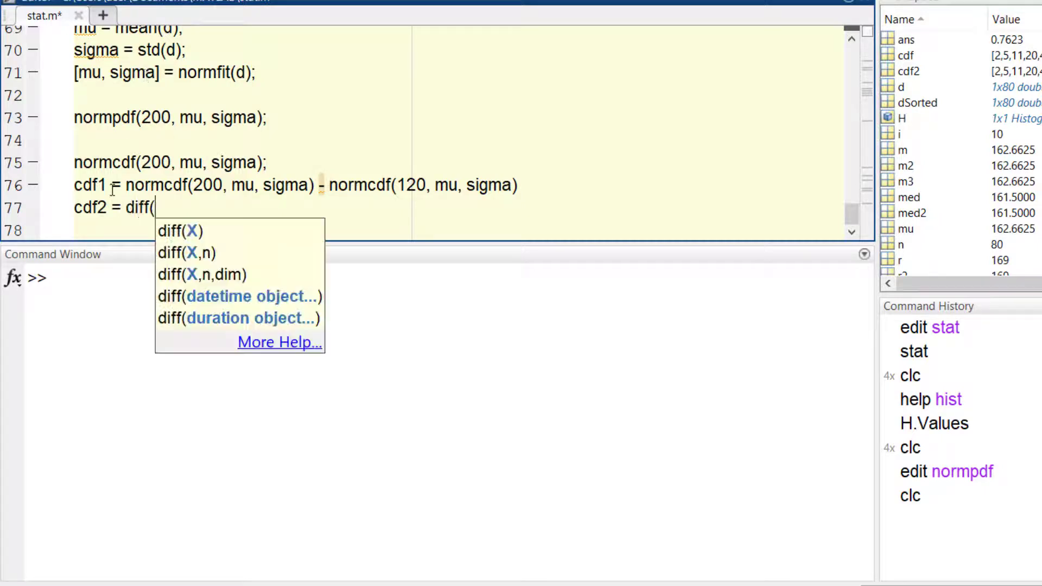
{"action": "type", "text": "normcdf(200, mu, sigma)"}
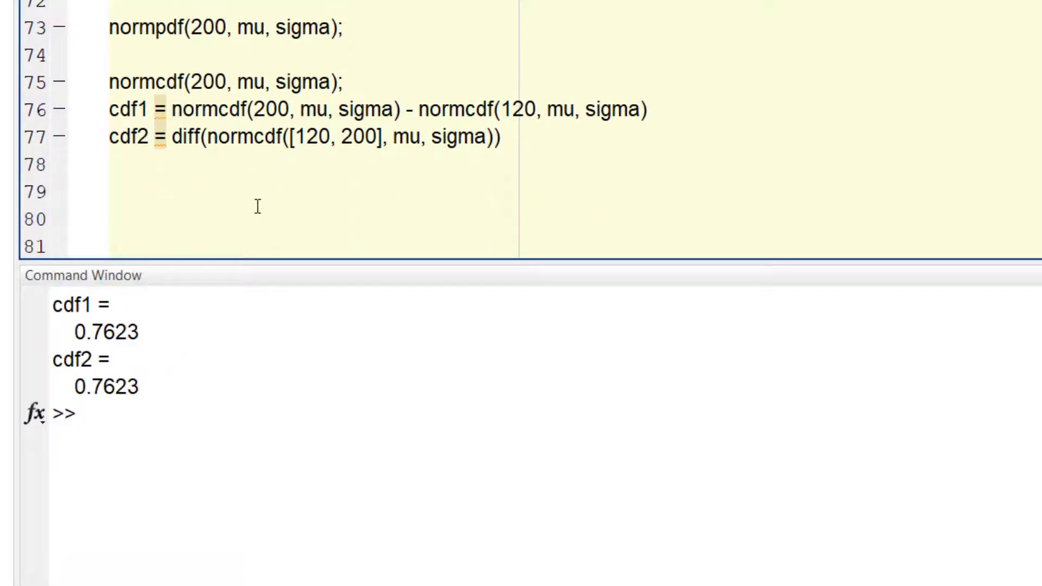
{"action": "type", "text": "%% Linear Regression"}
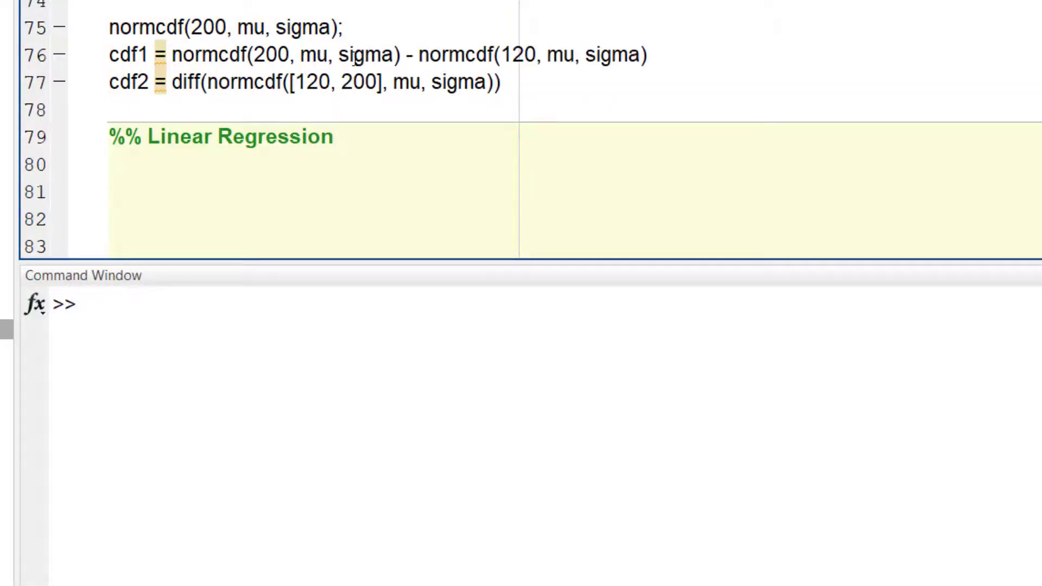
- Define x = 1:10, scatter(x, y) and fit a = polyfit(x, y, 1)
{"action": "type", "text": "x = 1:10;"}
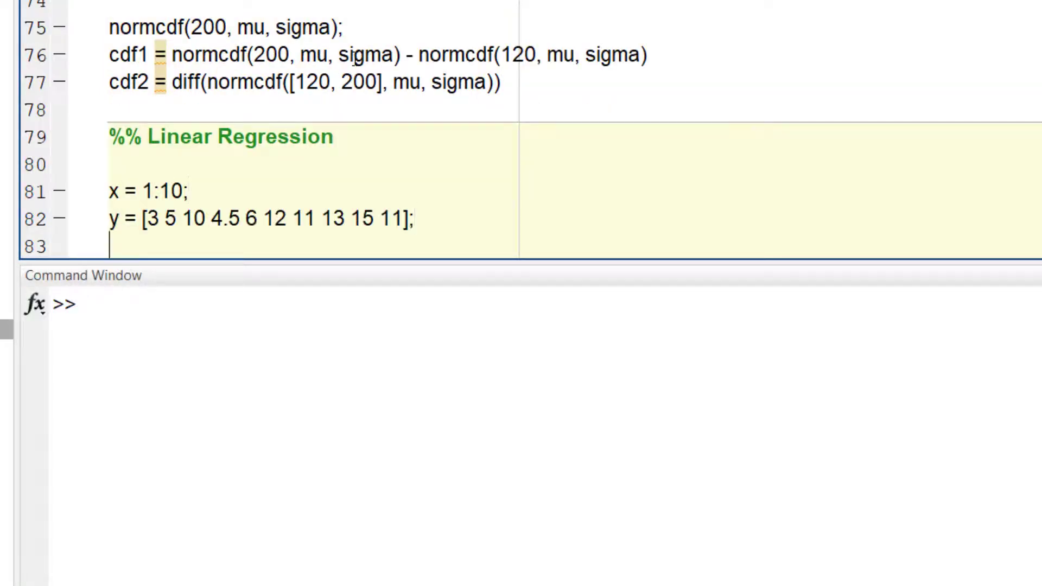
{"action": "type", "text": "scatter(x, y)"}
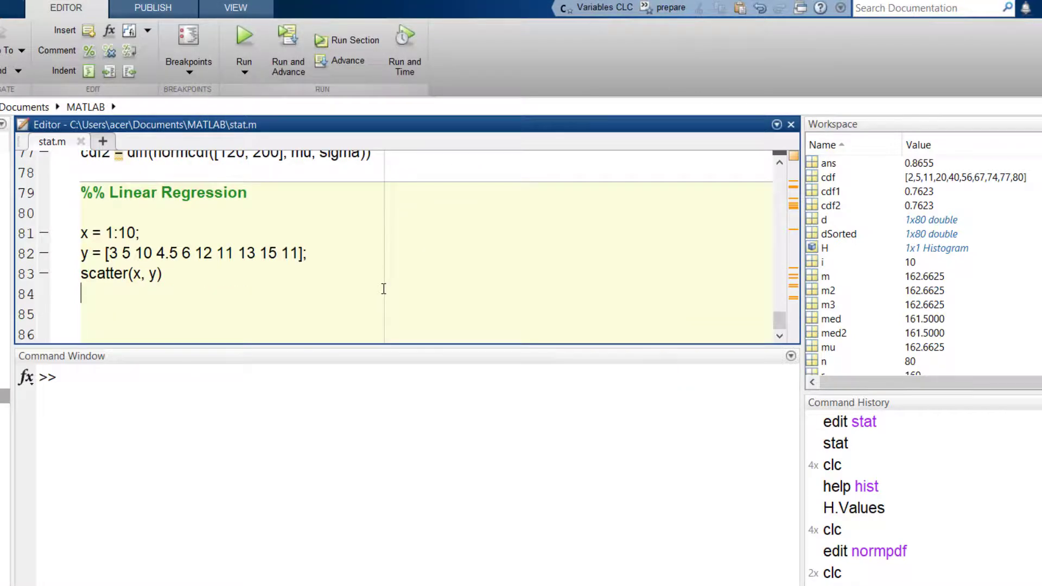
{"action": "type", "text": "a = polyfit(x,"}
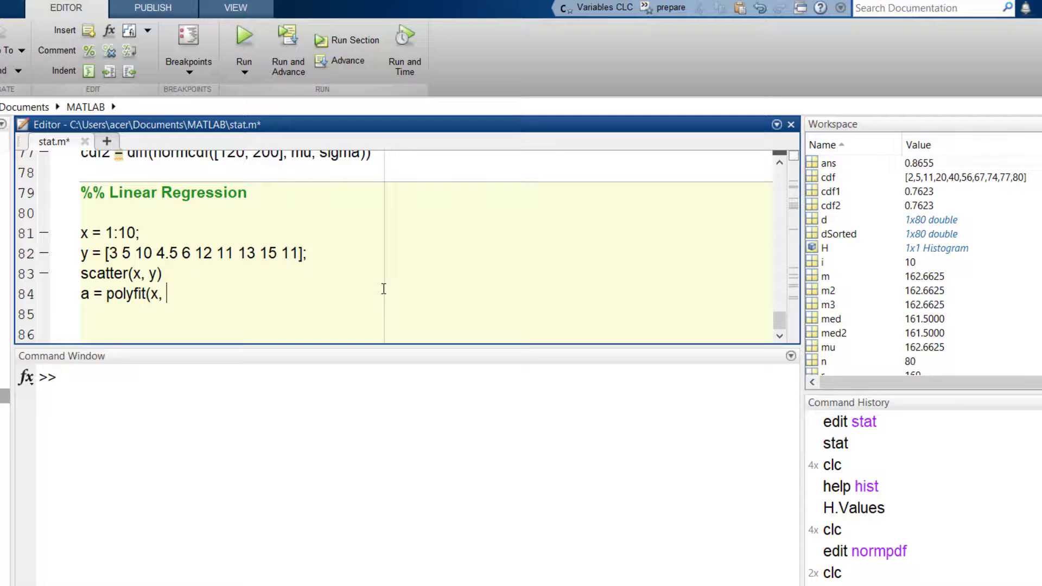
{"action": "type", "text": "y, 1)"}
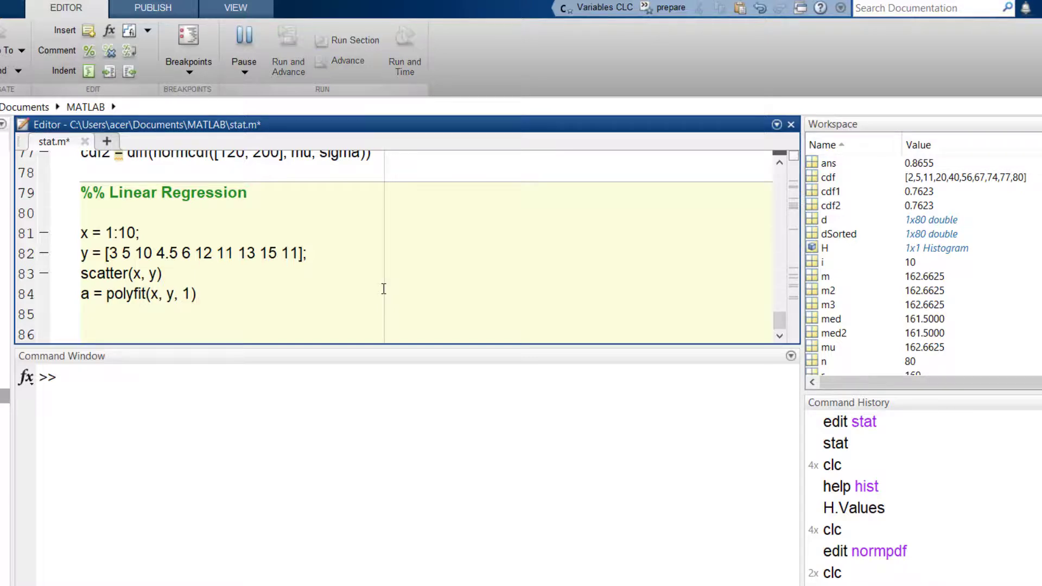
{"action": "left_click", "coordinate": [243, 39]}
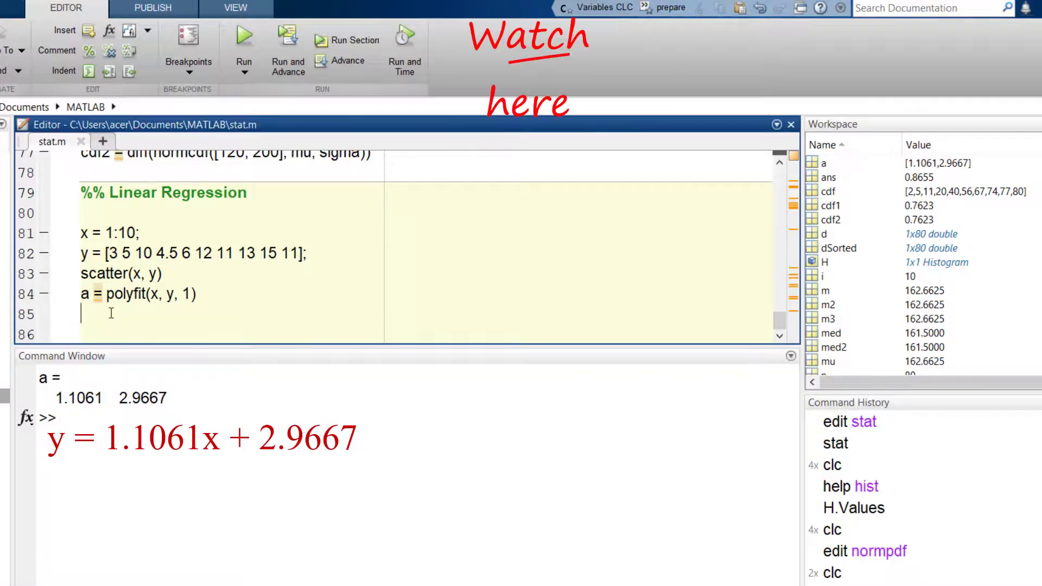
- Add hold on and fplot(@(xx) a(1)*xx + a(2), [1, 10], 'k') for the fitted line
{"action": "type", "text": "hold on"}
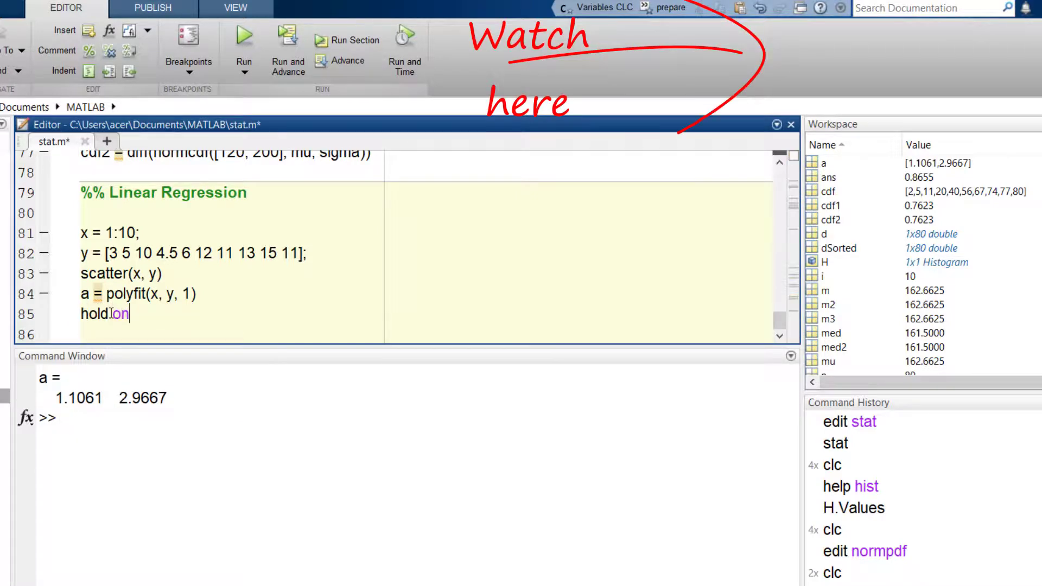
{"action": "type", "text": "fplot("}
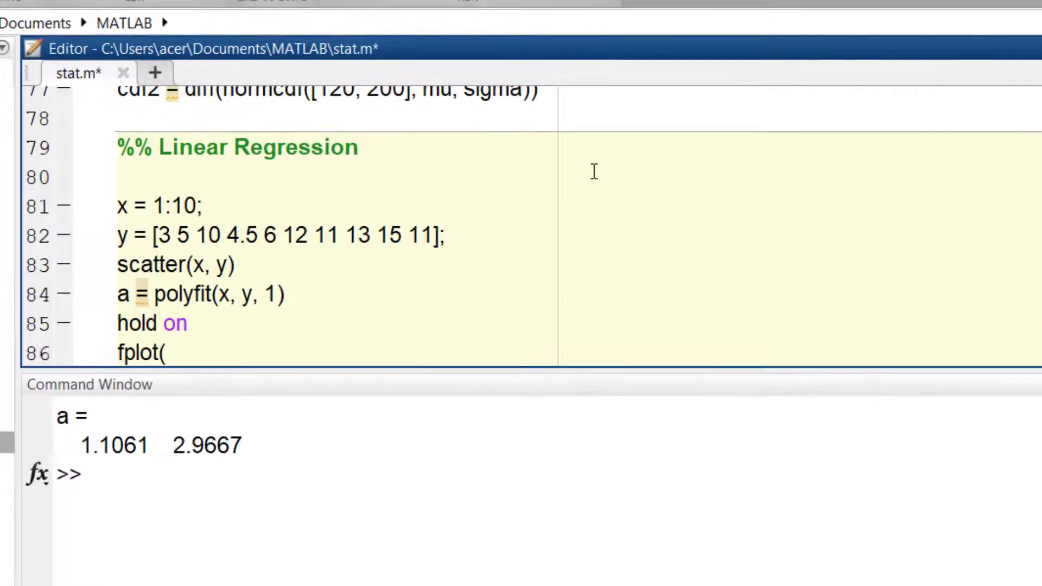
{"action": "type", "text": "@(xx"}
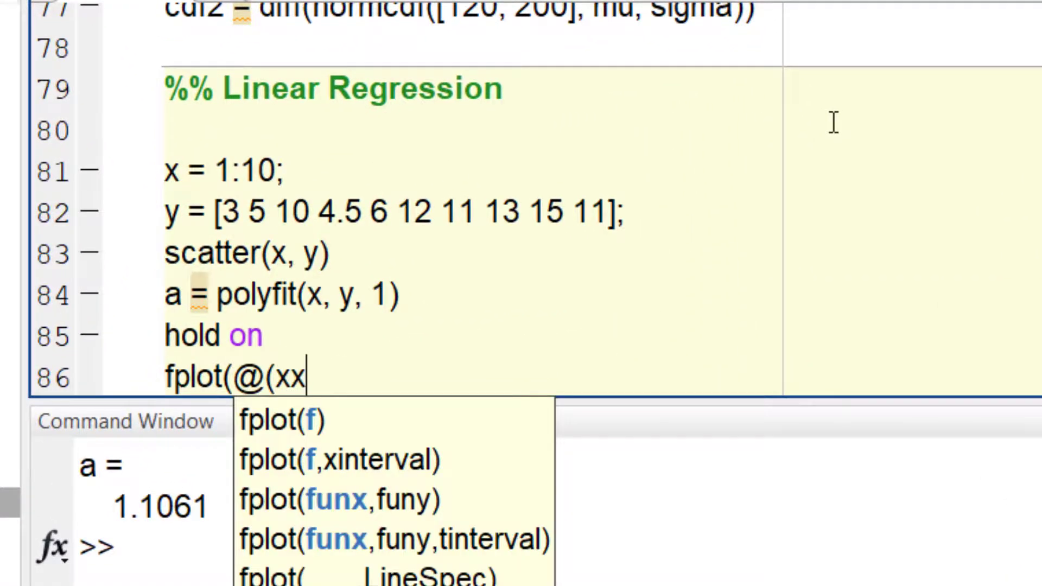
{"action": "type", "text": ") a("}
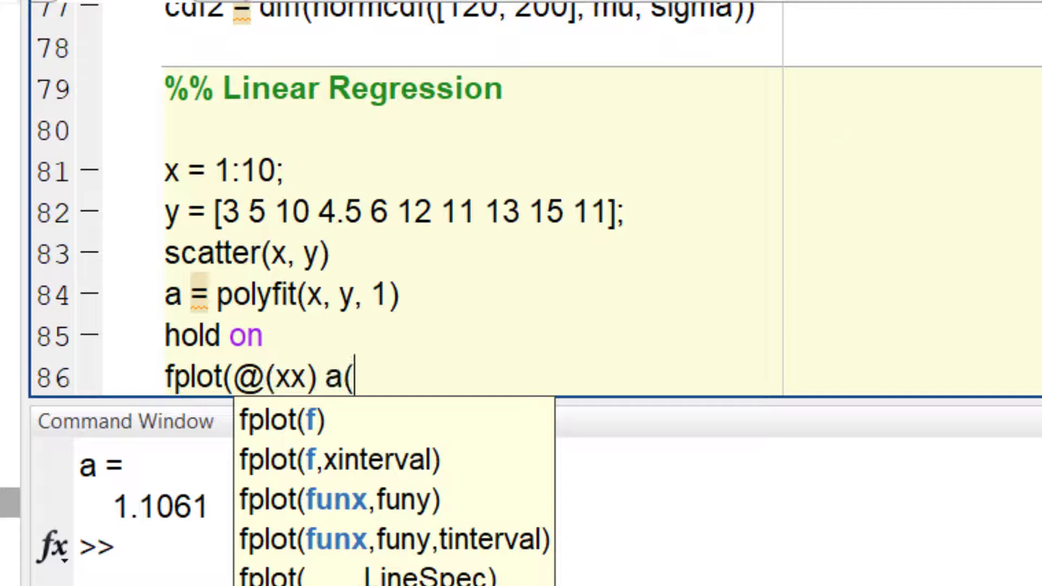
{"action": "type", "text": "1) * xx"}
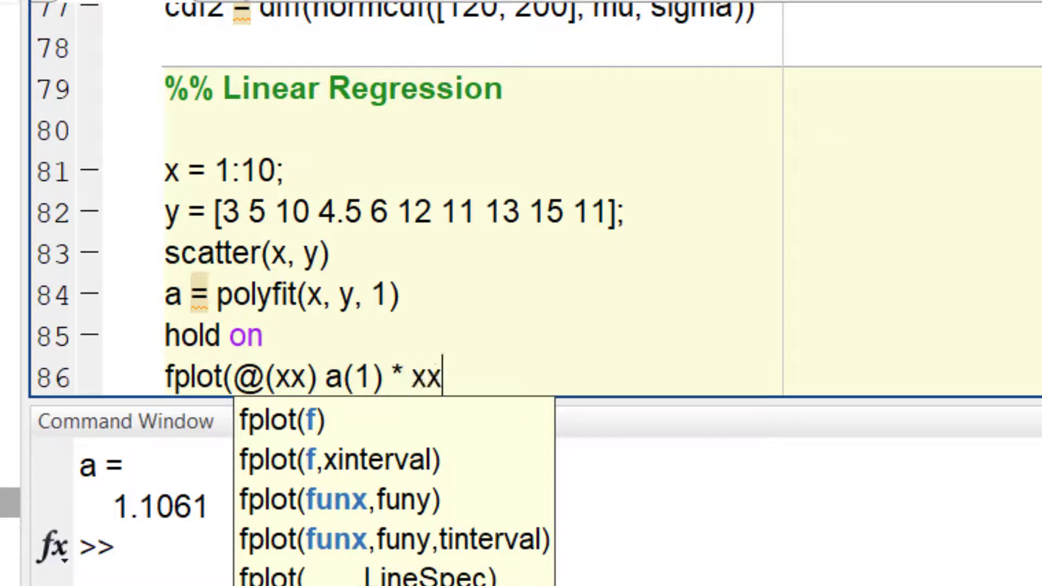
{"action": "type", "text": "+ a(2"}
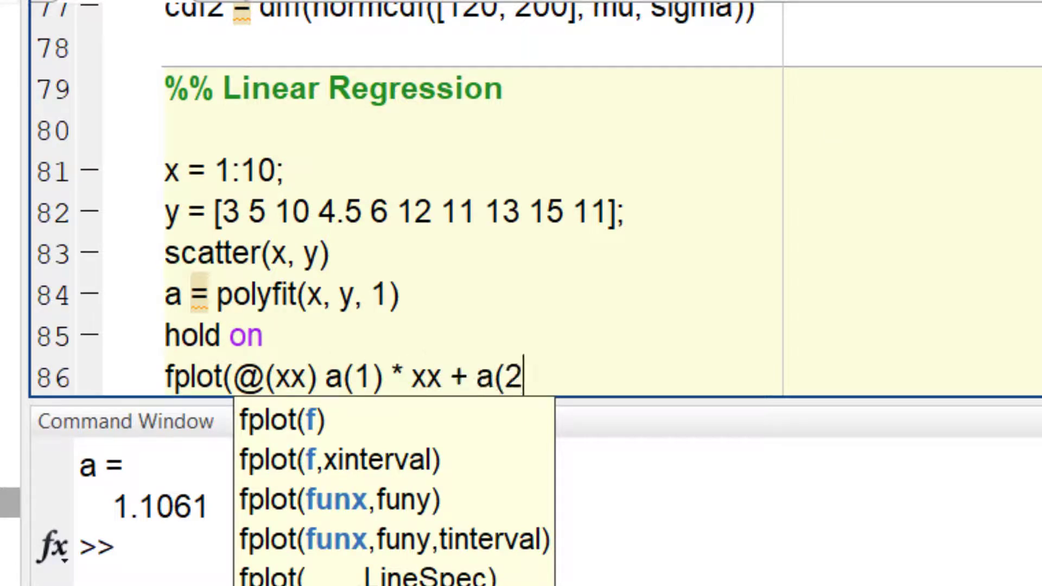
{"action": "type", "text": ")"}
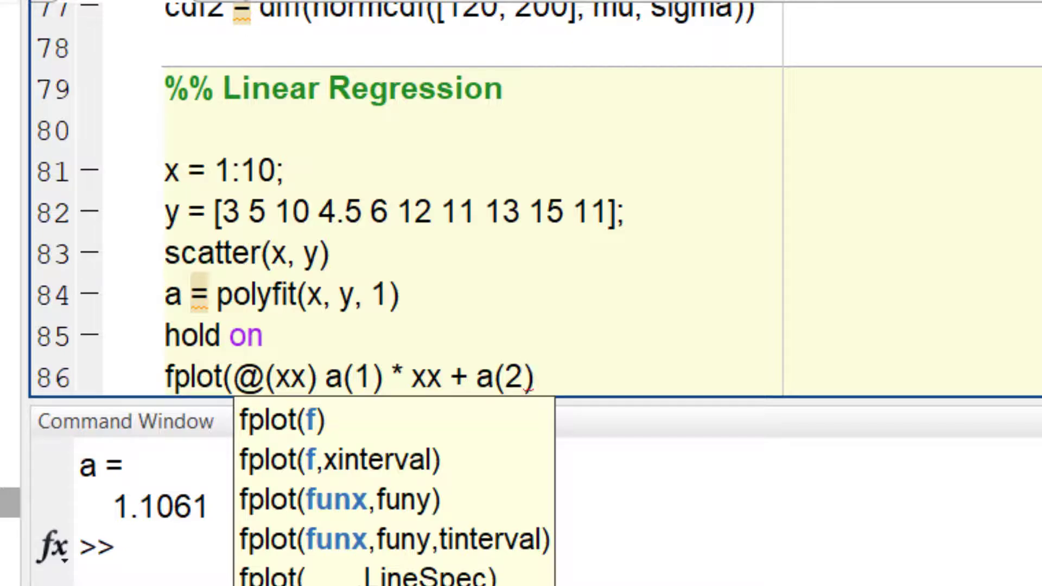
{"action": "type", "text": ", ["}
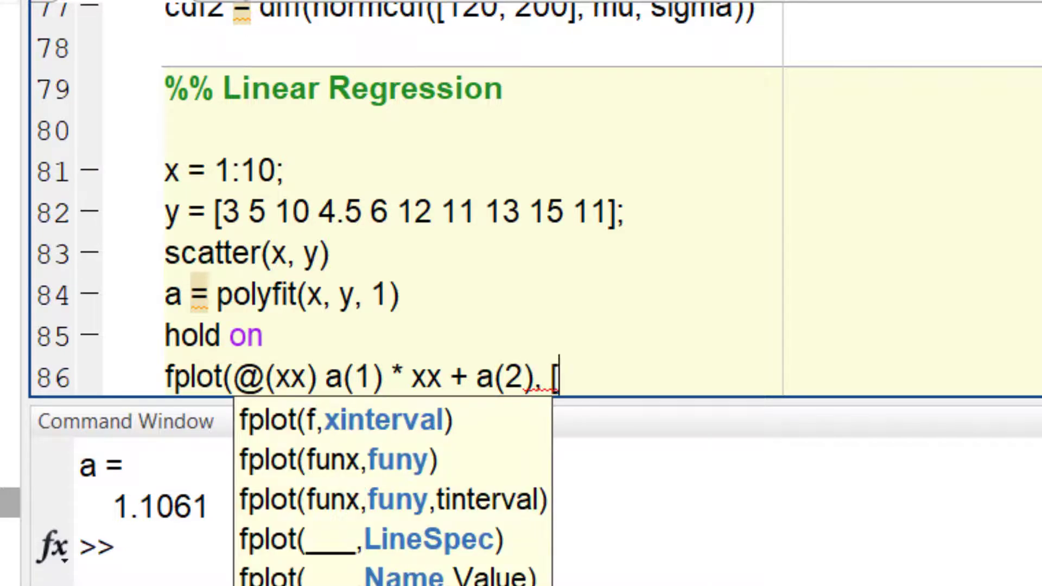
{"action": "type", "text": "[1, 10],"}
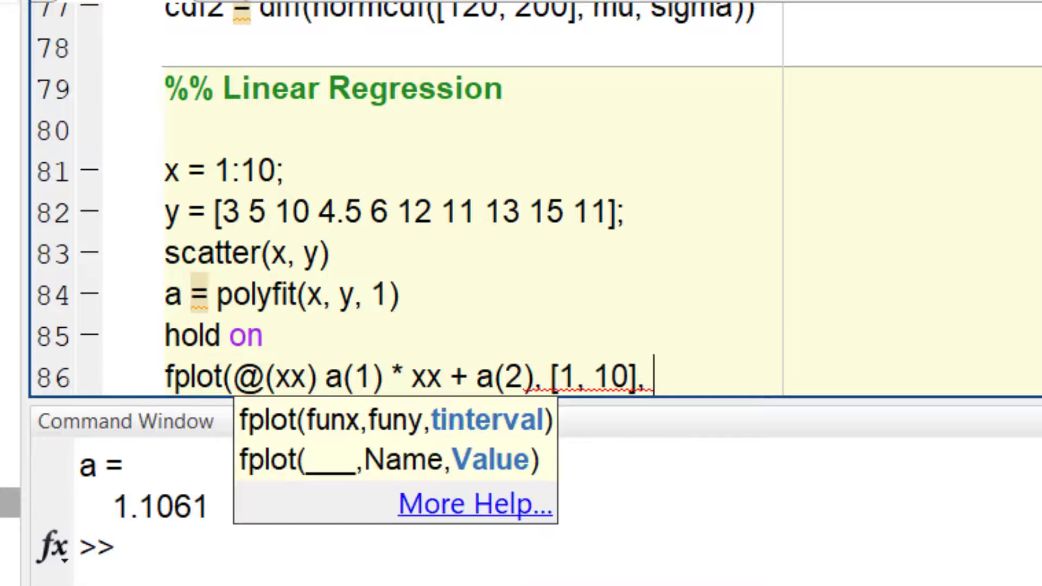
{"action": "type", "text": "'k')"}
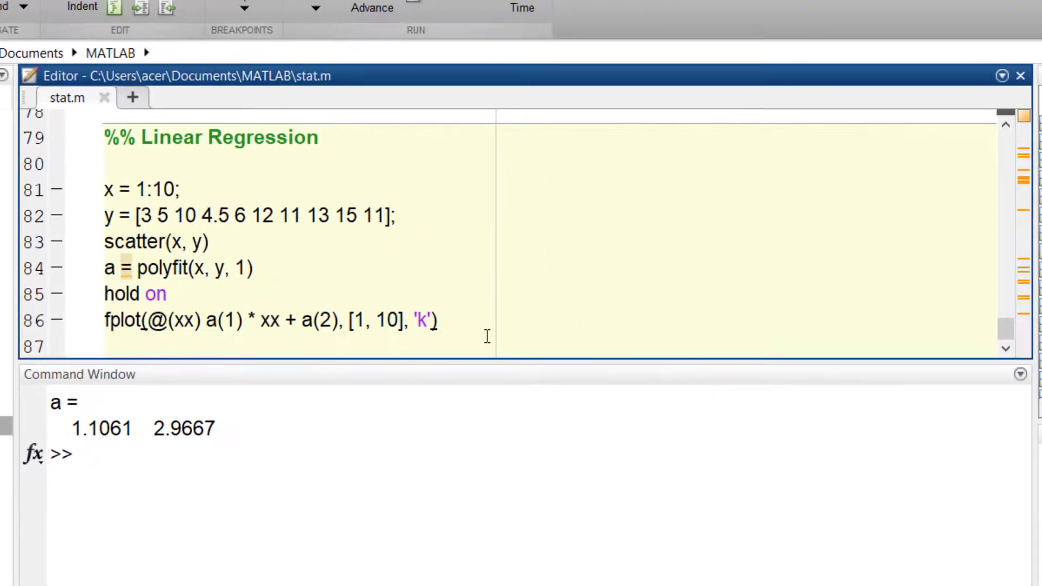
{"action": "mouse_move", "coordinate": [656, 340]}
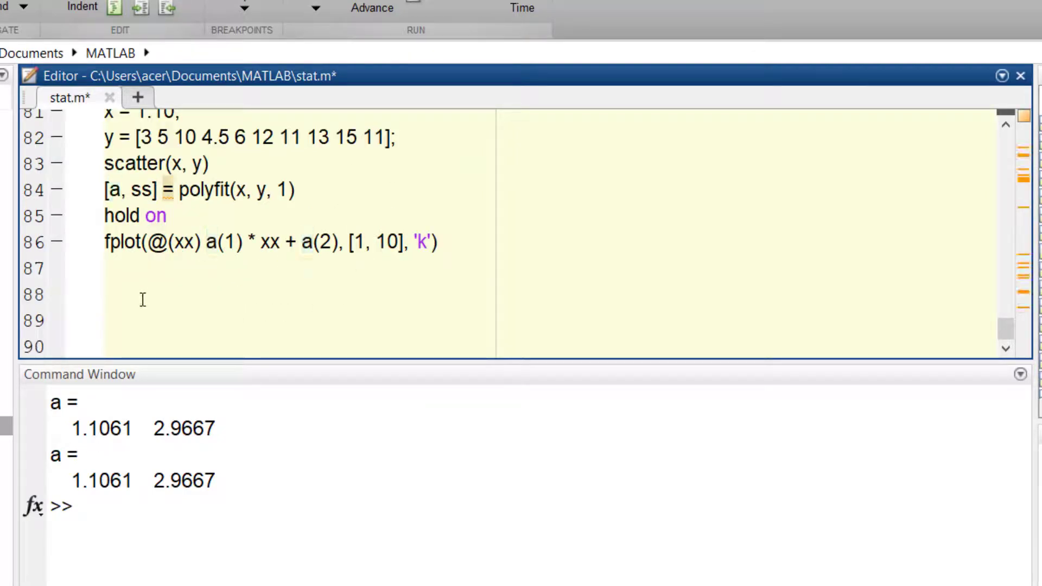
- Look up polyconf with help polyconf in the Command Window
{"action": "type", "text": "polycon"}
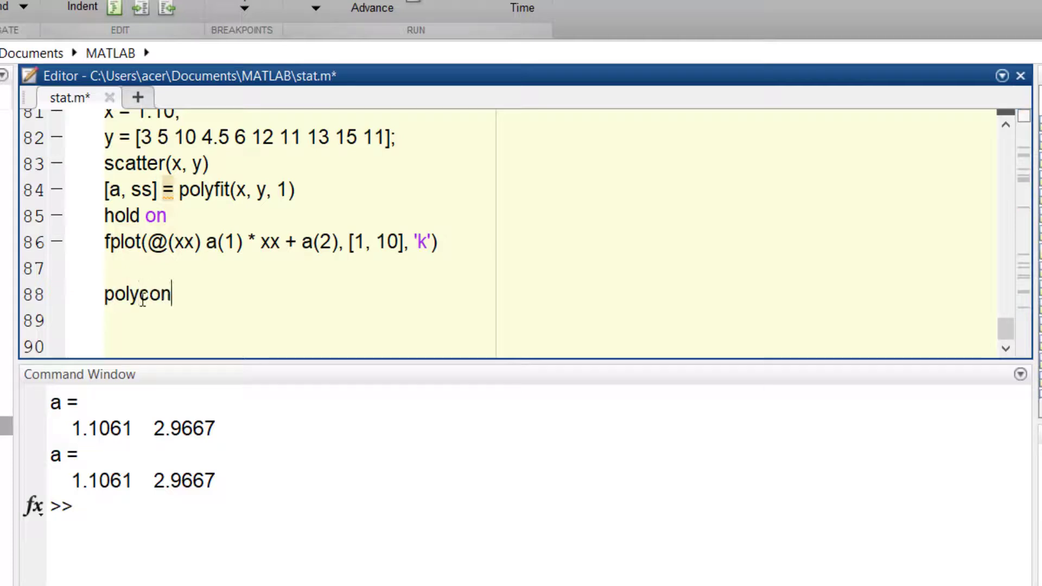
{"action": "type", "text": "f"}
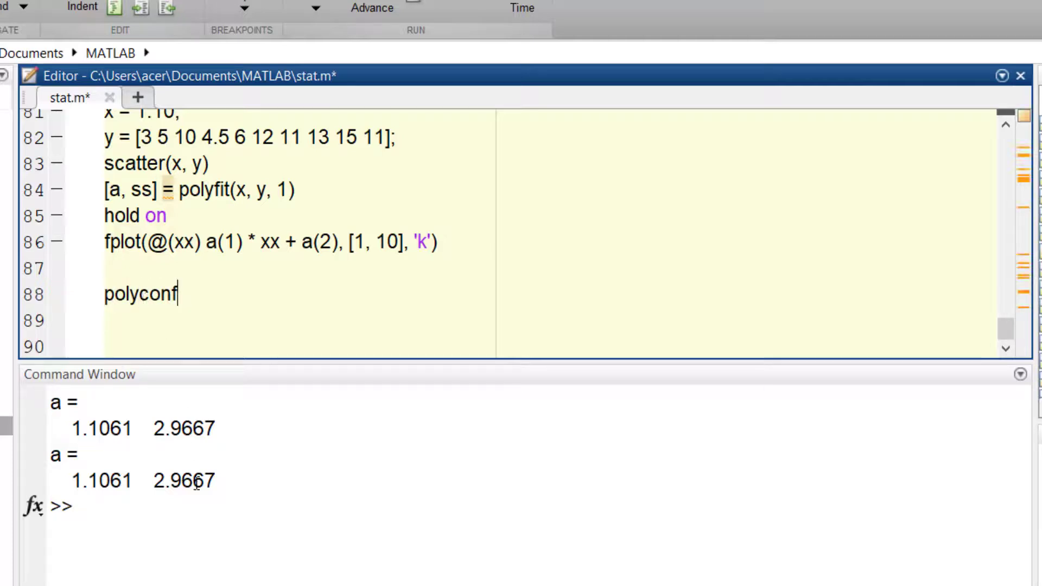
{"action": "type", "text": "help"}
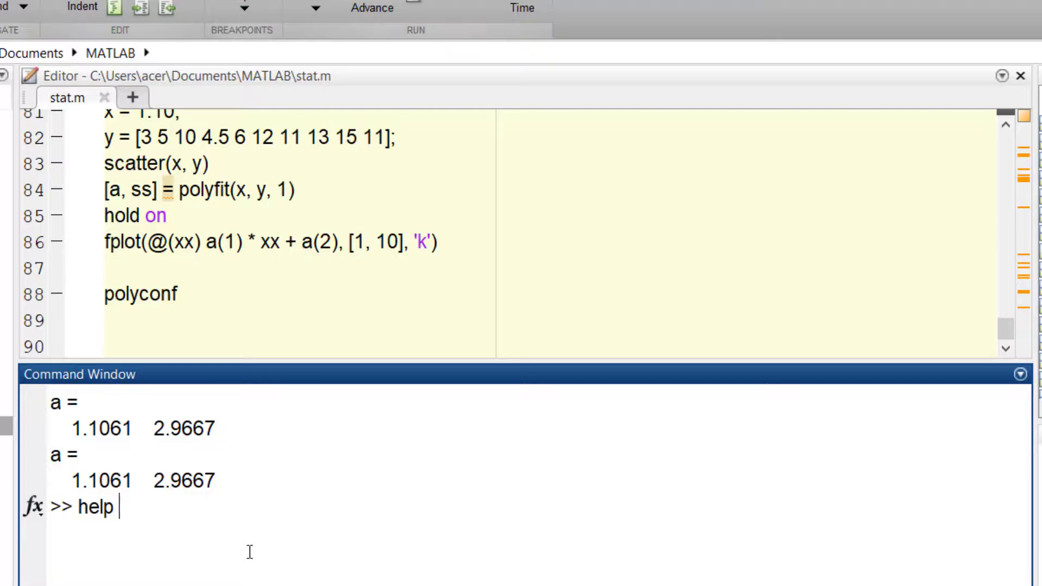
{"action": "type", "text": "polyconf"}
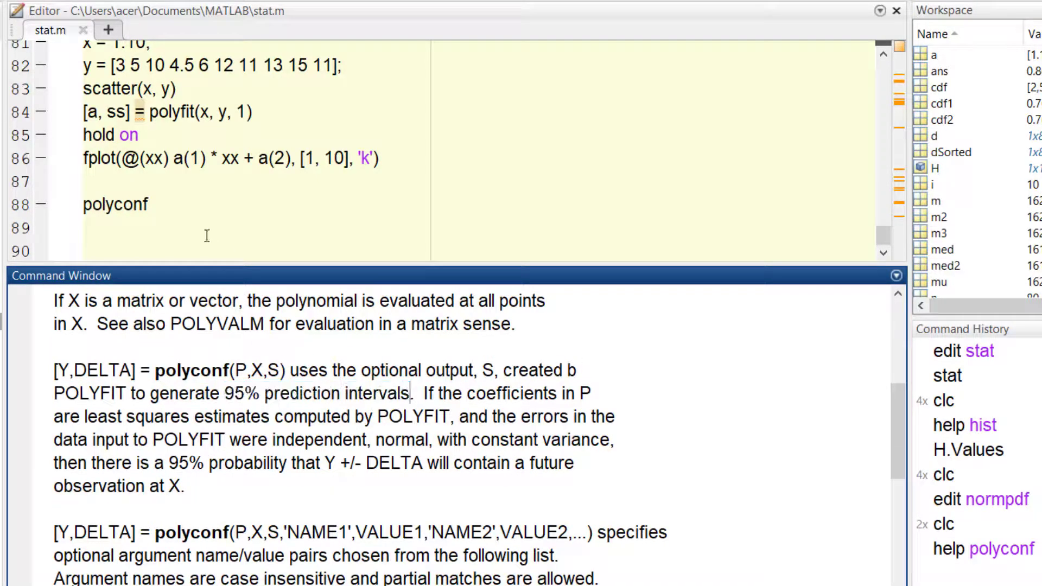
- Add [yhat, w] = polyconf(a, x, ss); to the regression section
{"action": "type", "text": "[yhat,w] ="}
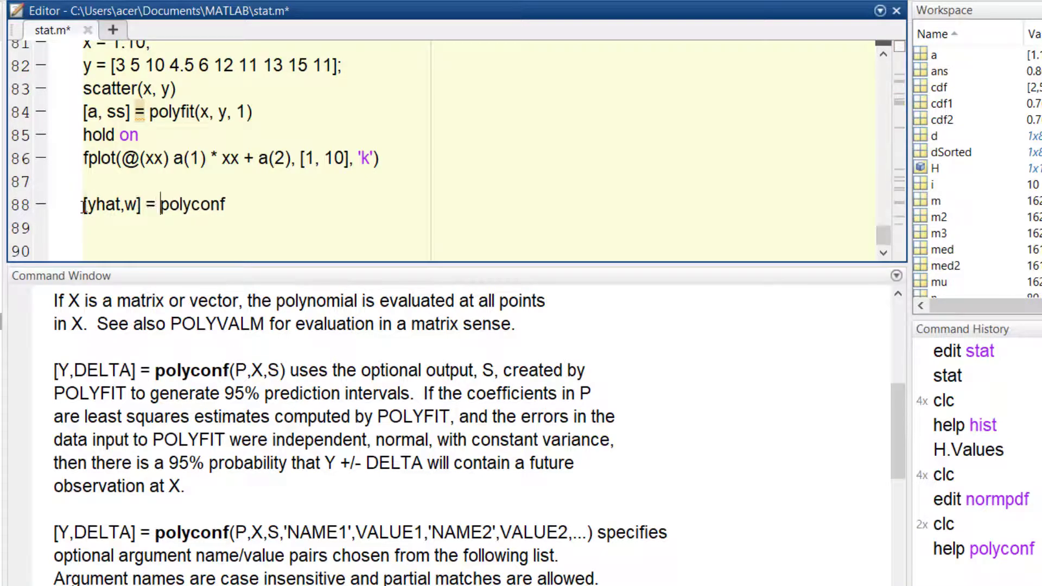
{"action": "type", "text": "("}
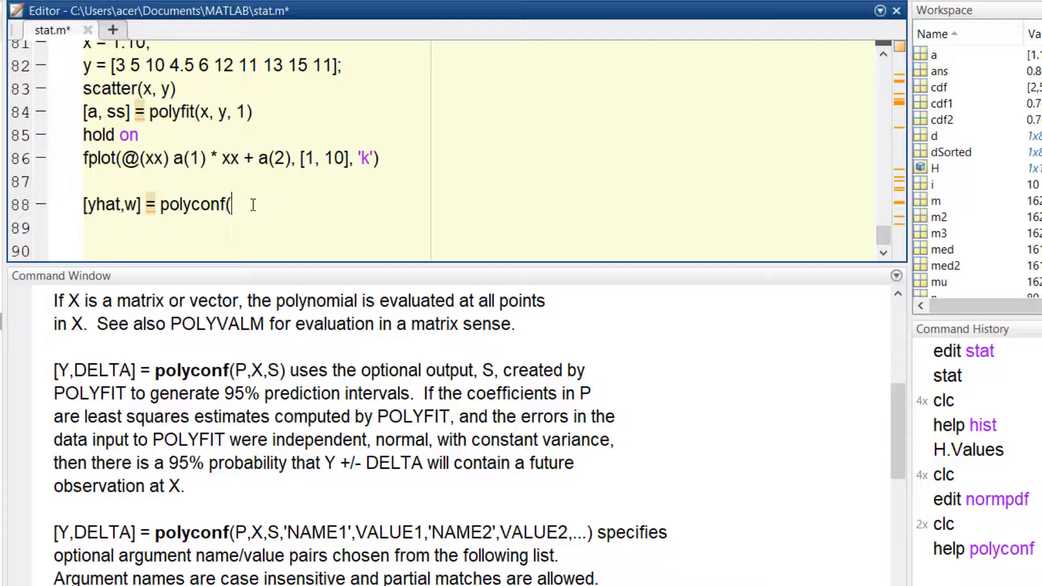
{"action": "type", "text": "a, x, ss"}
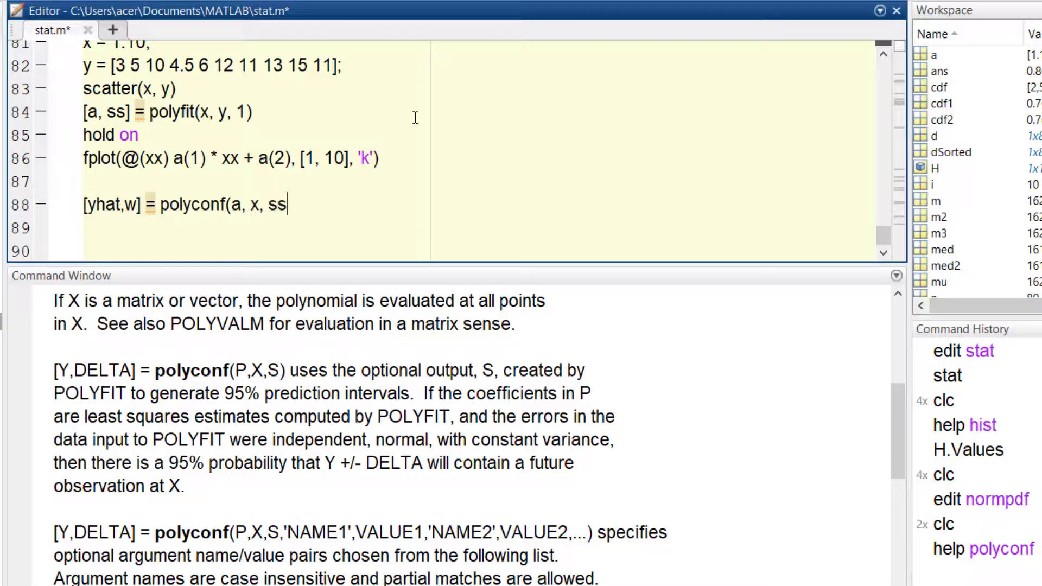
{"action": "type", "text": ");"}
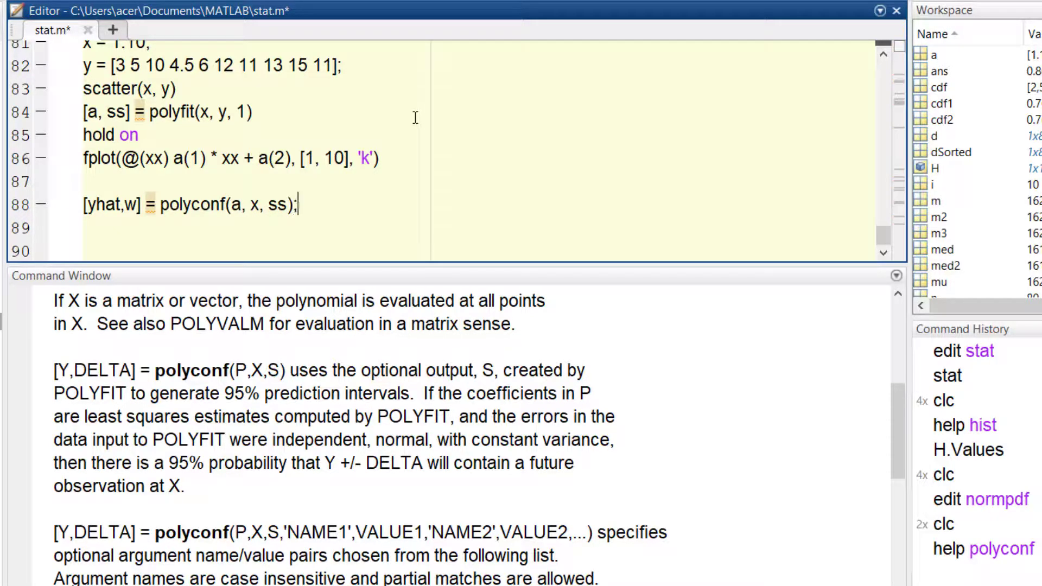
- Plot yhat+w and yhat-w against x as dashed black 'k--' 95% bounds
{"action": "type", "text": "plot"}
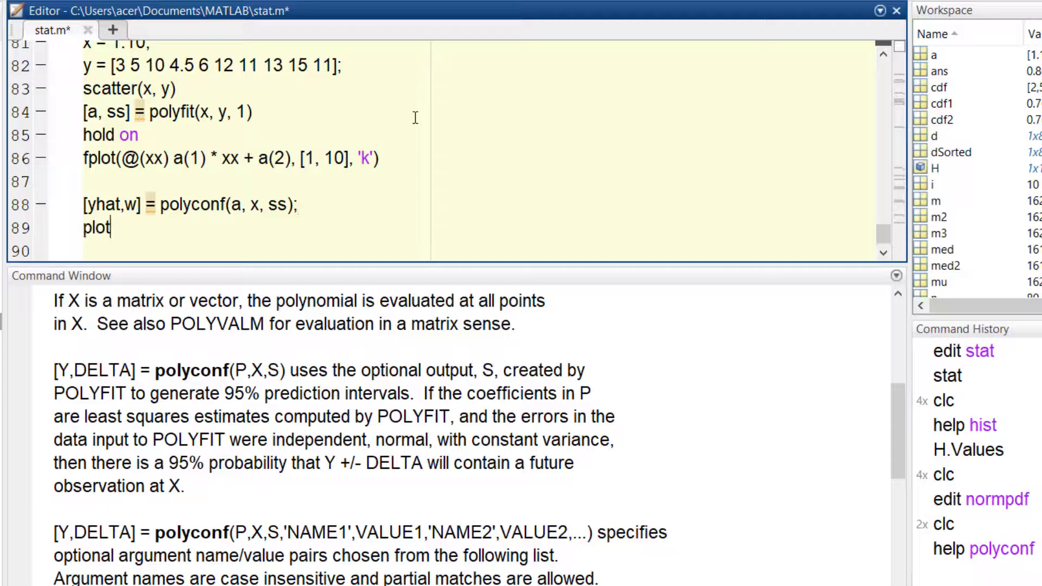
{"action": "type", "text": "(x,"}
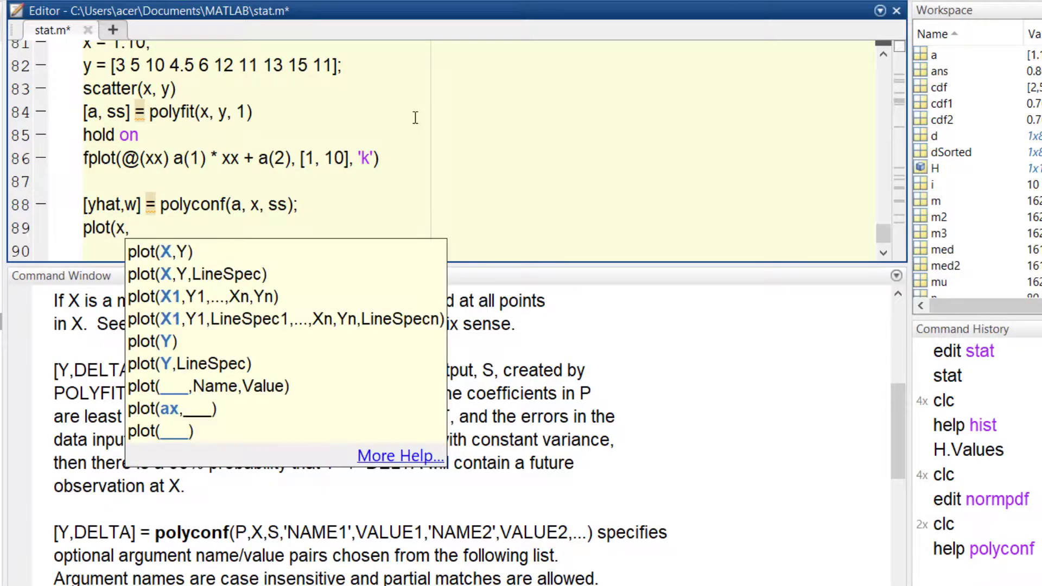
{"action": "type", "text": "yhat+w,"}
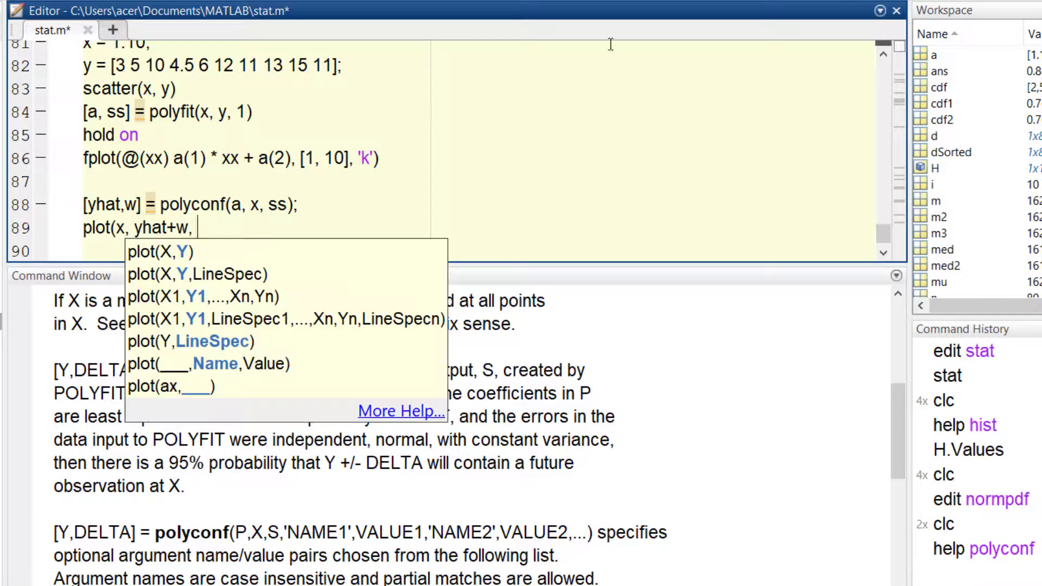
{"action": "type", "text": "'k--',"}
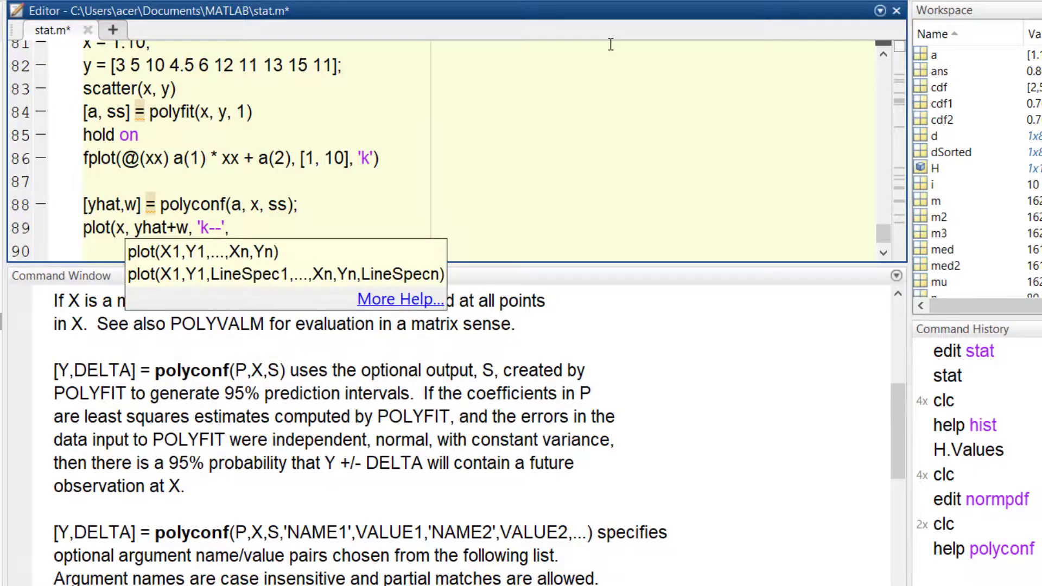
{"action": "type", "text": ", x, yh"}
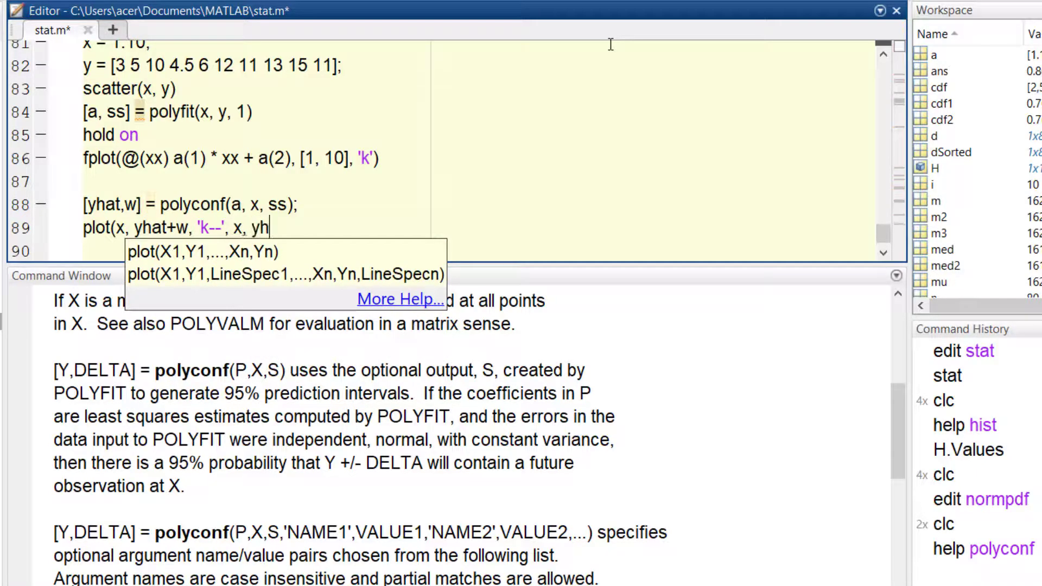
{"action": "type", "text": "at-w,"}
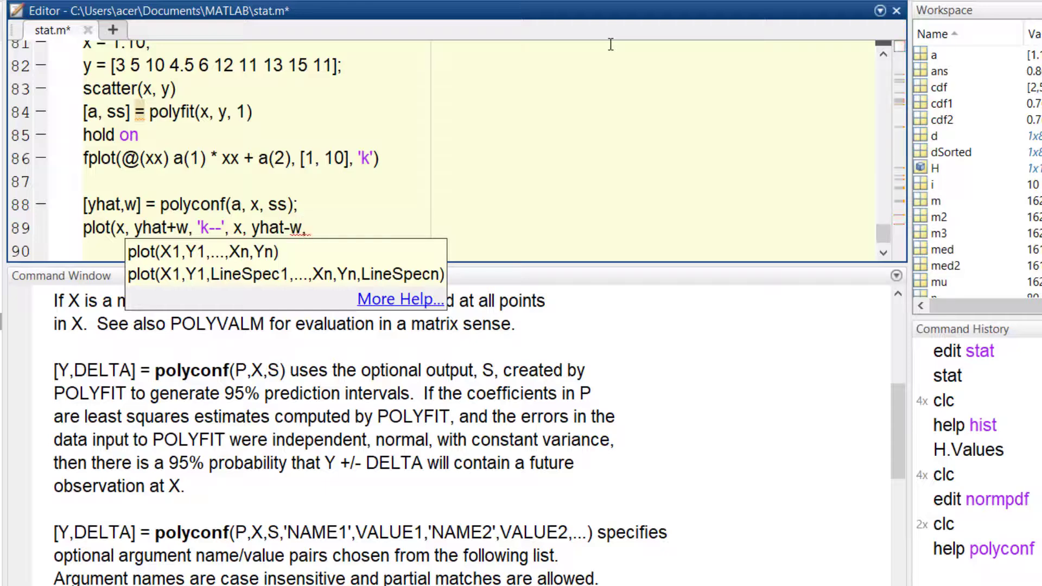
{"action": "type", "text": "'k--')"}
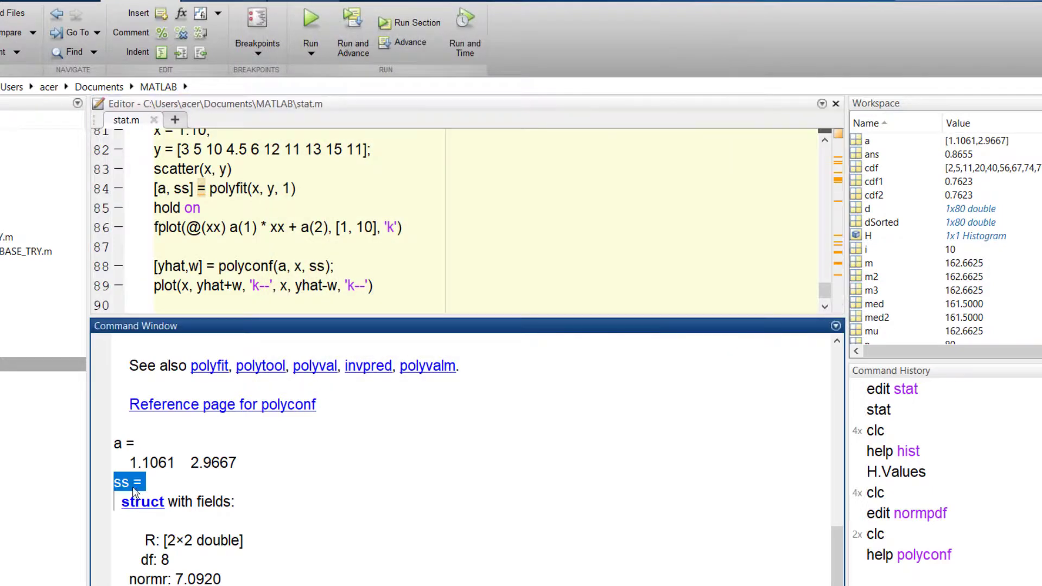
- Add axis tight, red residual lines plot([x;x], [yhat;y], 'r'), and 'k' marker styling on the scatter call
{"action": "type", "text": "axis"}
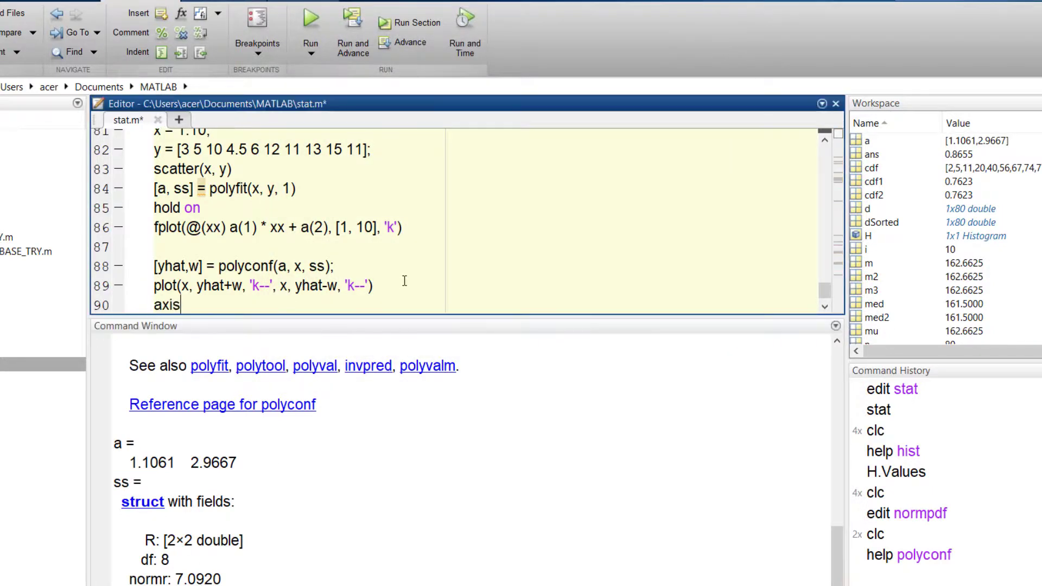
{"action": "type", "text": "tight."}
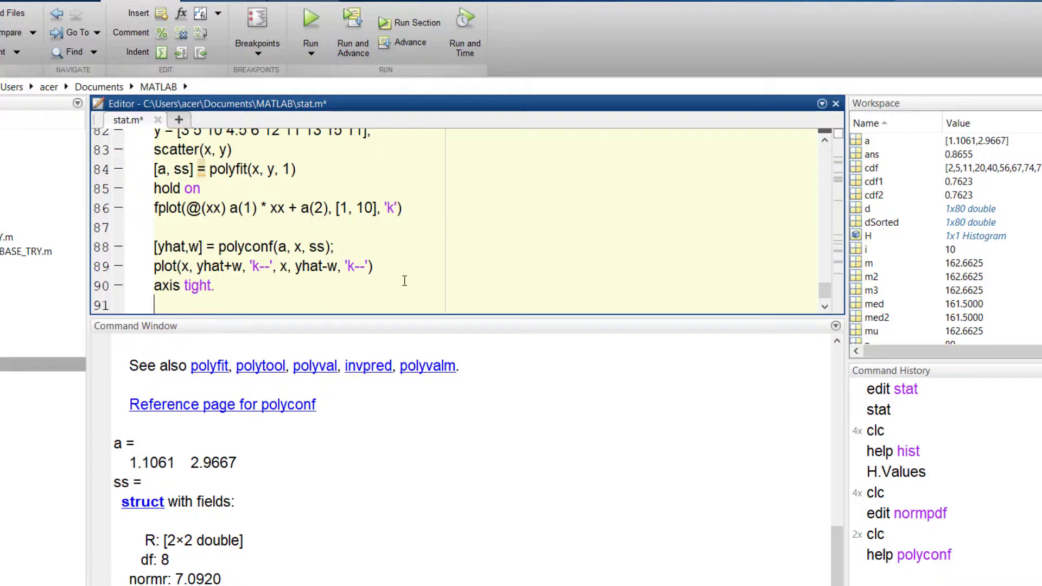
{"action": "type", "text": "plot("}
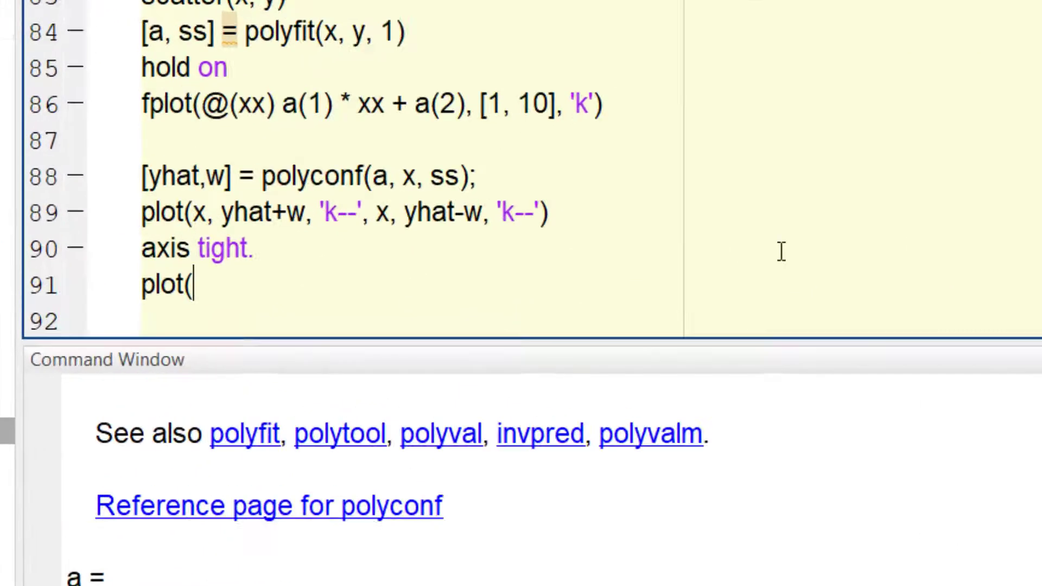
{"action": "type", "text": "[yhat;y"}
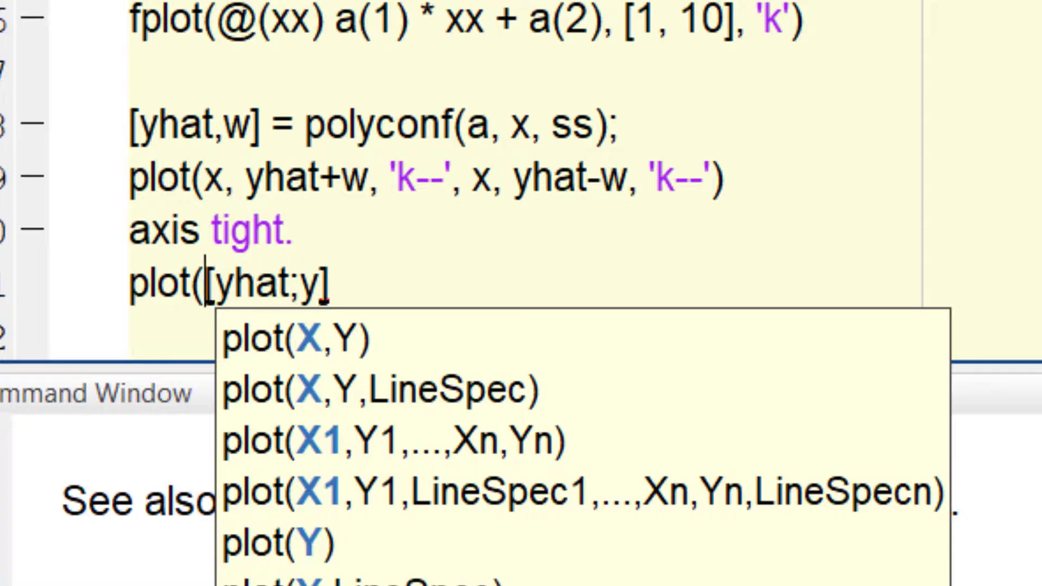
{"action": "type", "text": "[x;x]"}
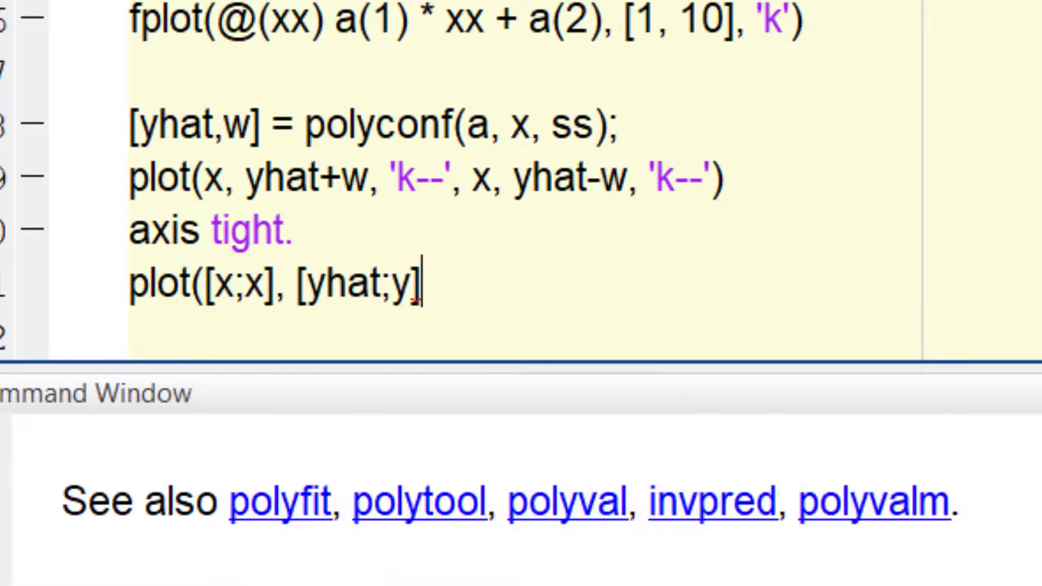
{"action": "type", "text": ", 'r'"}
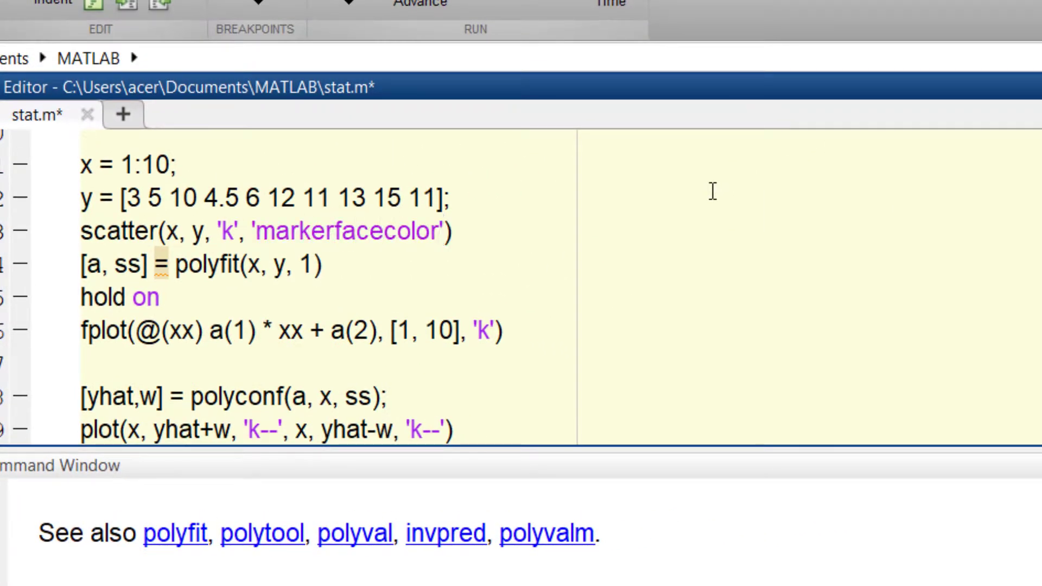
{"action": "type", "text": ", 'k'"}
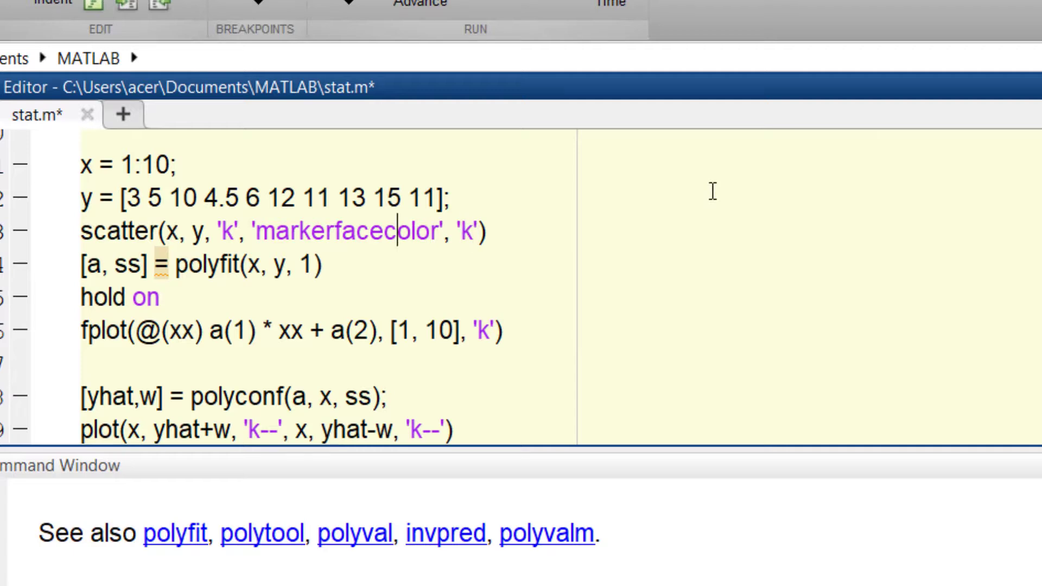